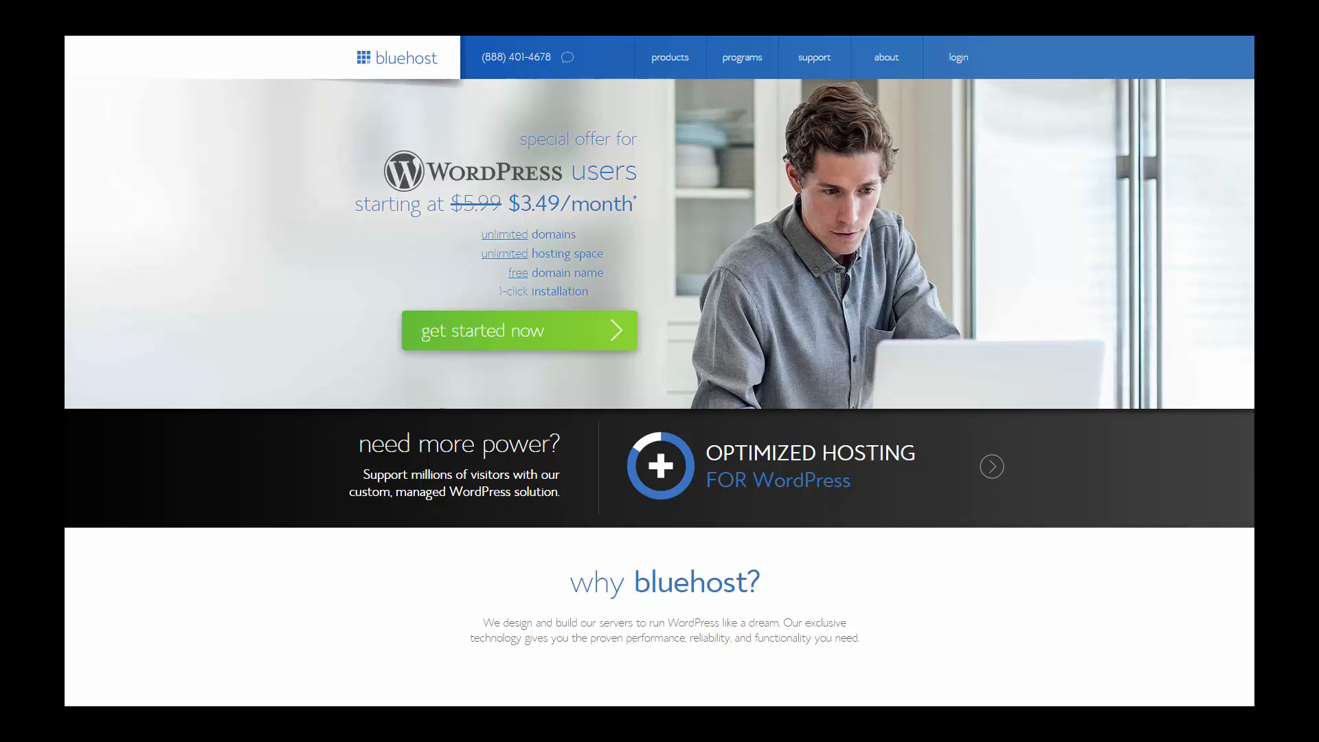
mouse_move(569, 58)
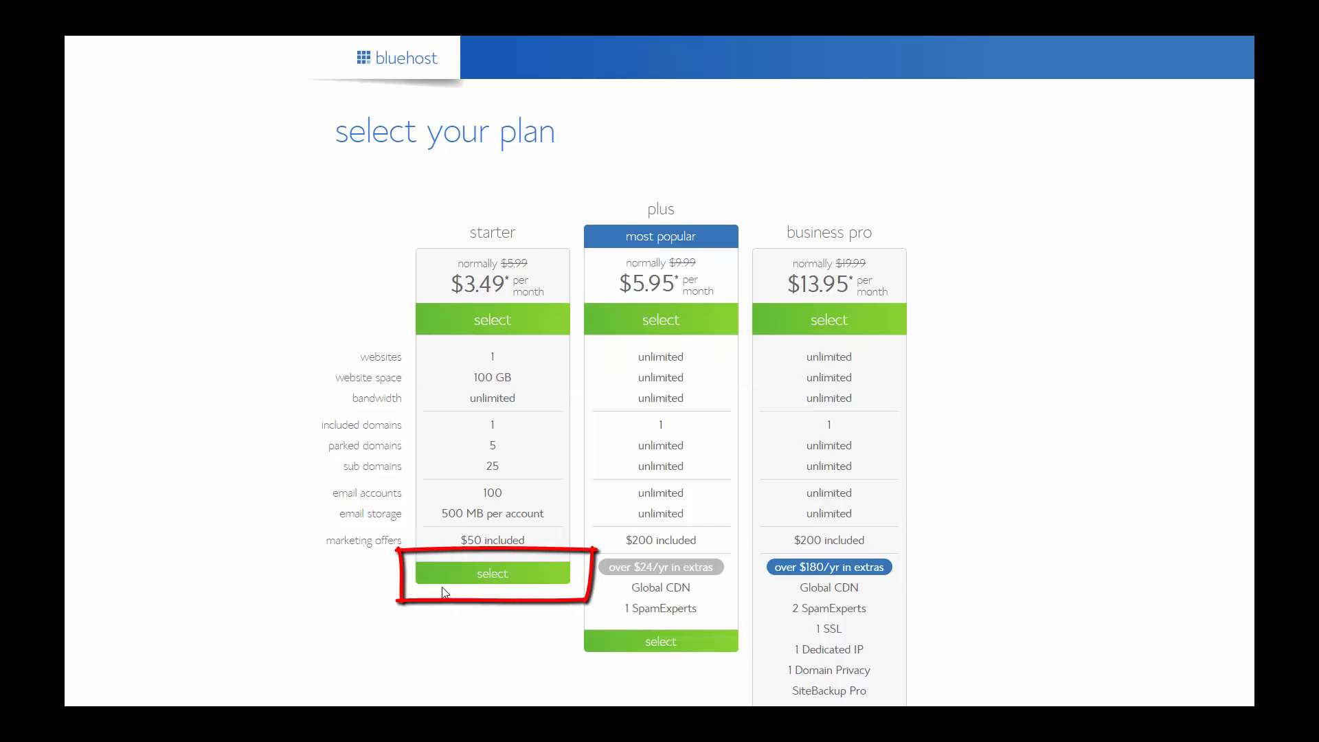
- Select the starter plan and enter w1mst as the free .com domain
left_click(492, 573)
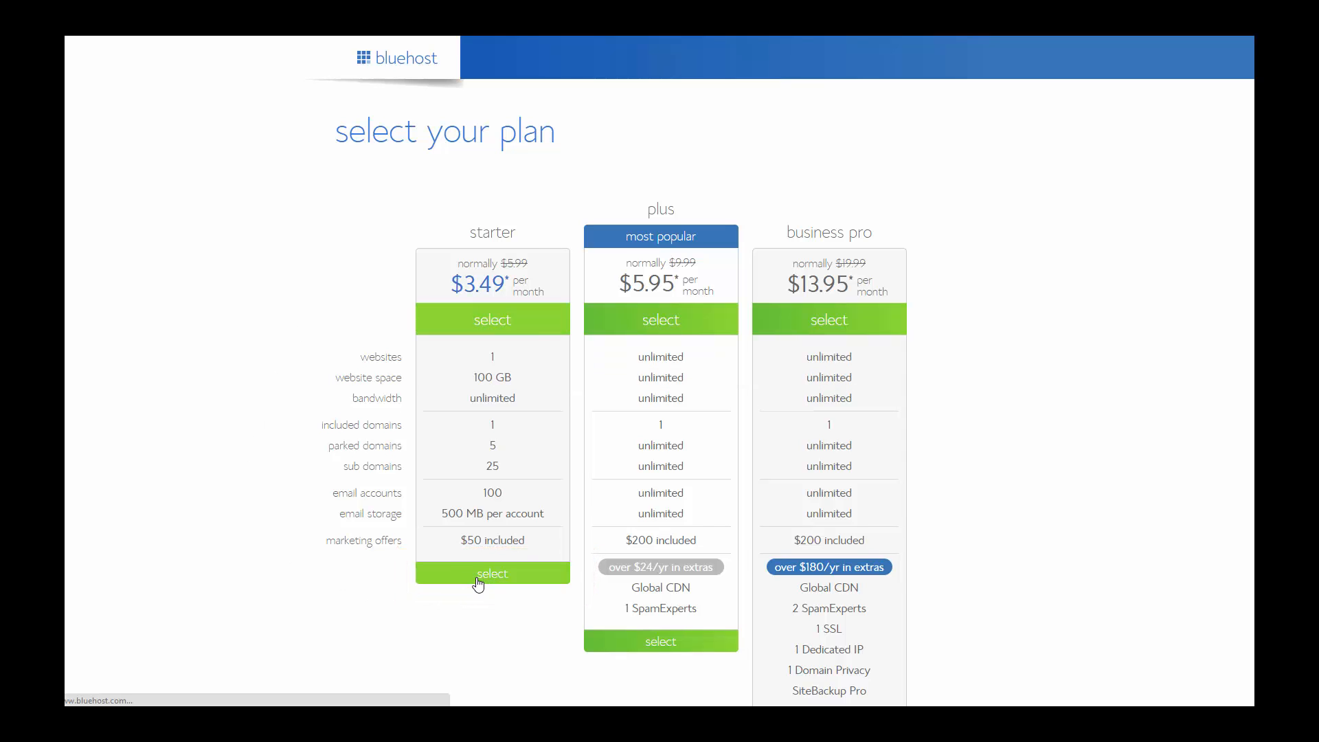
left_click(492, 574)
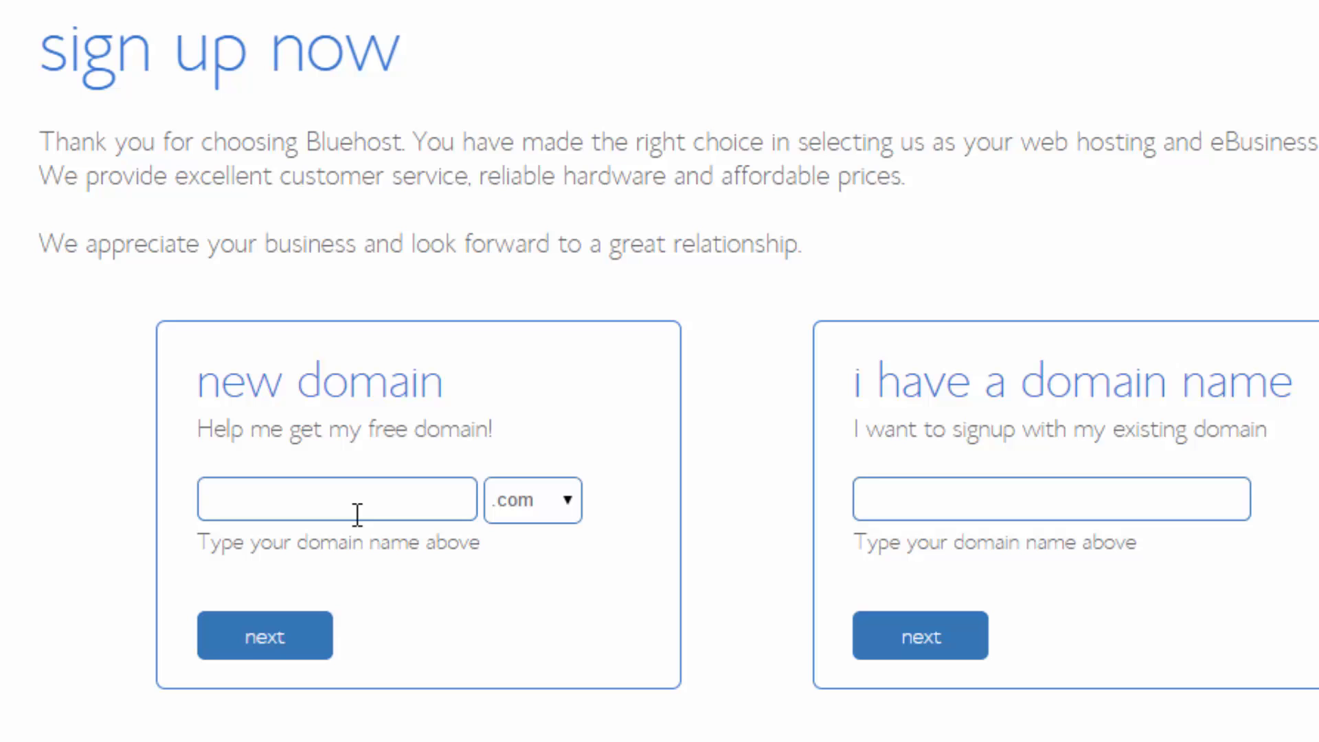
type("w1m")
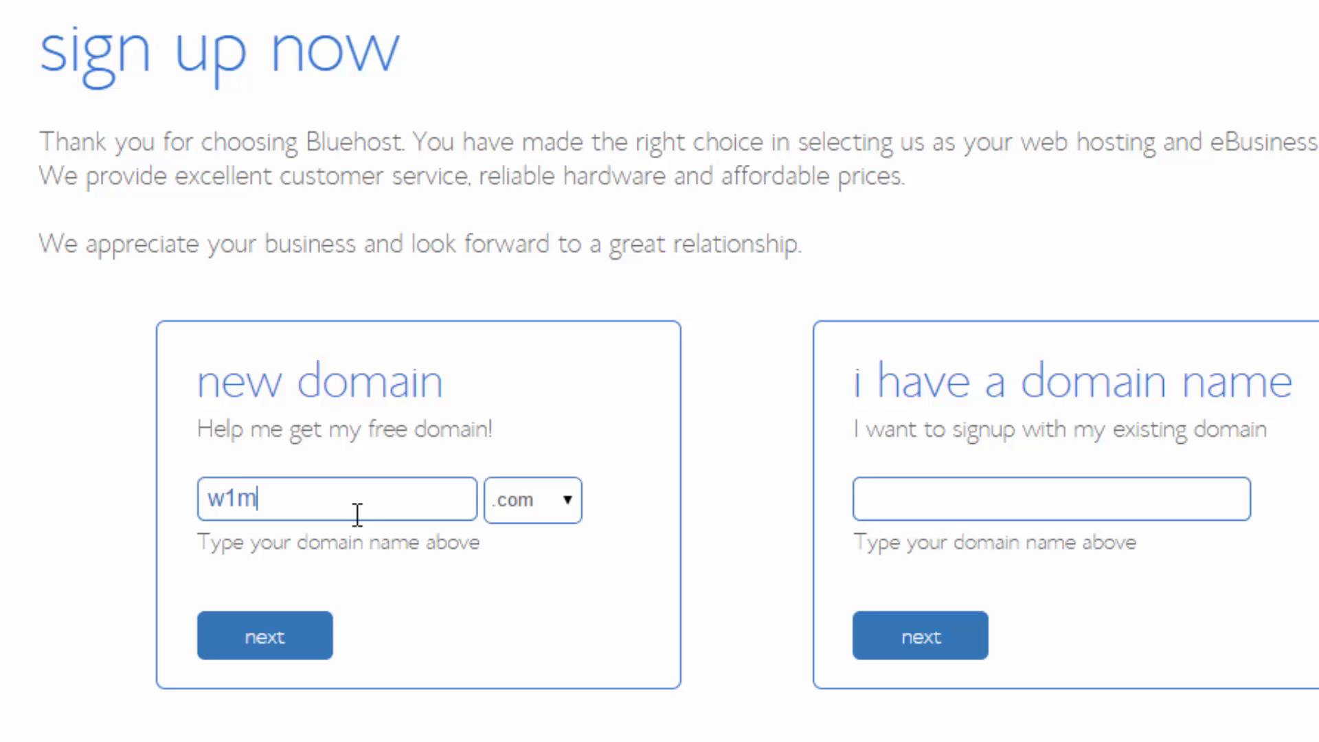
type("st")
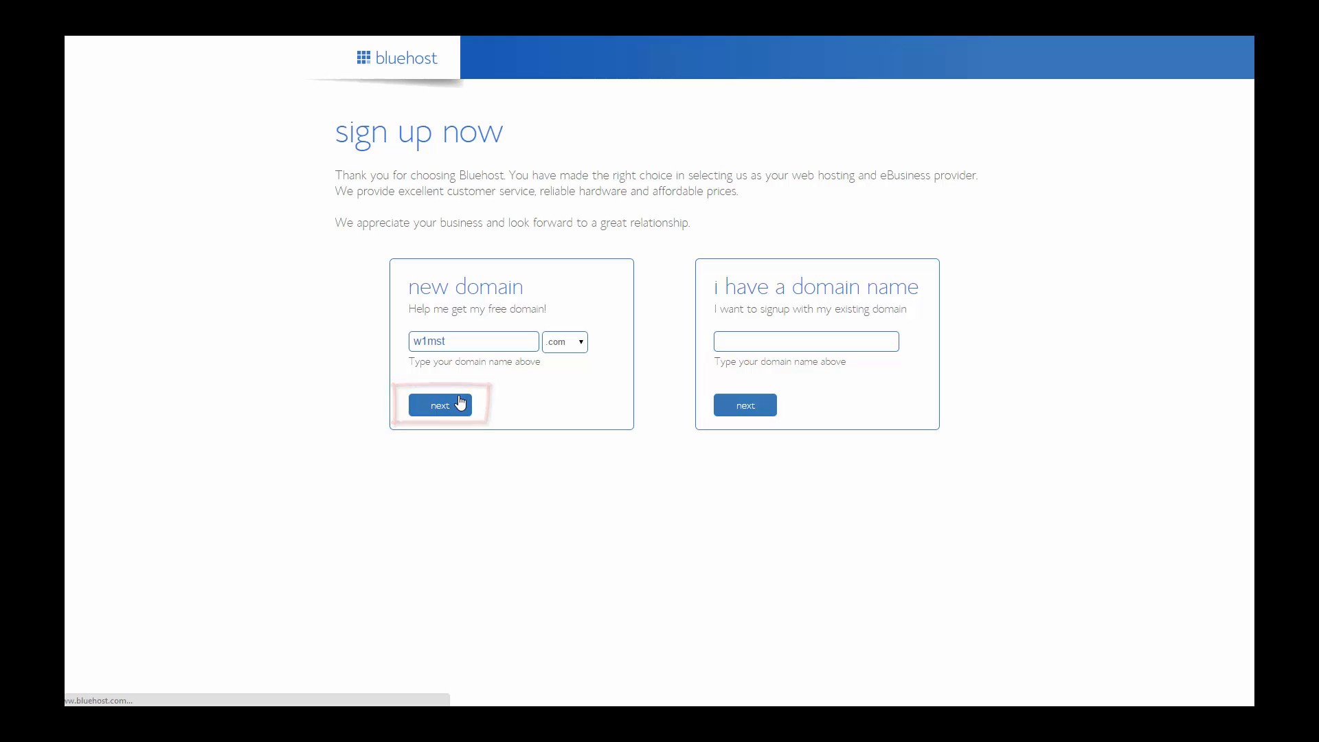
- Submit w1mst.com as available and enter the account name M Thomas
left_click(440, 405)
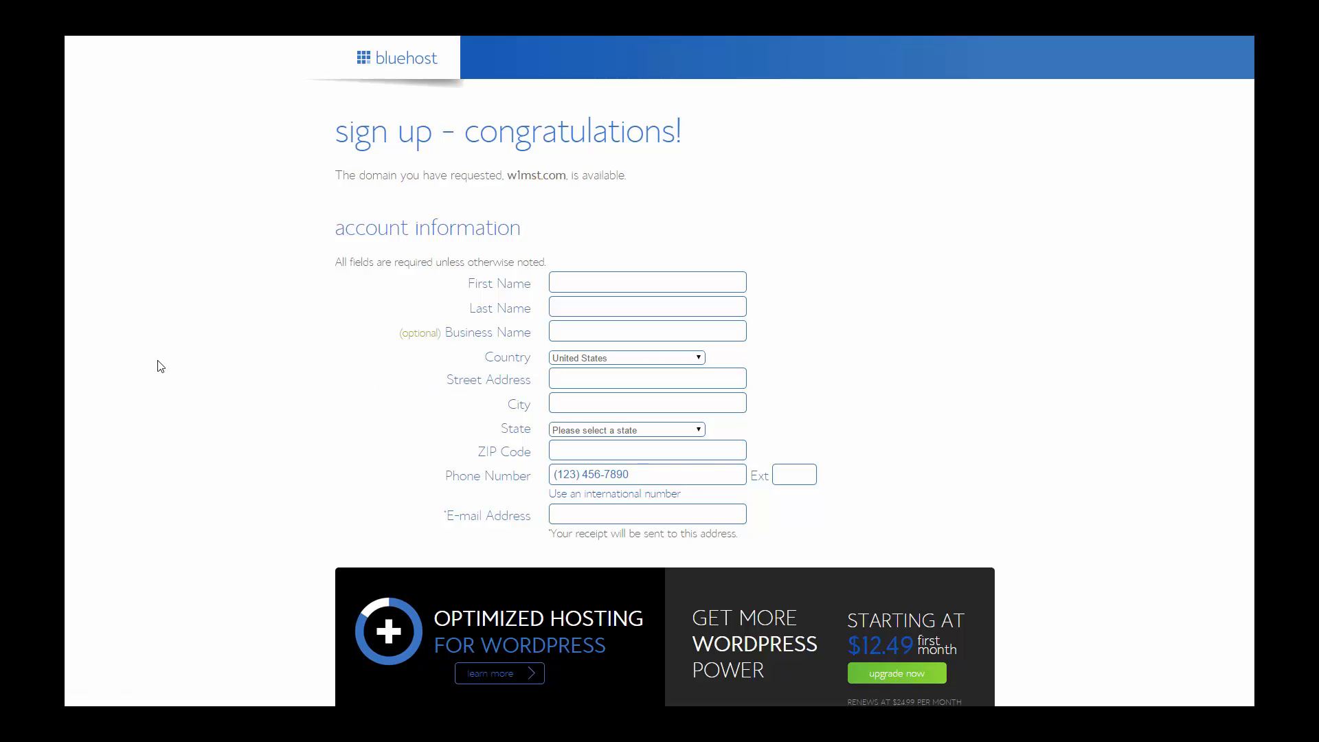
mouse_move(169, 363)
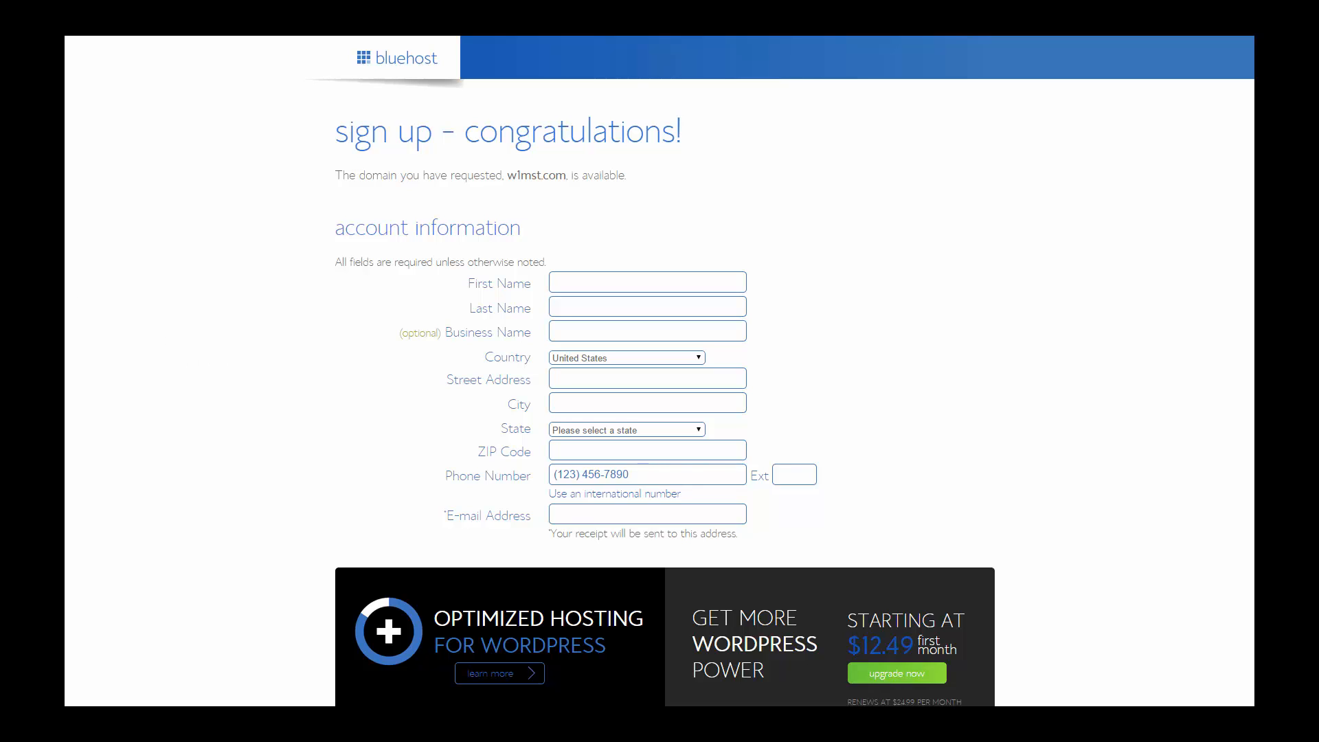
left_click(647, 282)
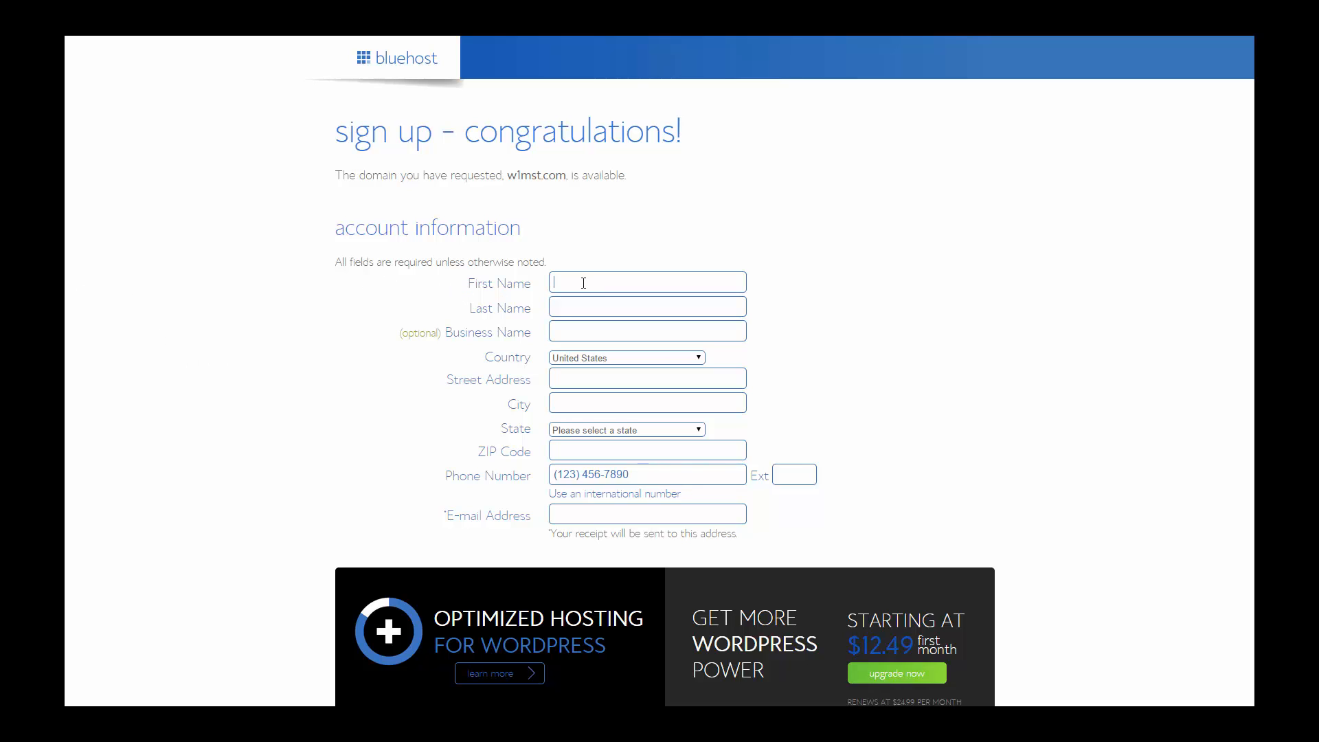
type("M")
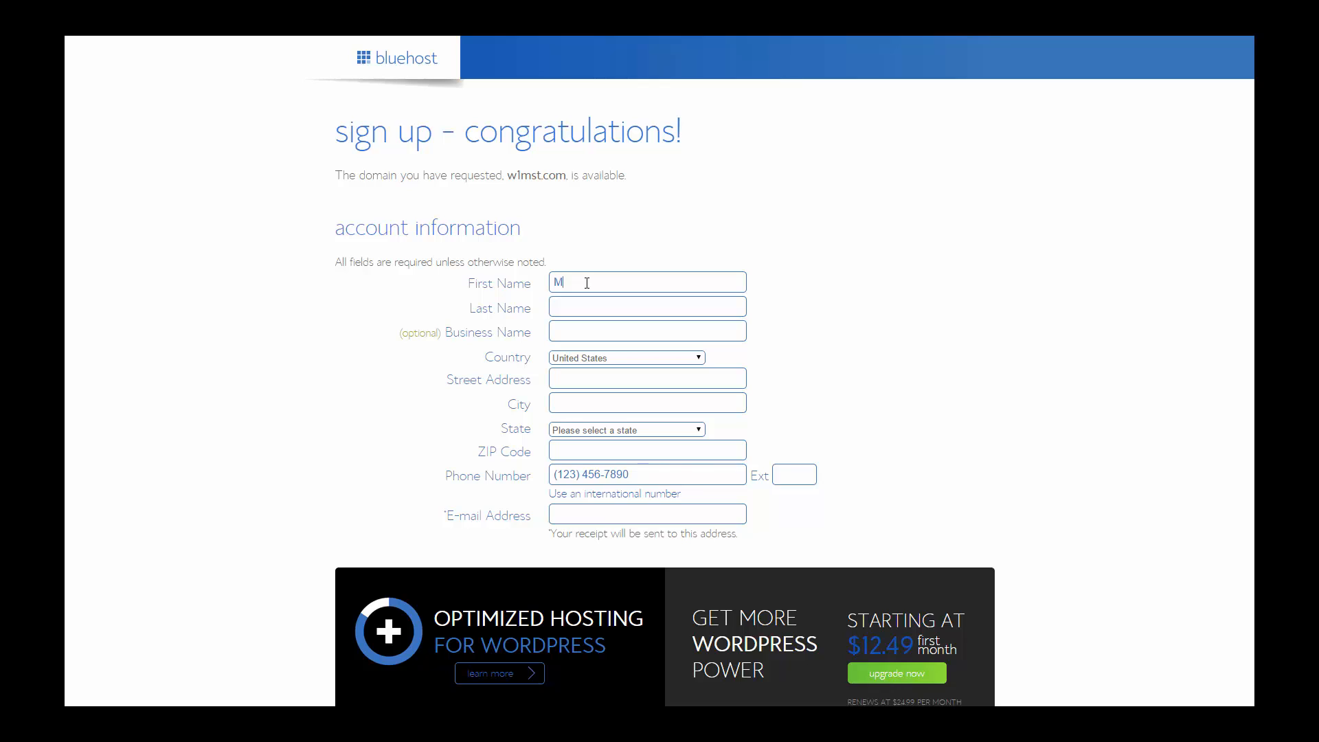
type("Thom")
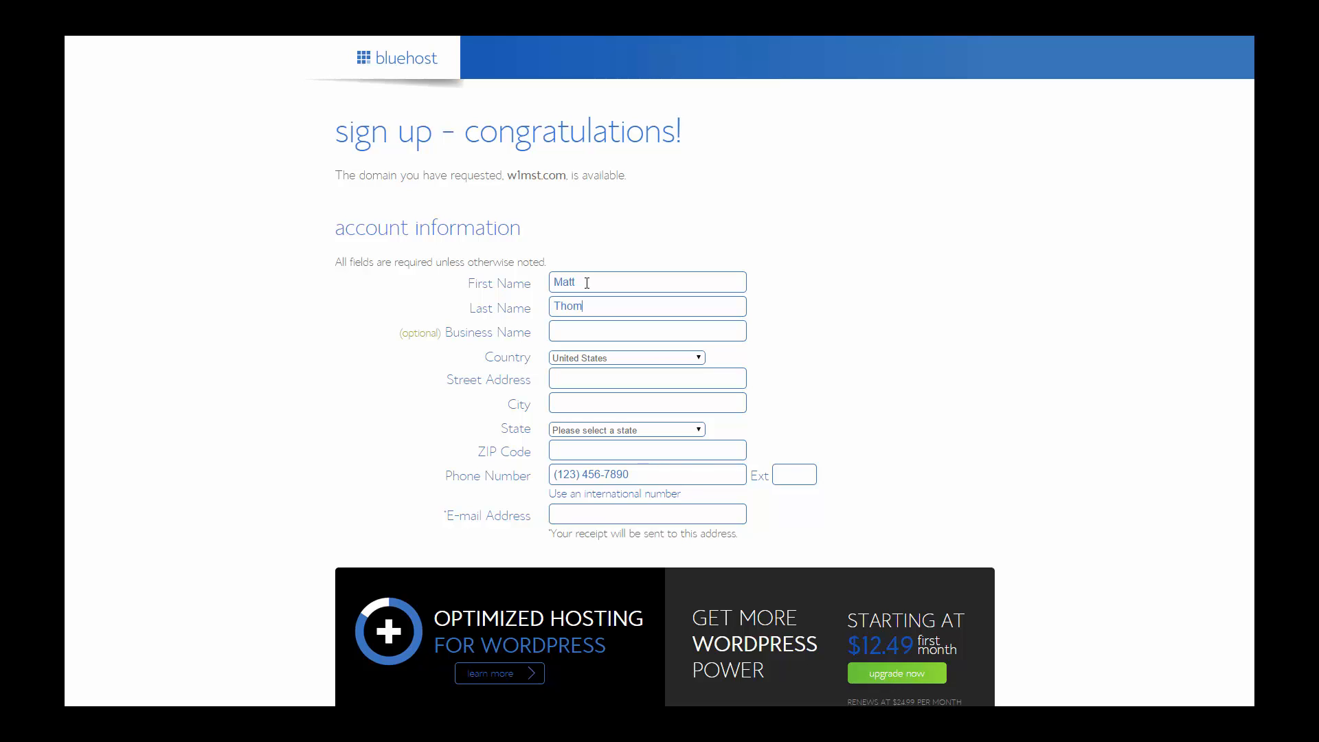
type("as")
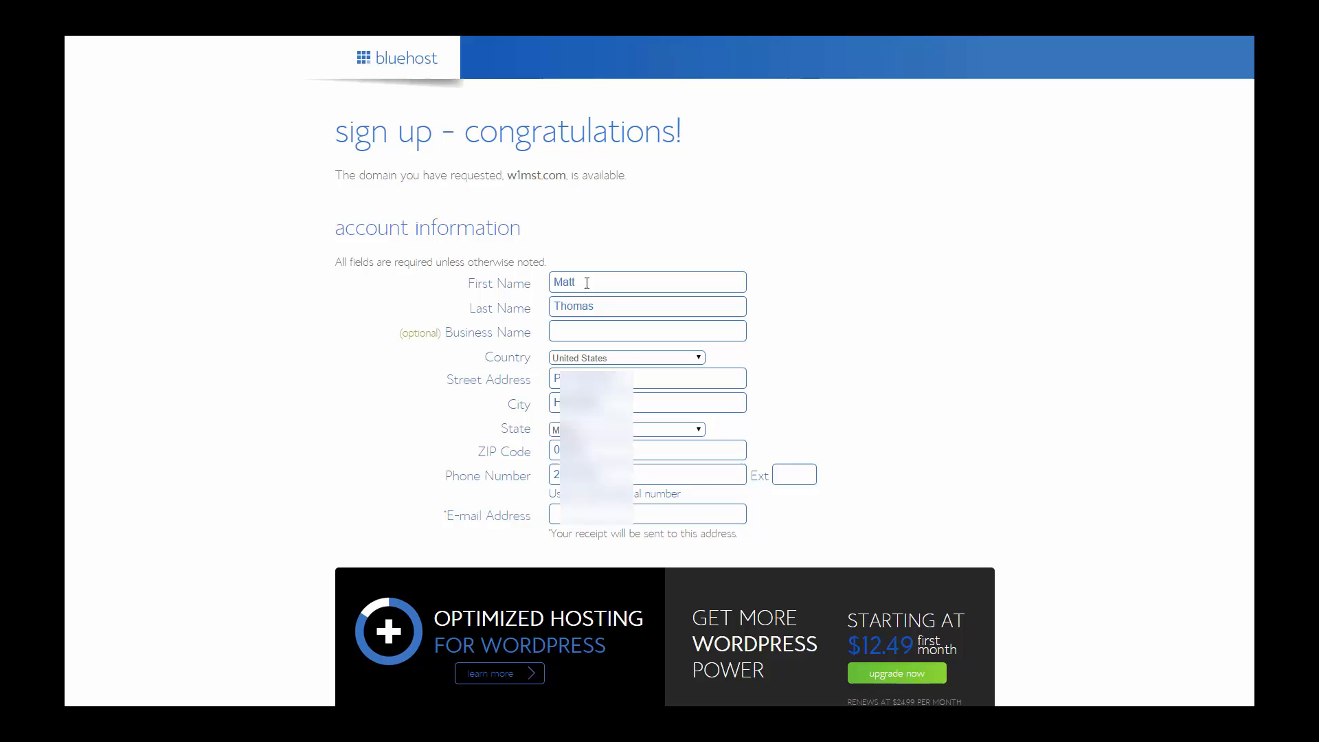
- Enter the contact email address ending in .com in the account form
left_click(794, 474)
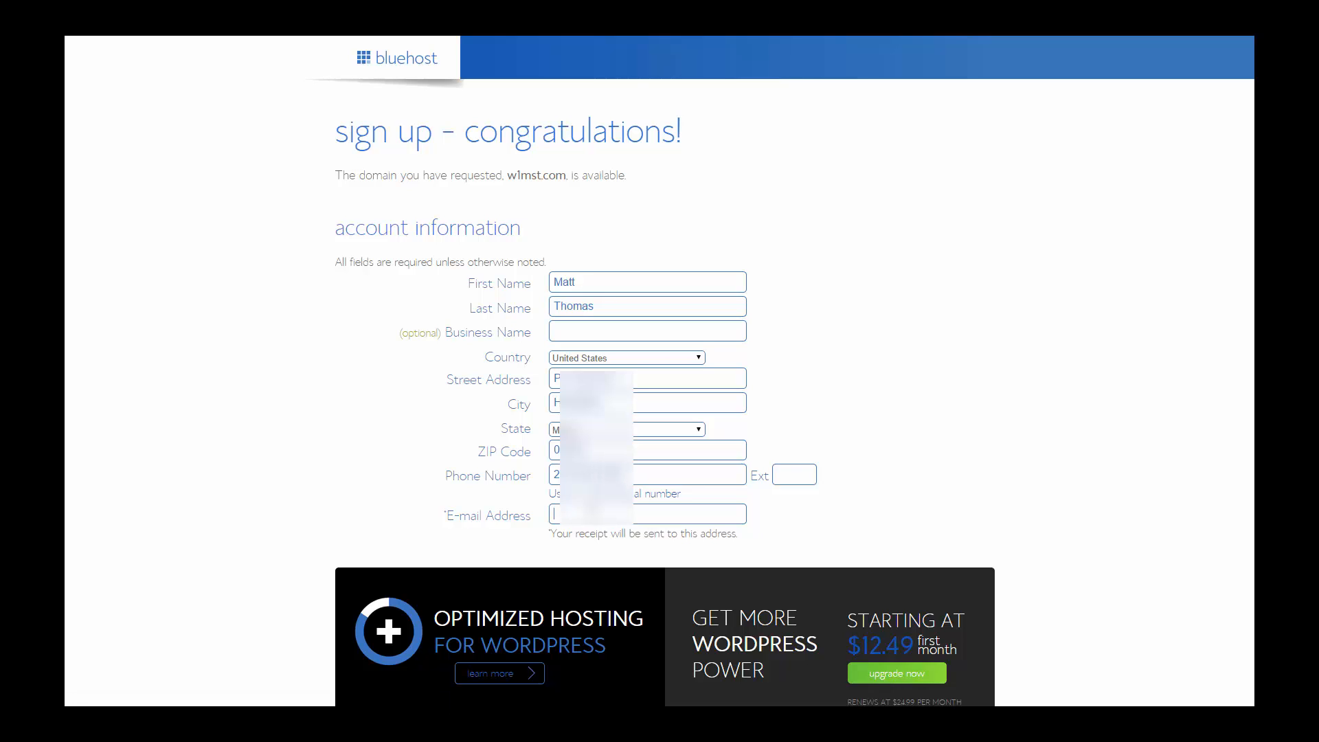
type("m")
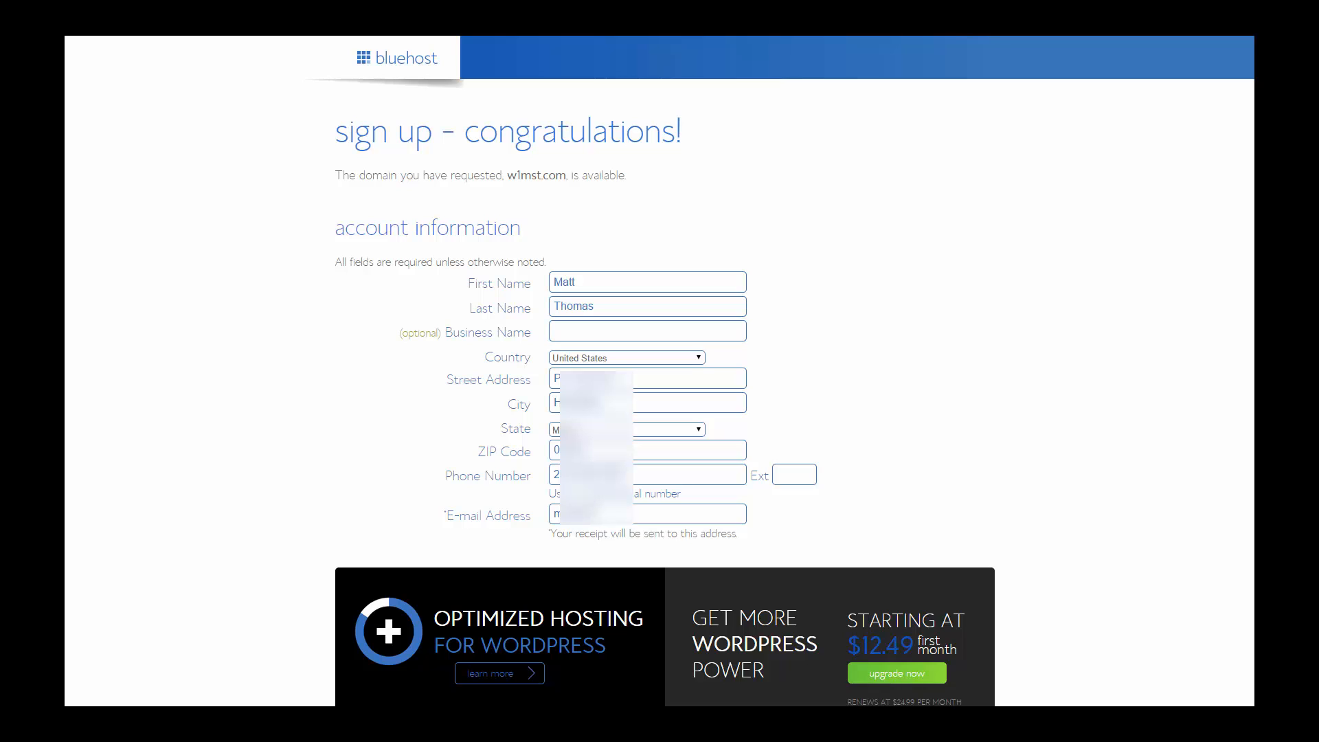
type(".com")
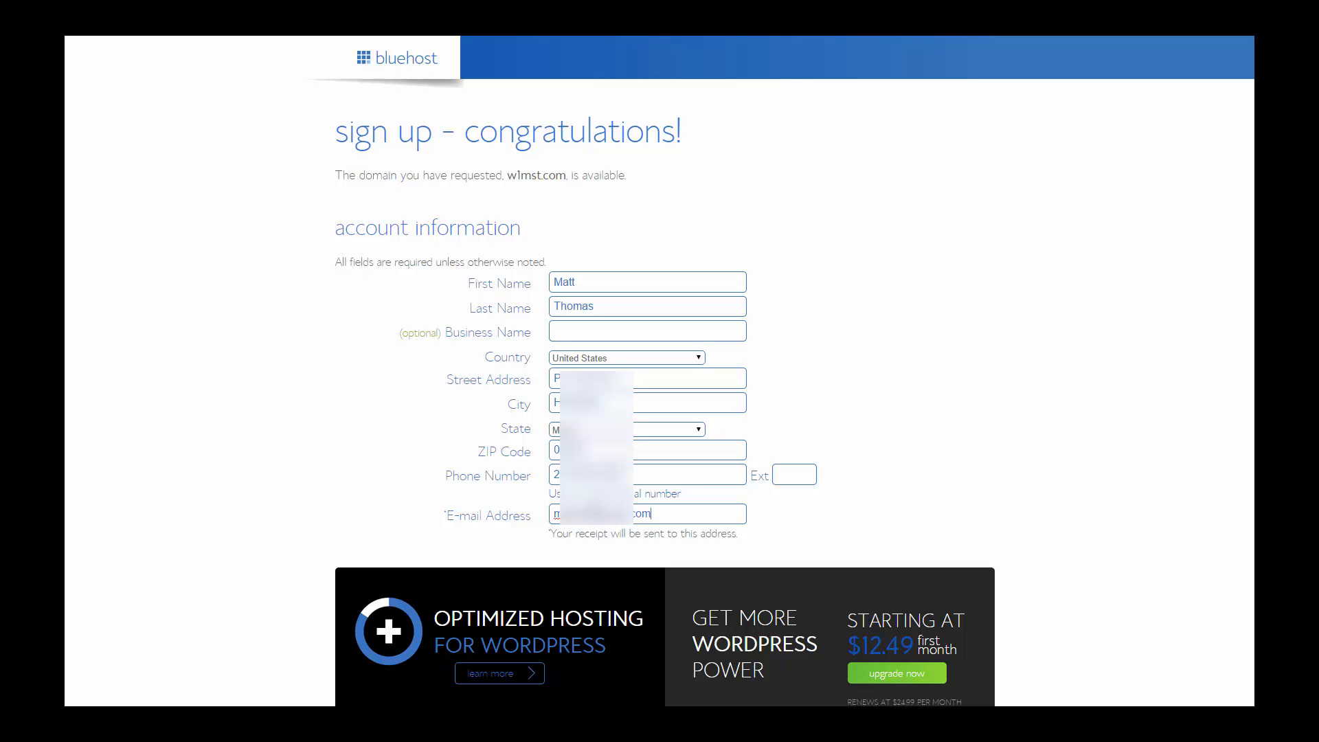
- Uncheck Domain Privacy Protection and SiteLock Domain Security, then view the plan terms
scroll("down", 3)
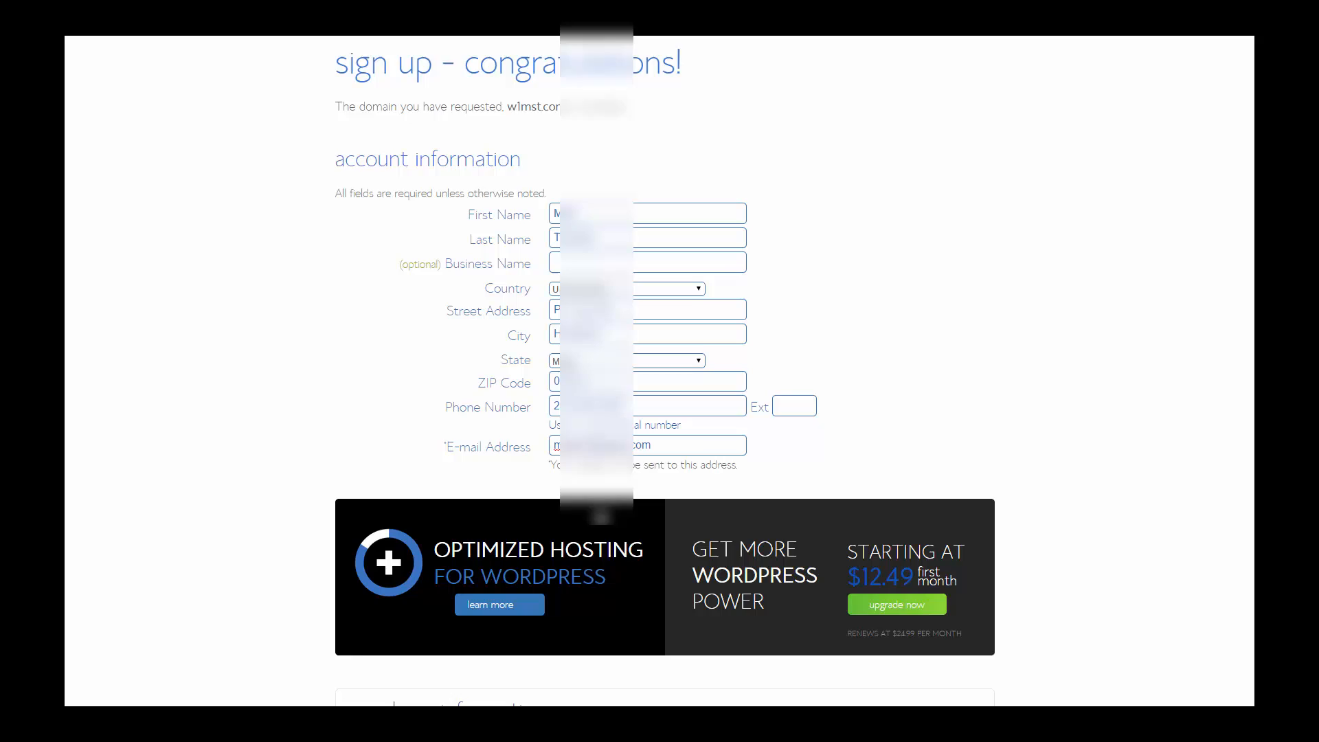
scroll("down", 3)
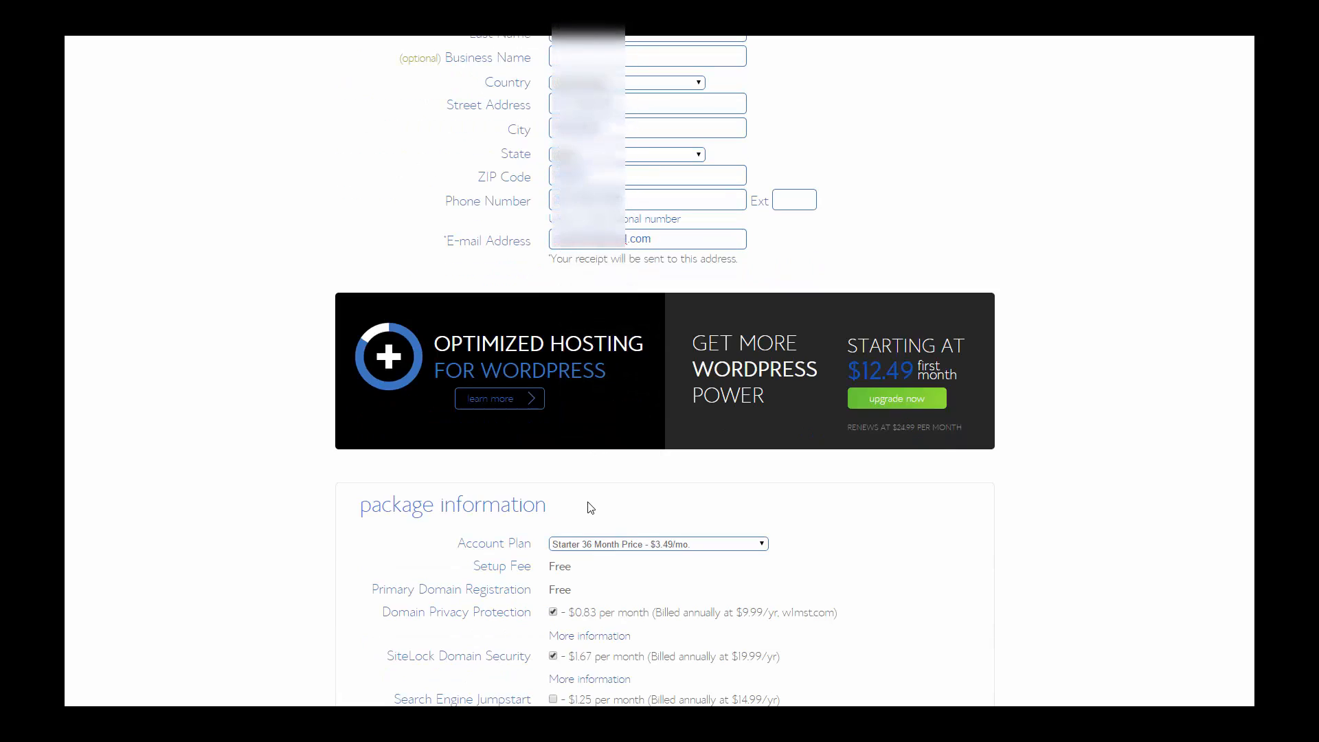
scroll("down", 3)
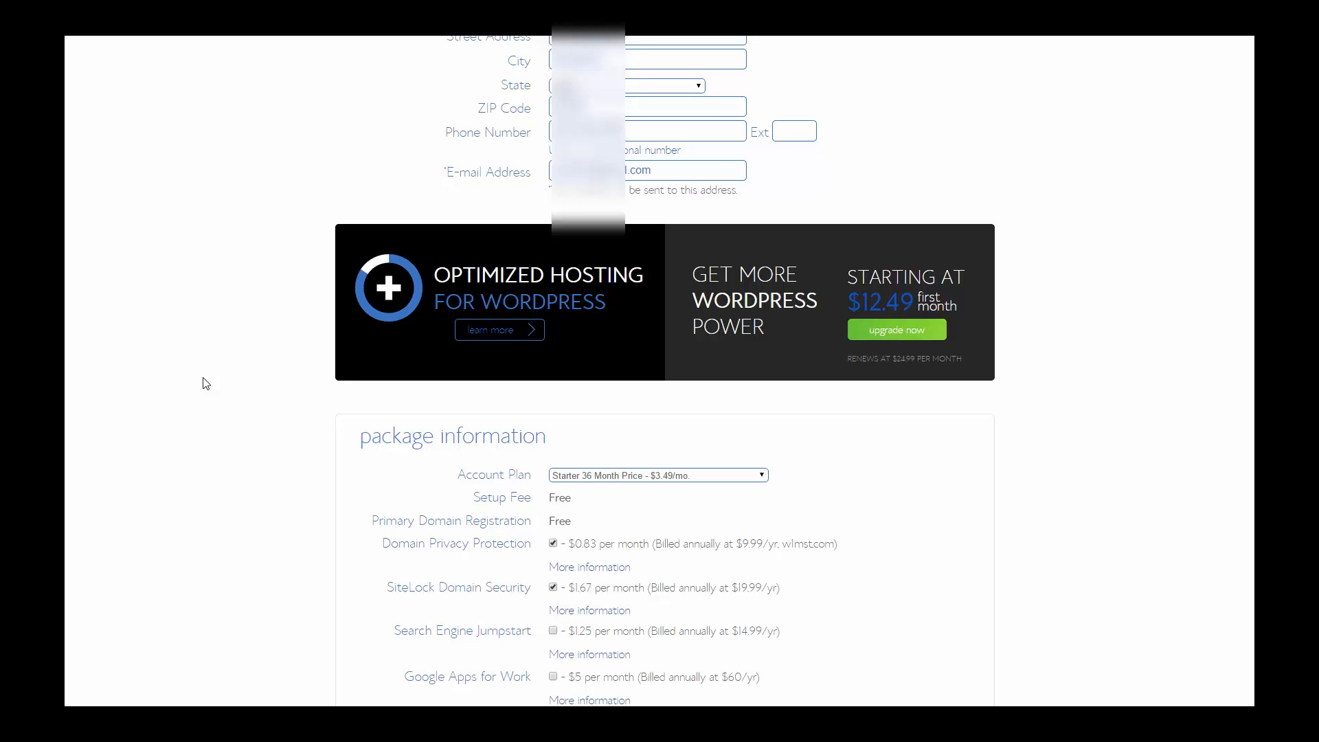
scroll("down", 3)
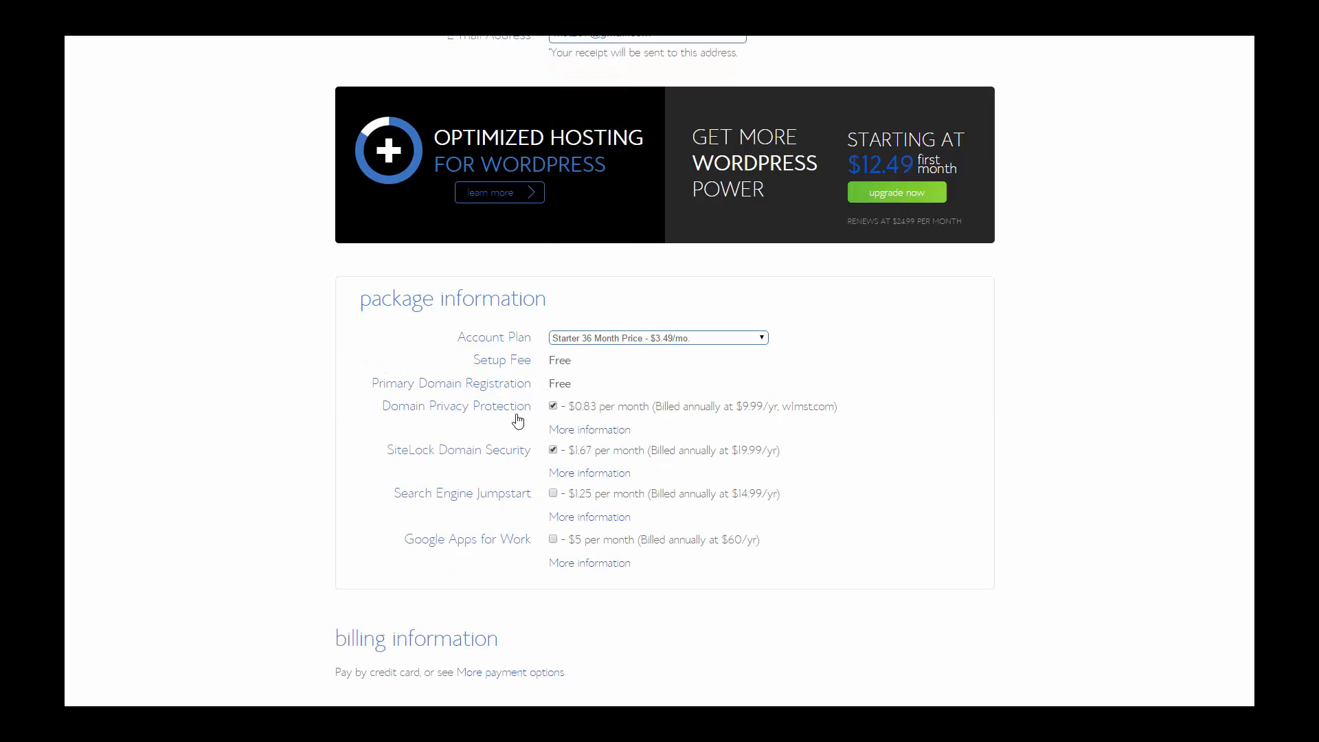
left_click(552, 406)
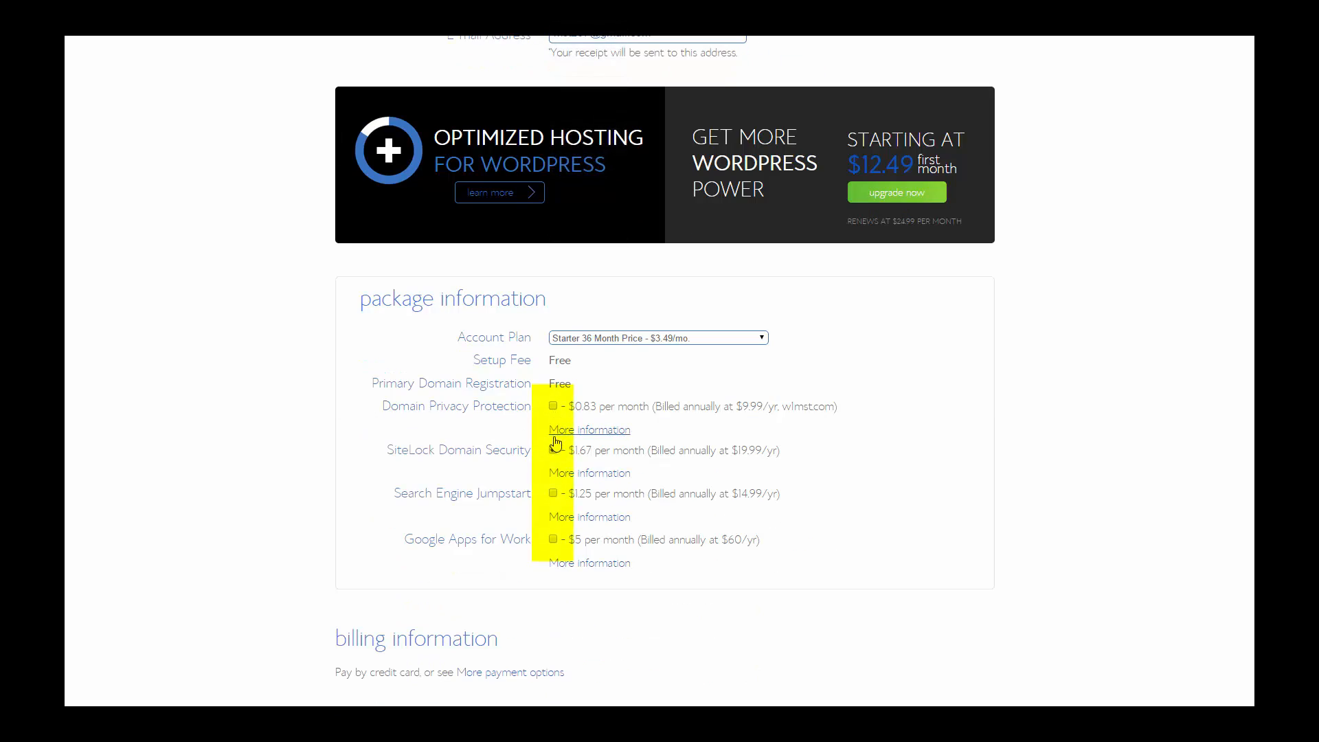
left_click(552, 451)
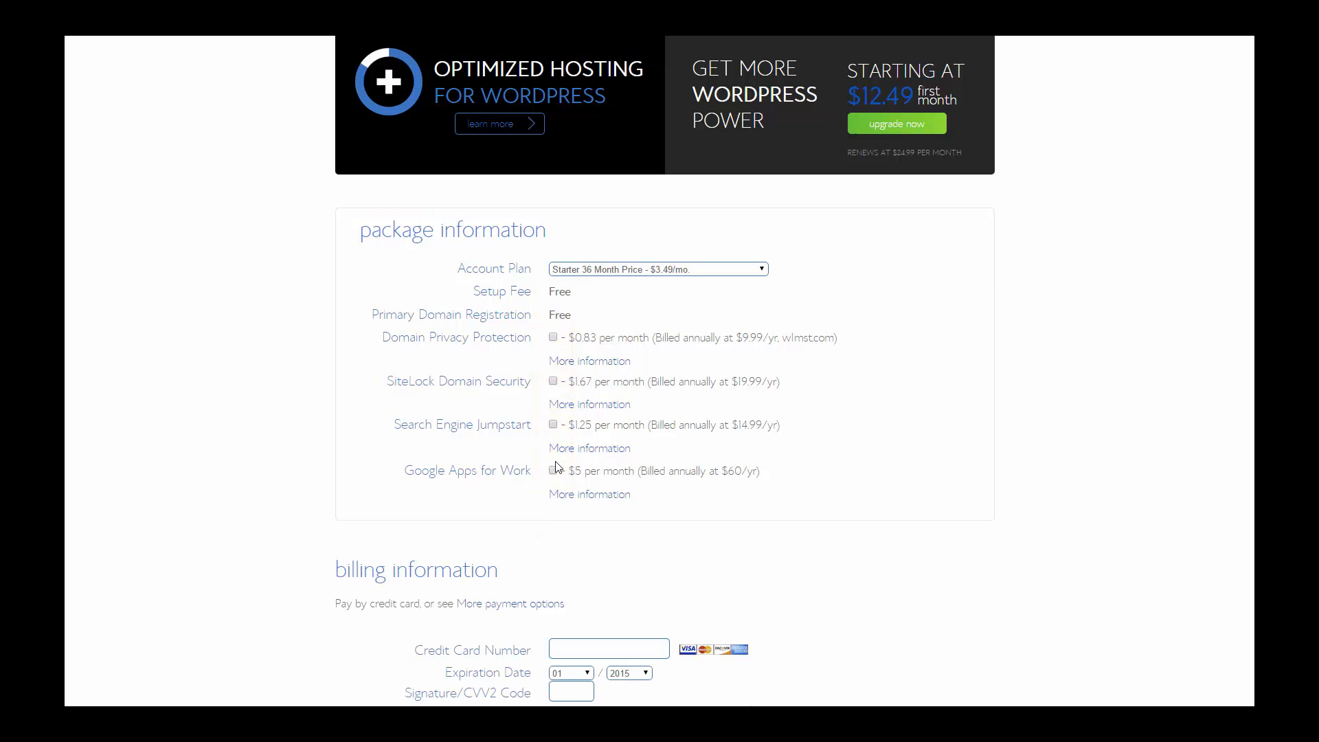
mouse_move(554, 372)
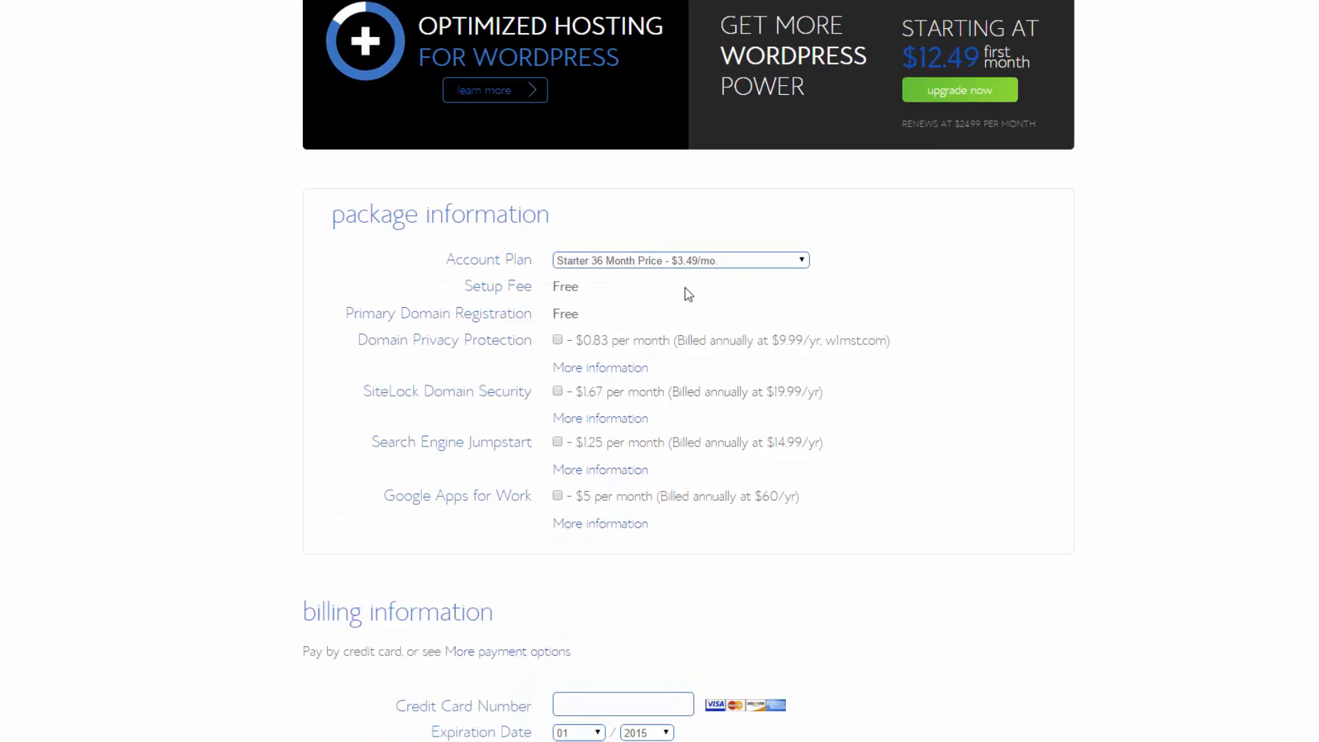
left_click(679, 260)
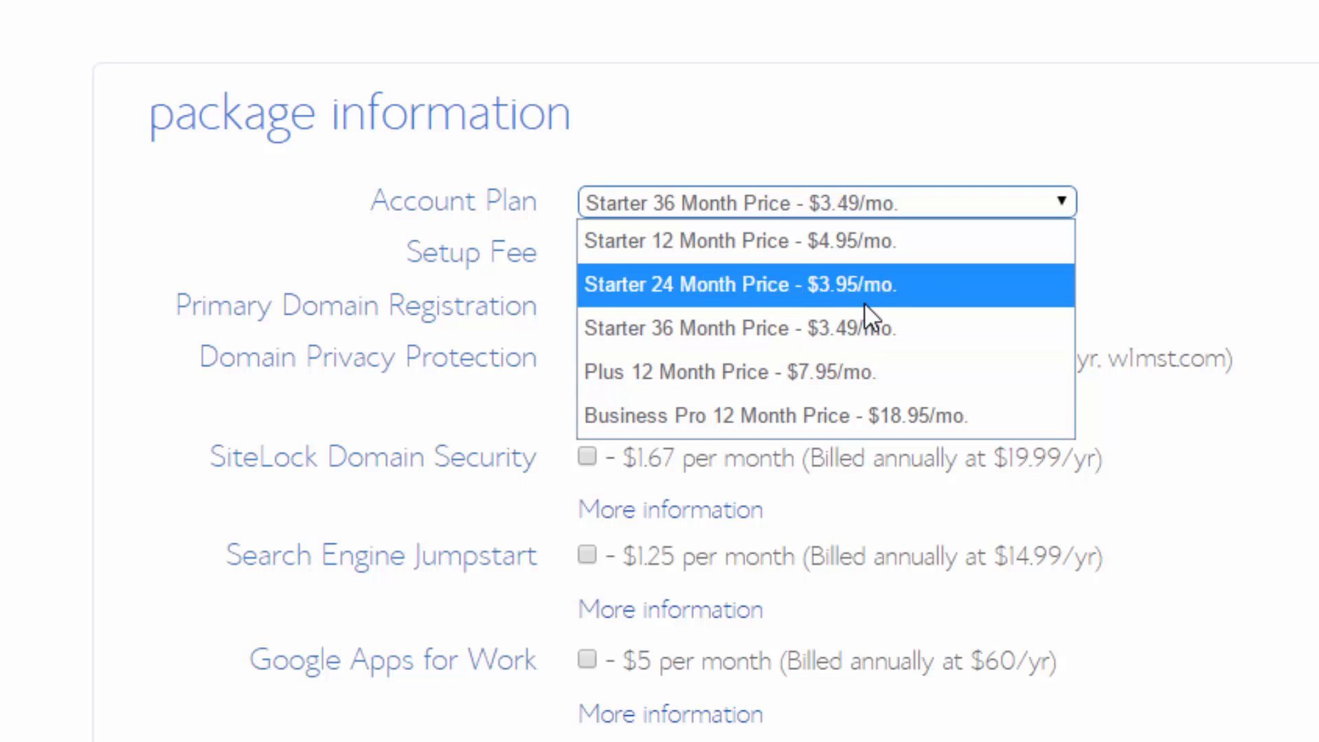
- Choose the starter plan term and enter card details with 03/2017 expiry and terms agreed
left_click(688, 240)
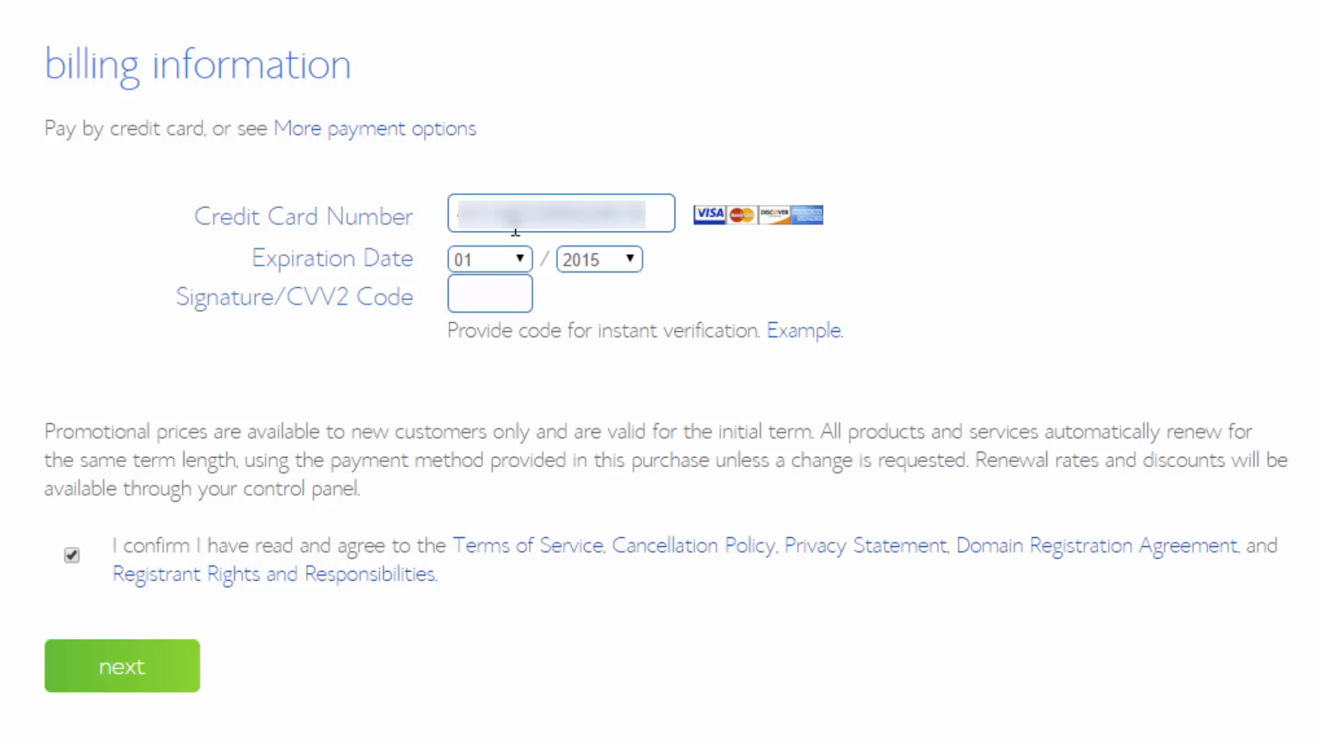
mouse_move(427, 157)
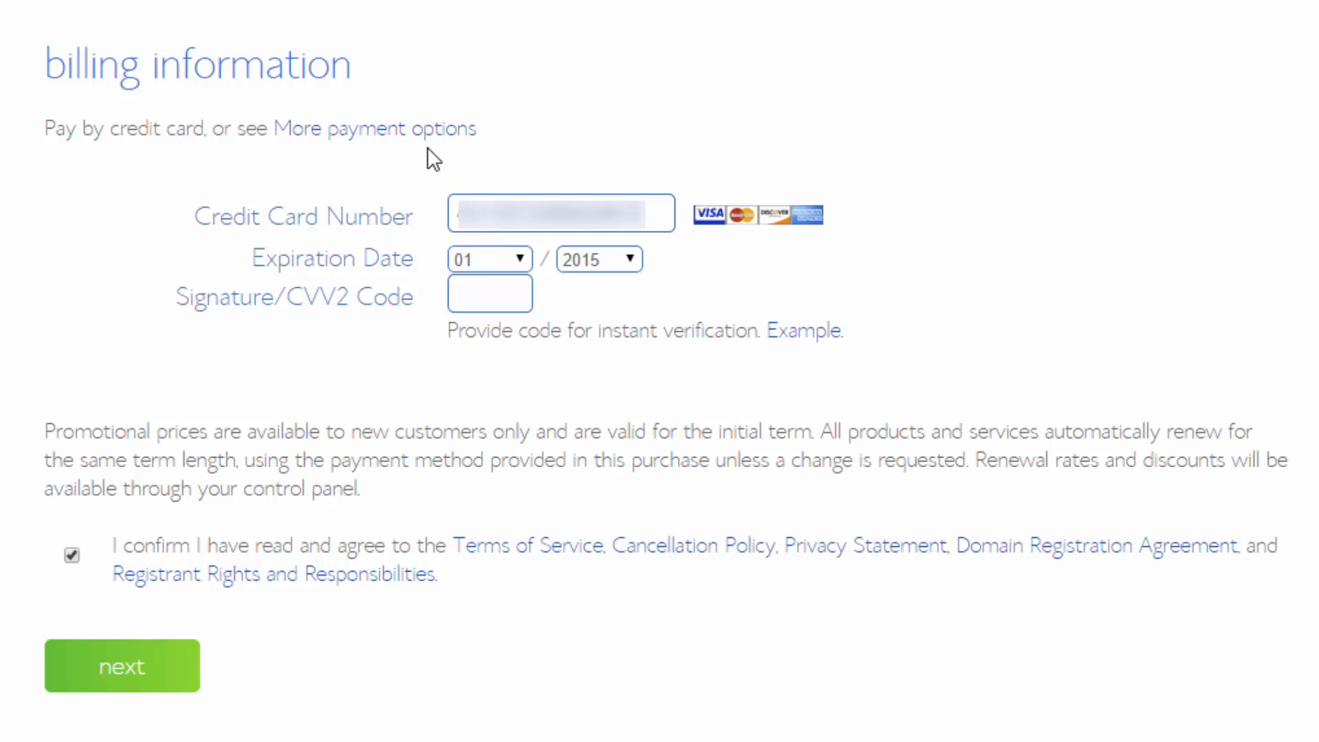
left_click(489, 258)
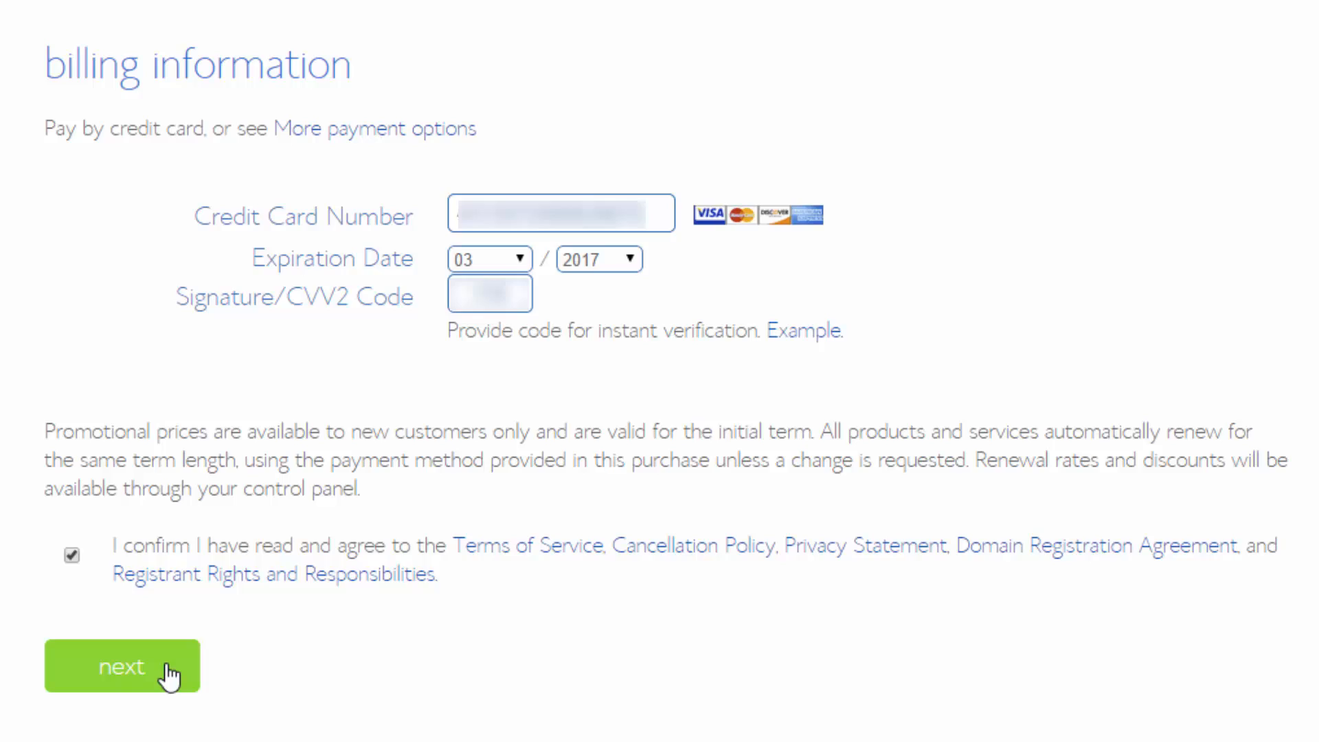
- Submit billing and complete checkout with an upgrade total of $0.00
left_click(122, 668)
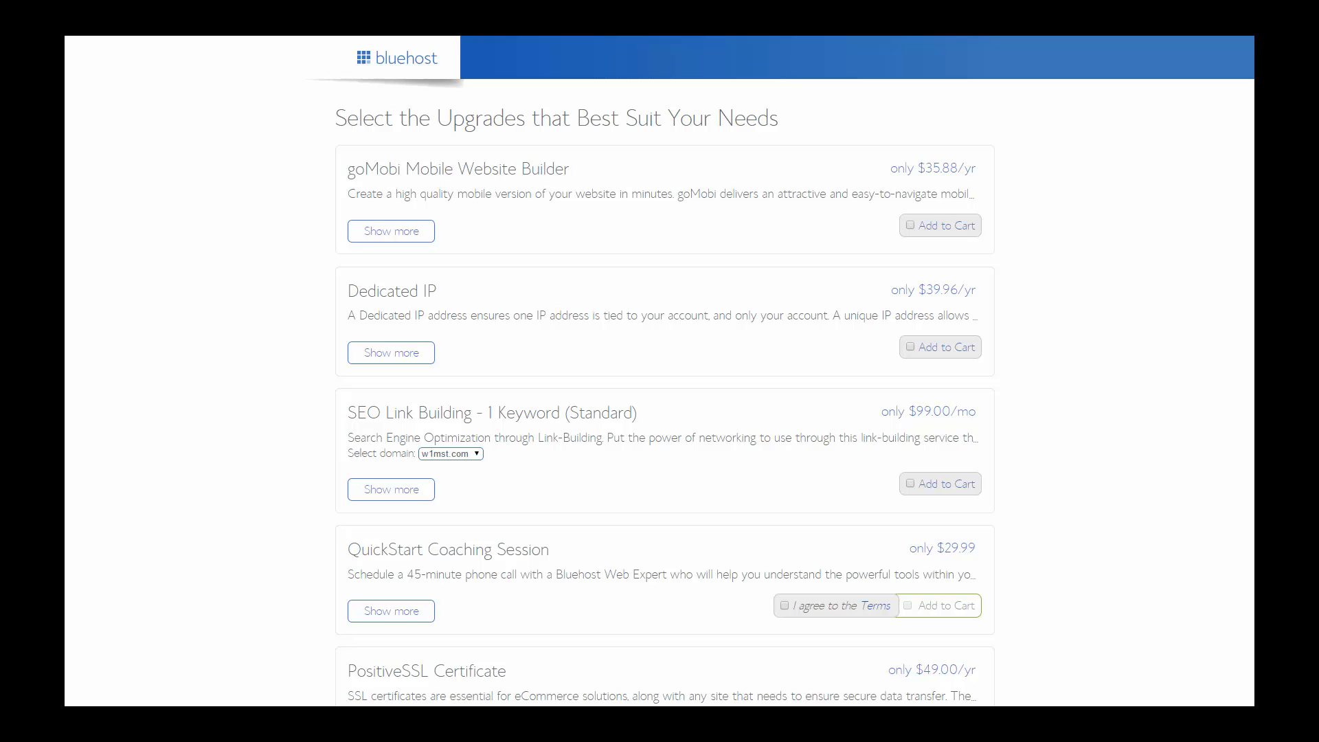
scroll("down", 3)
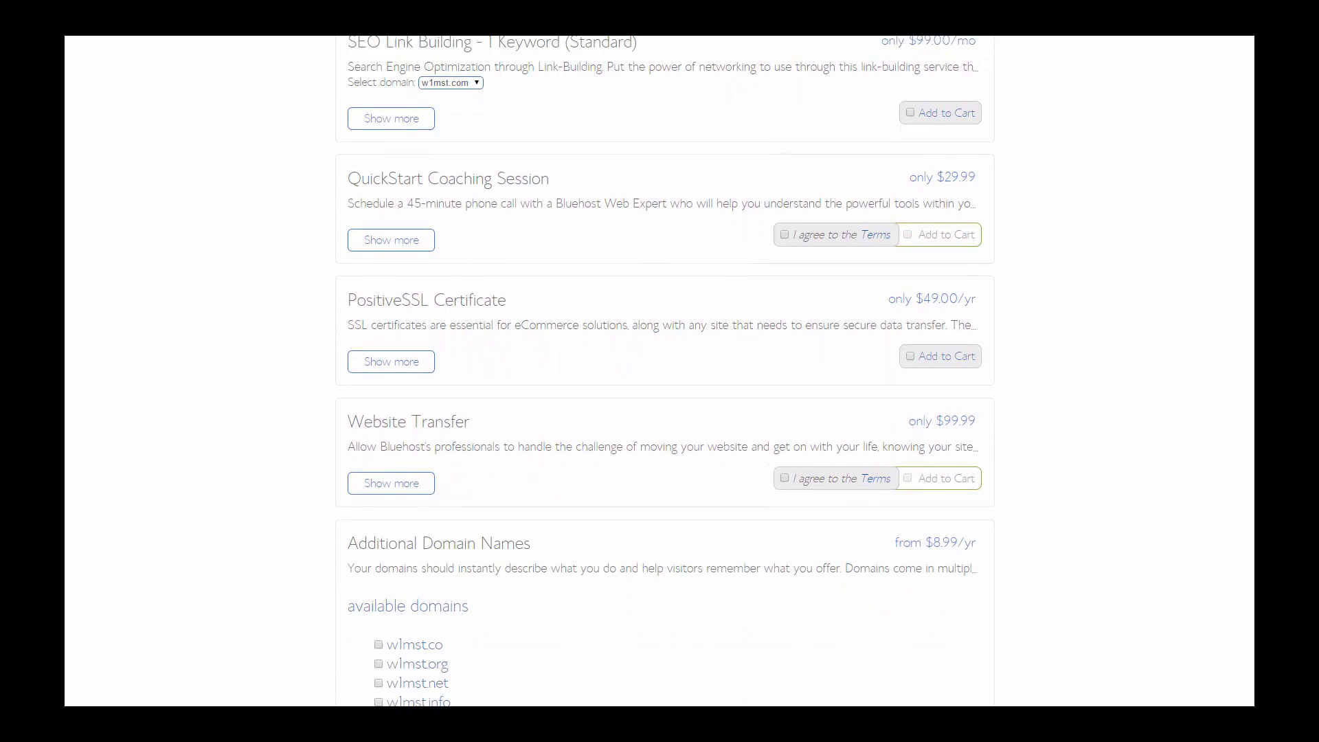
scroll("down", 3)
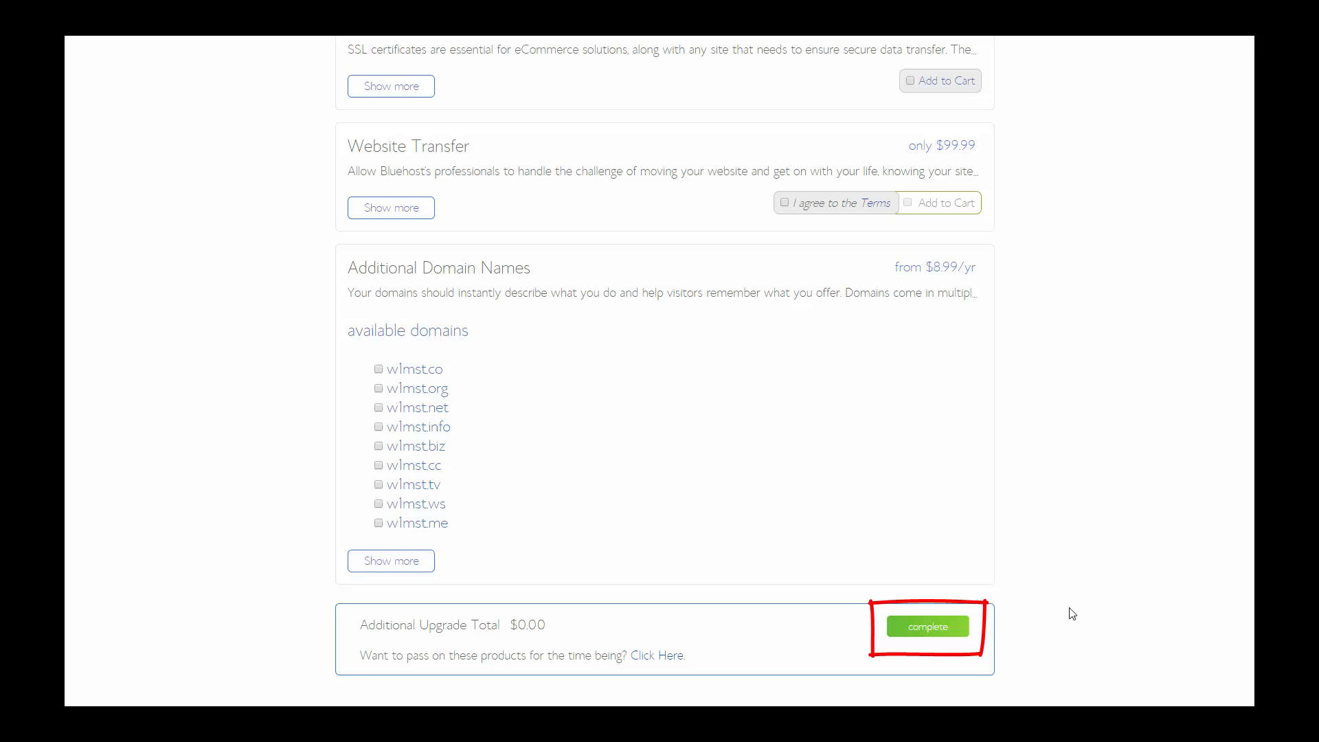
left_click(929, 626)
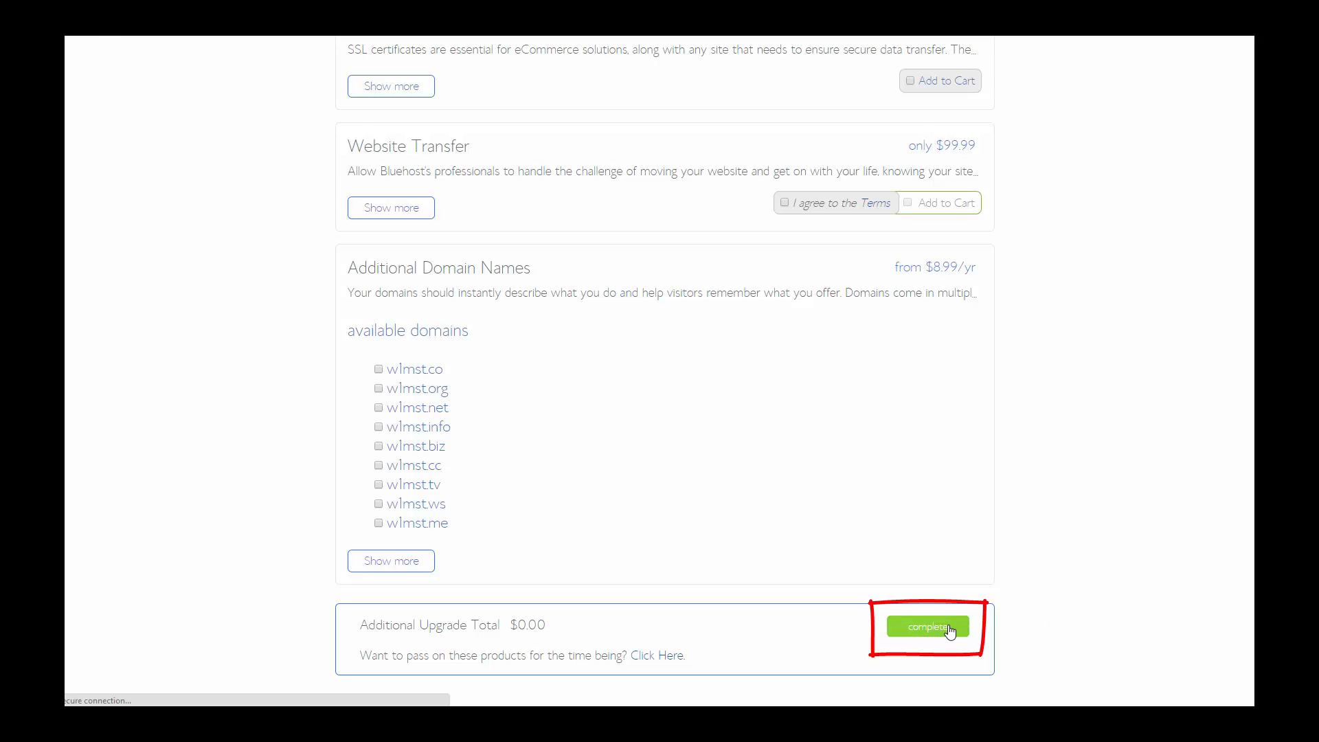
left_click(928, 627)
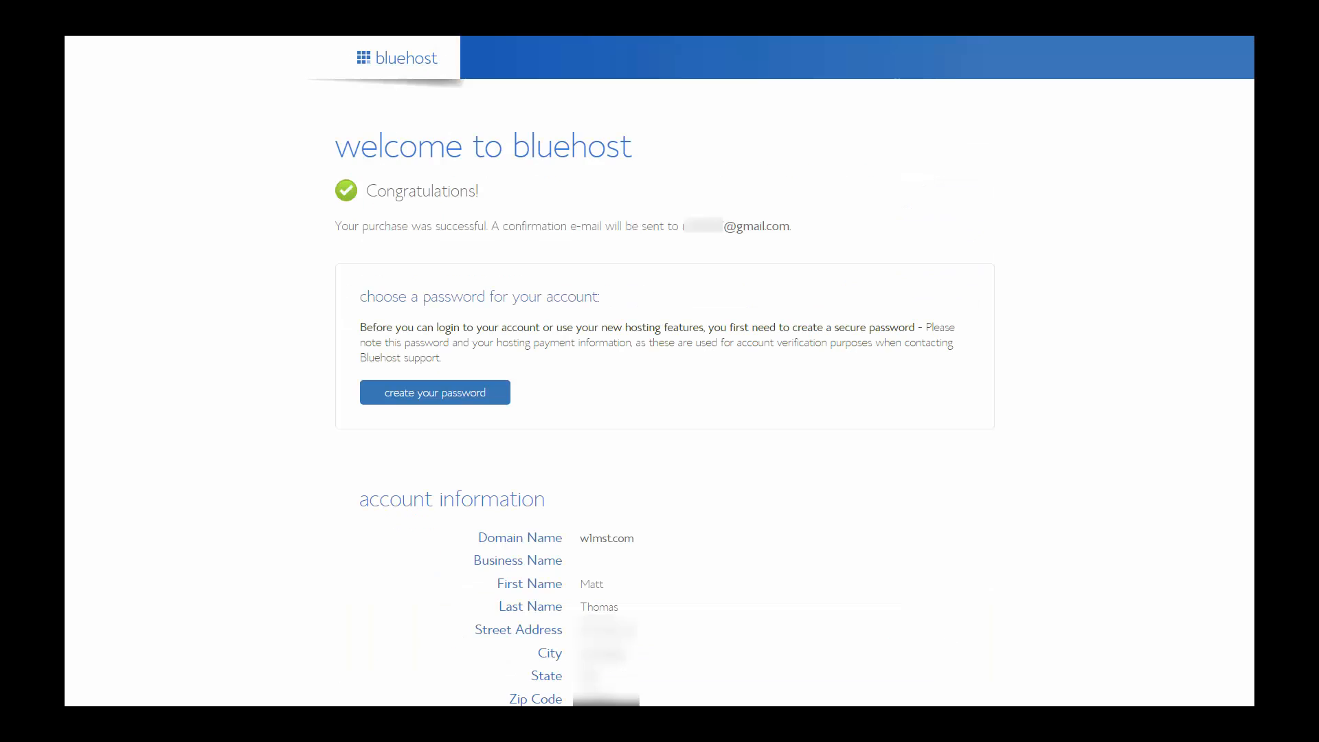
mouse_move(396, 398)
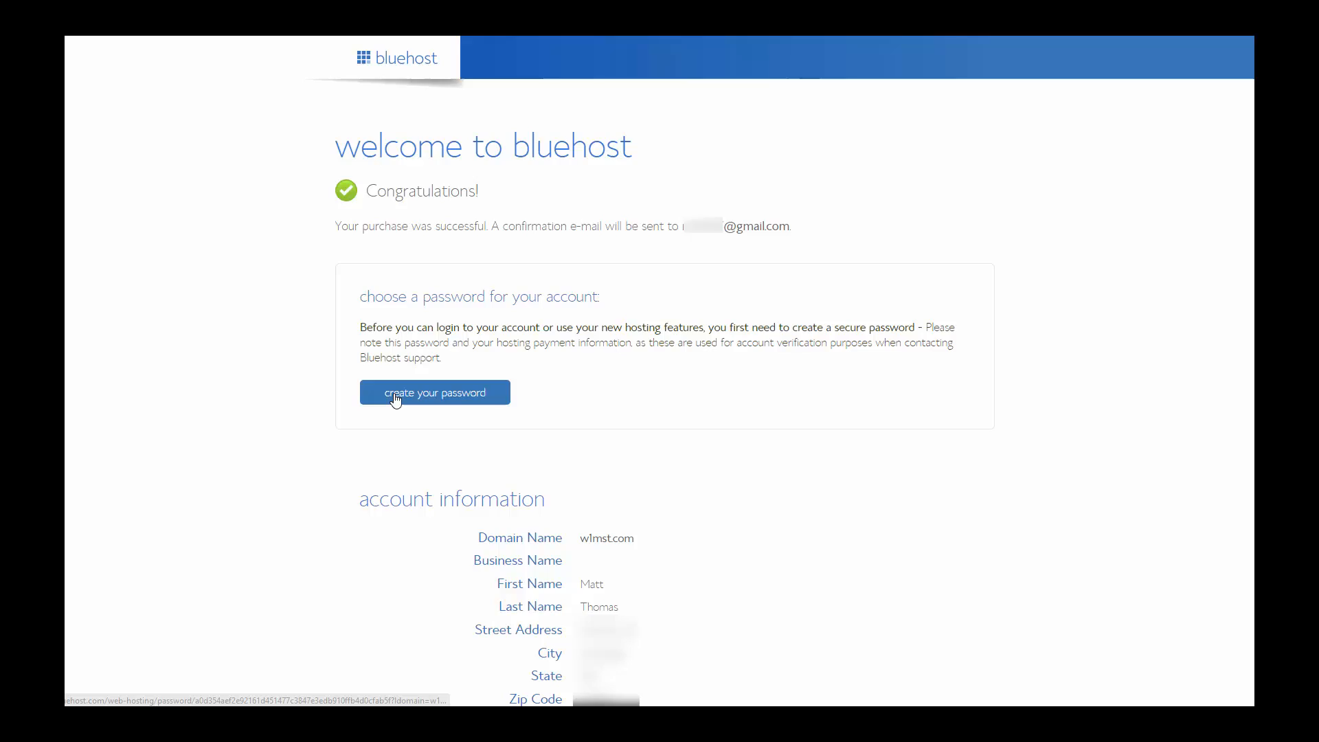
- Generate a new password with Bluehost's Password Generator
left_click(434, 393)
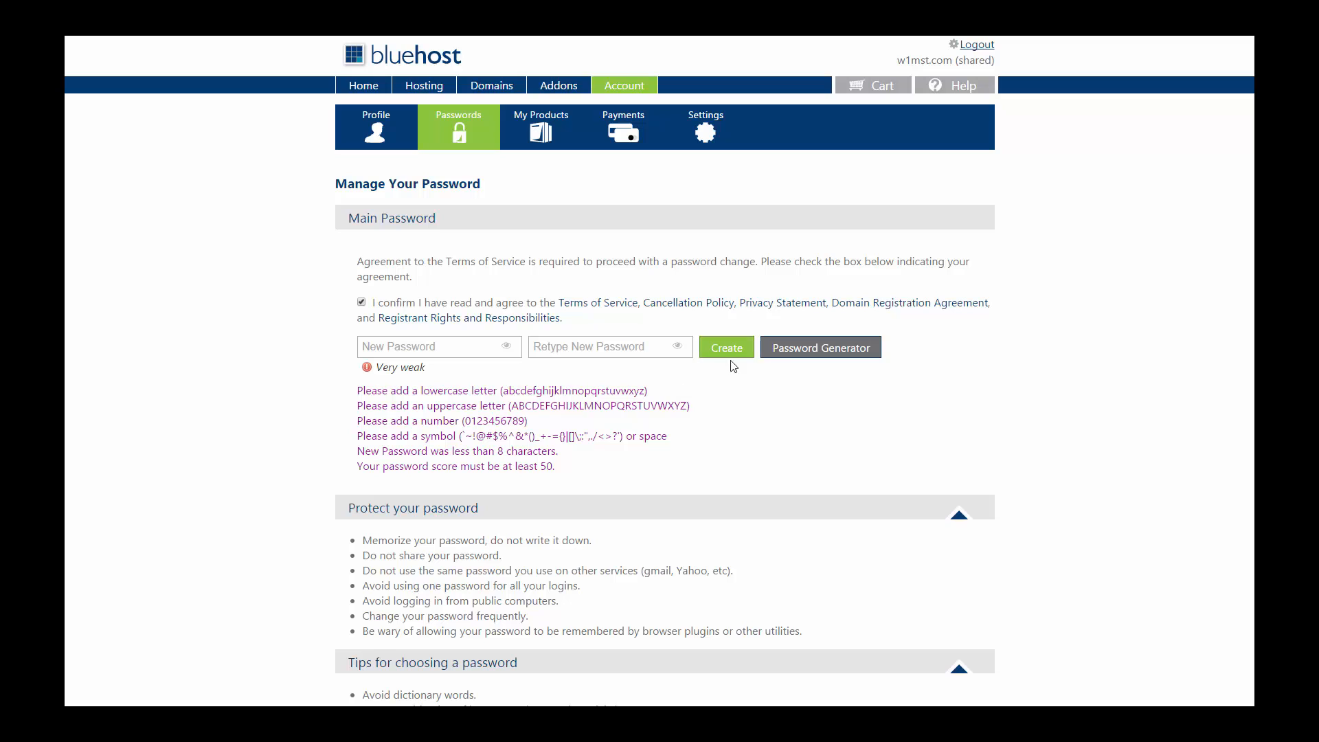
left_click(820, 346)
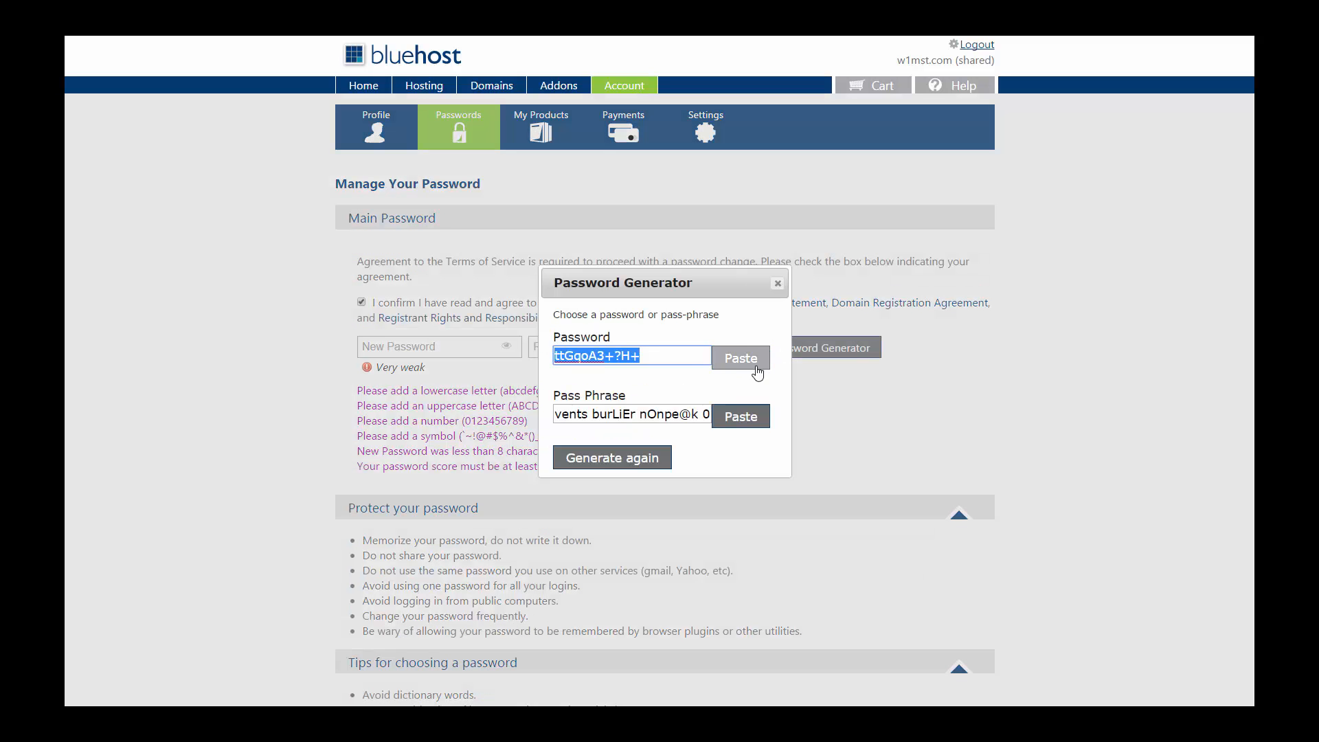
left_click(612, 458)
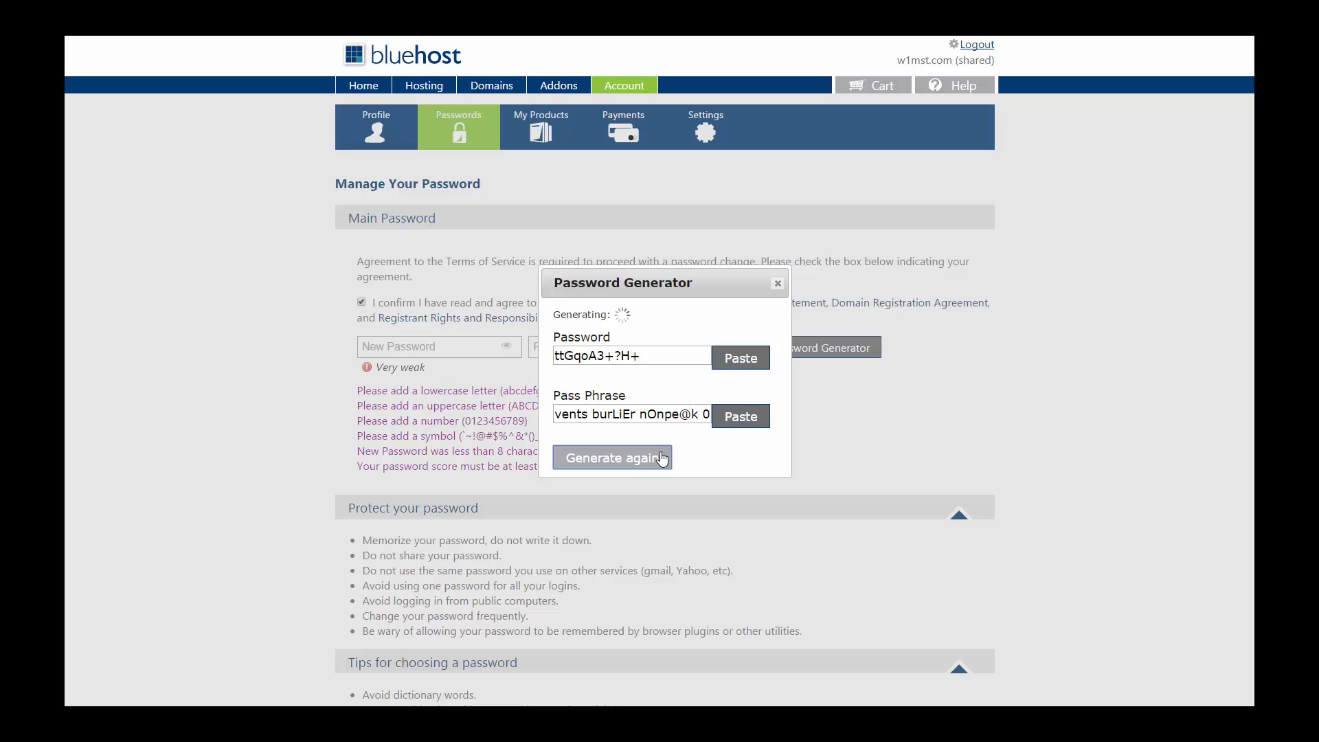
left_click(613, 458)
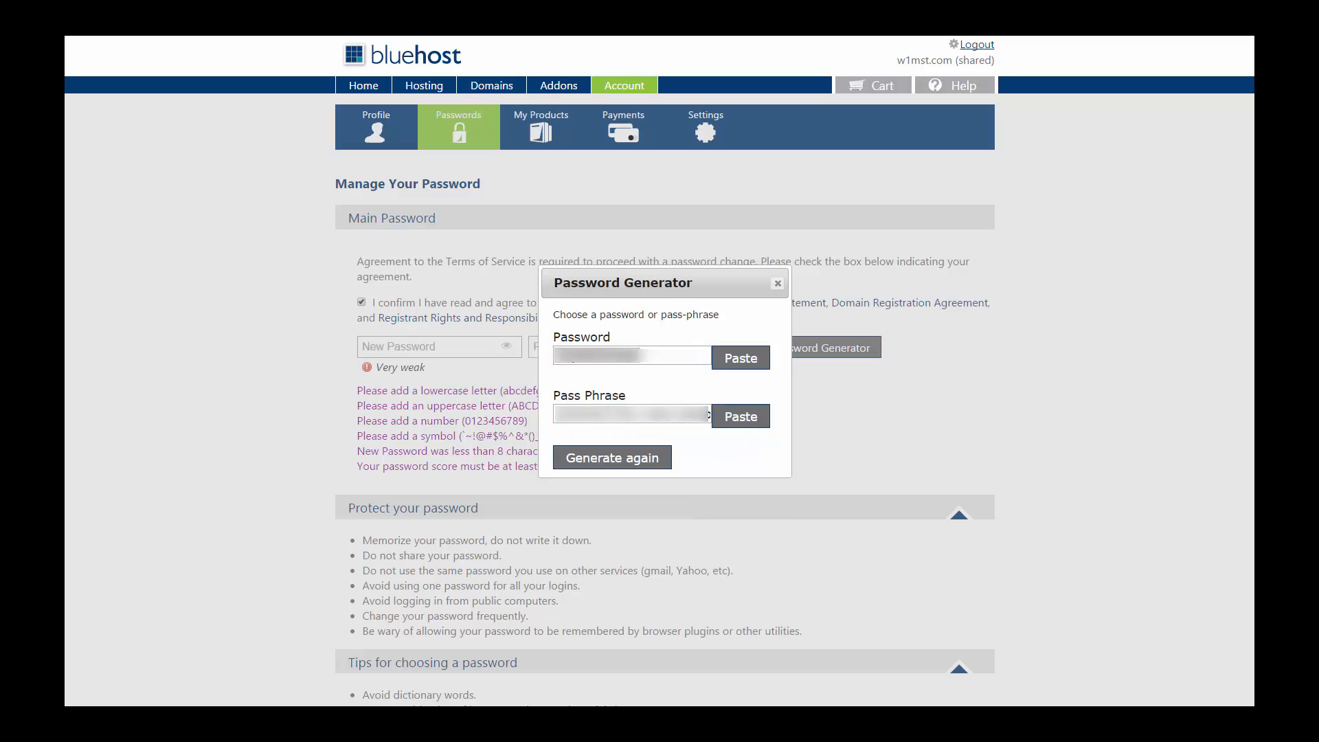
- Paste the generated password into both fields and create the account password
left_click(741, 357)
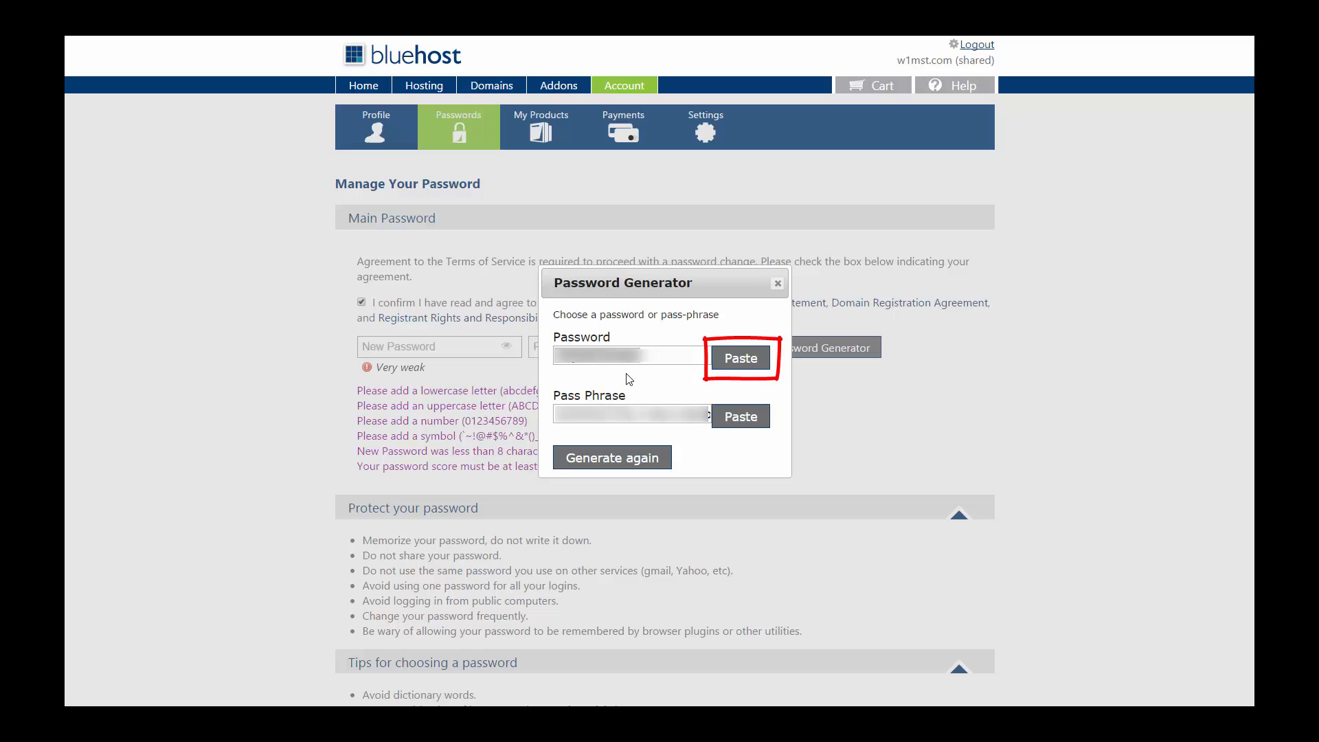
left_click(740, 357)
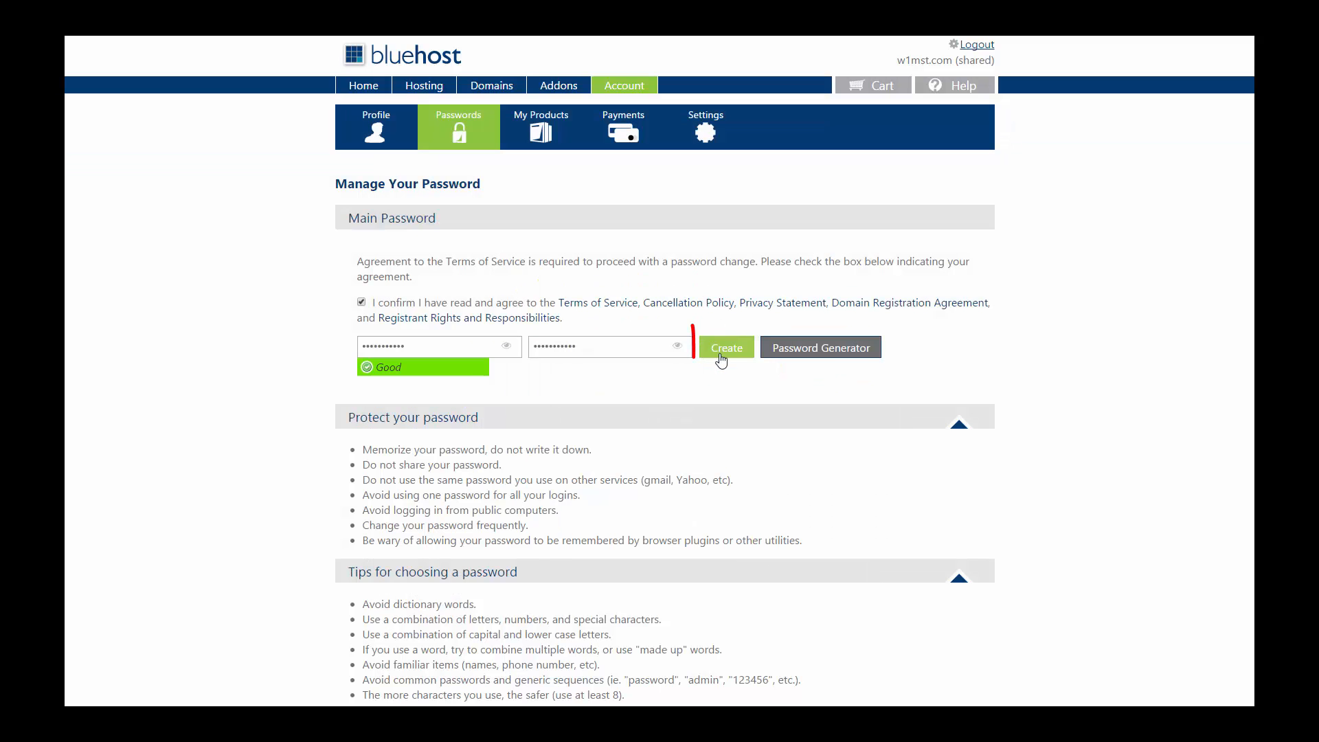
left_click(727, 348)
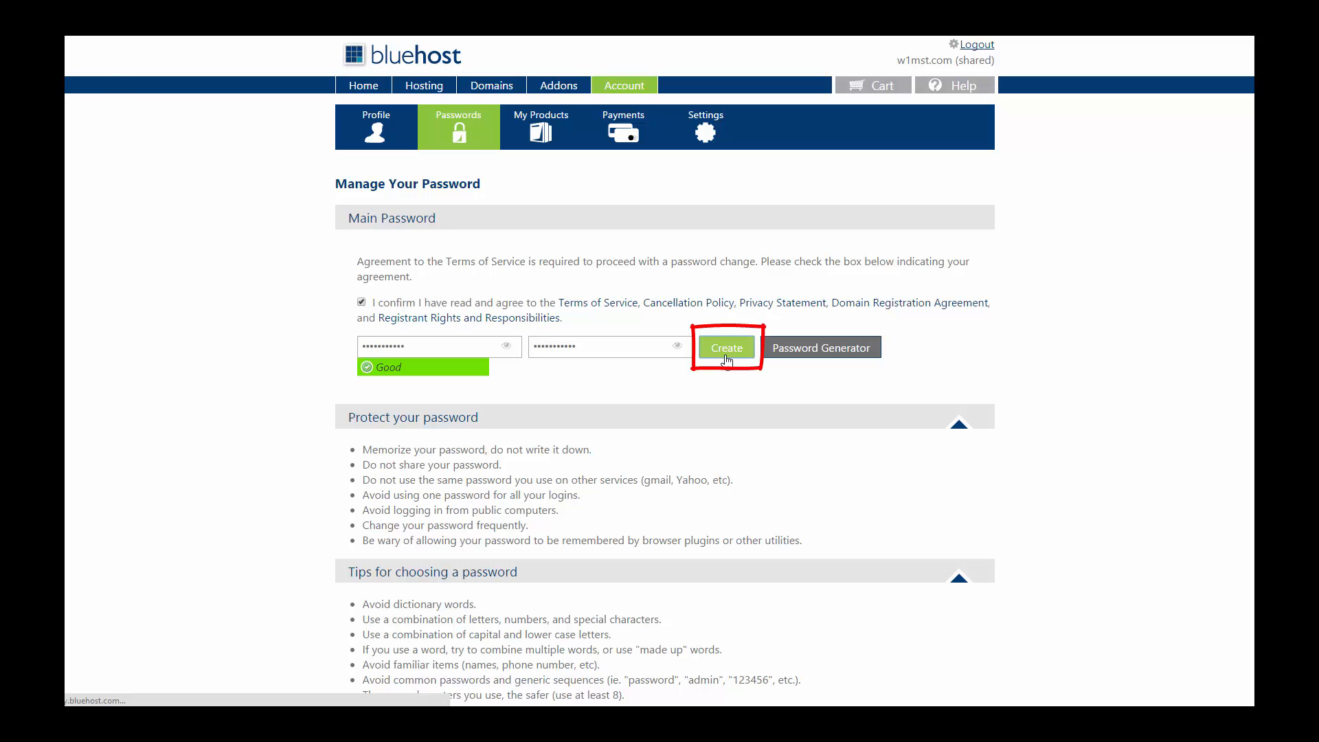
left_click(726, 348)
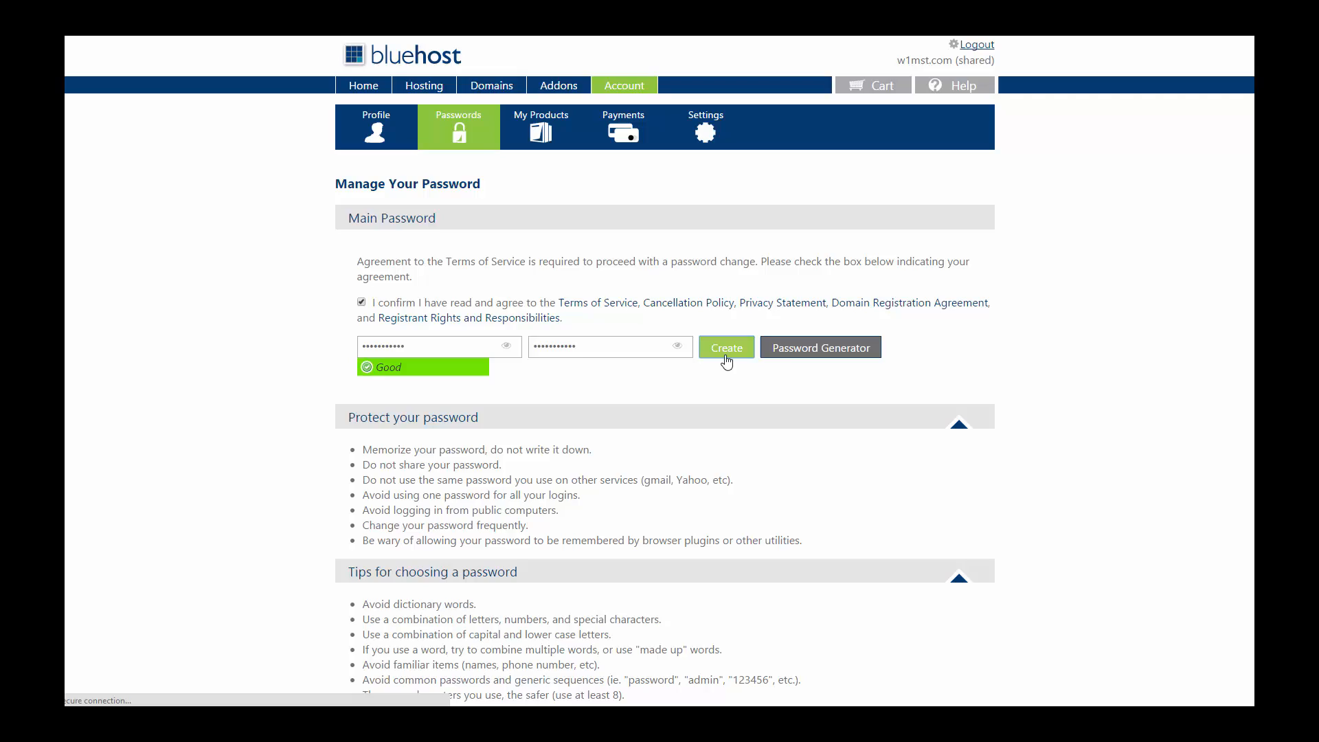
- Log in to the w1mst.com control panel with the new password and decline the upgrade offer
left_click(725, 347)
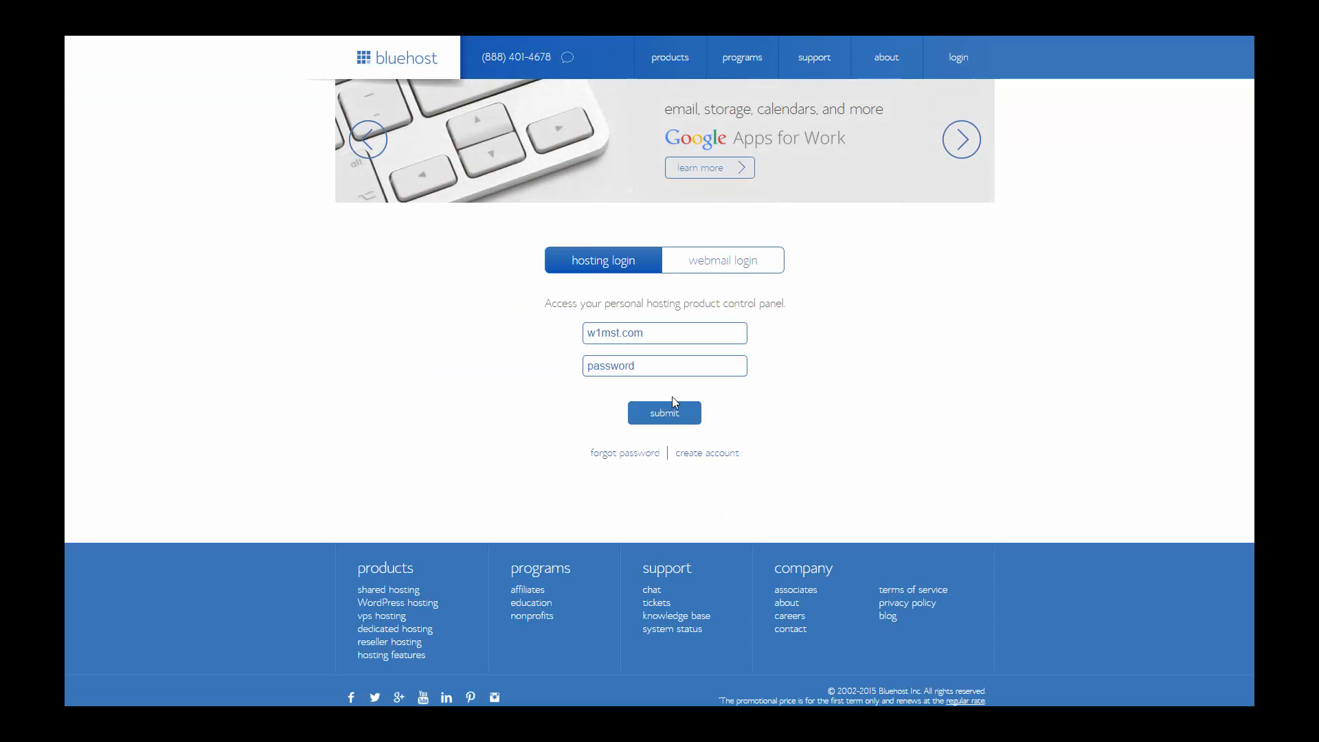
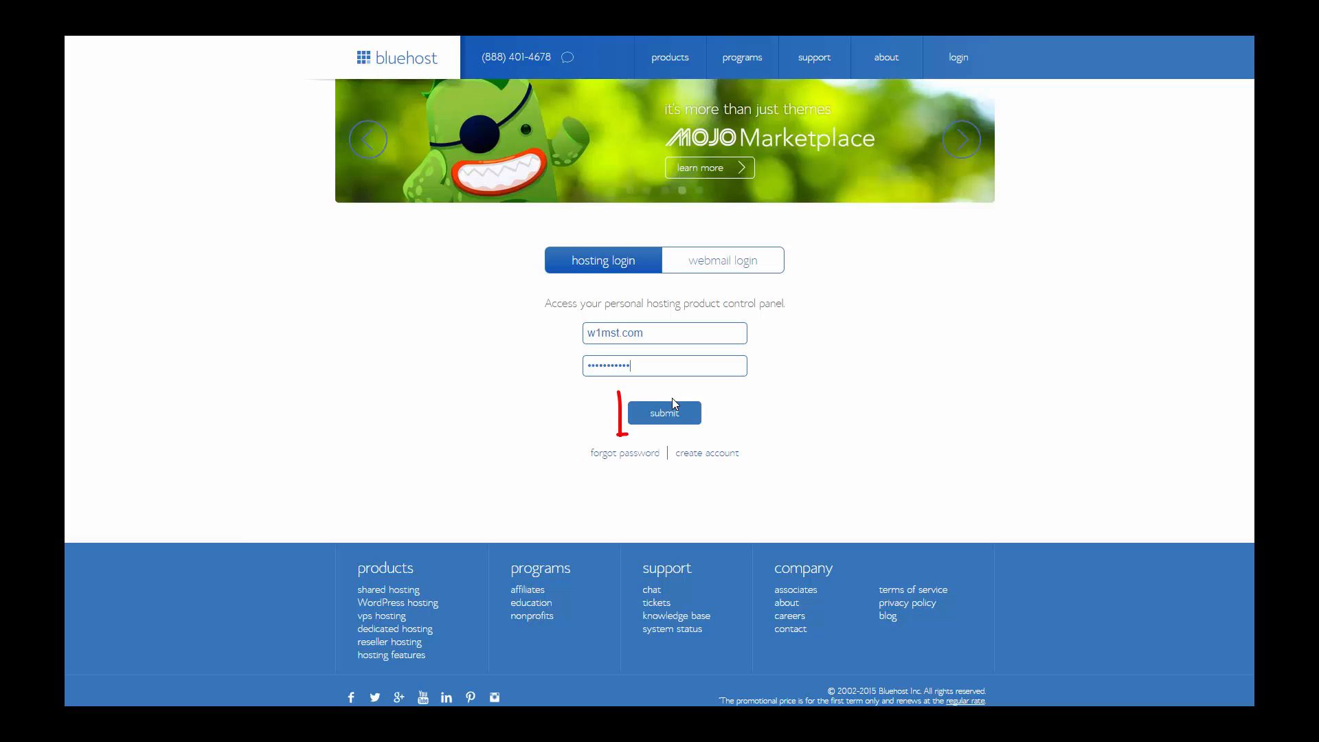
left_click(665, 412)
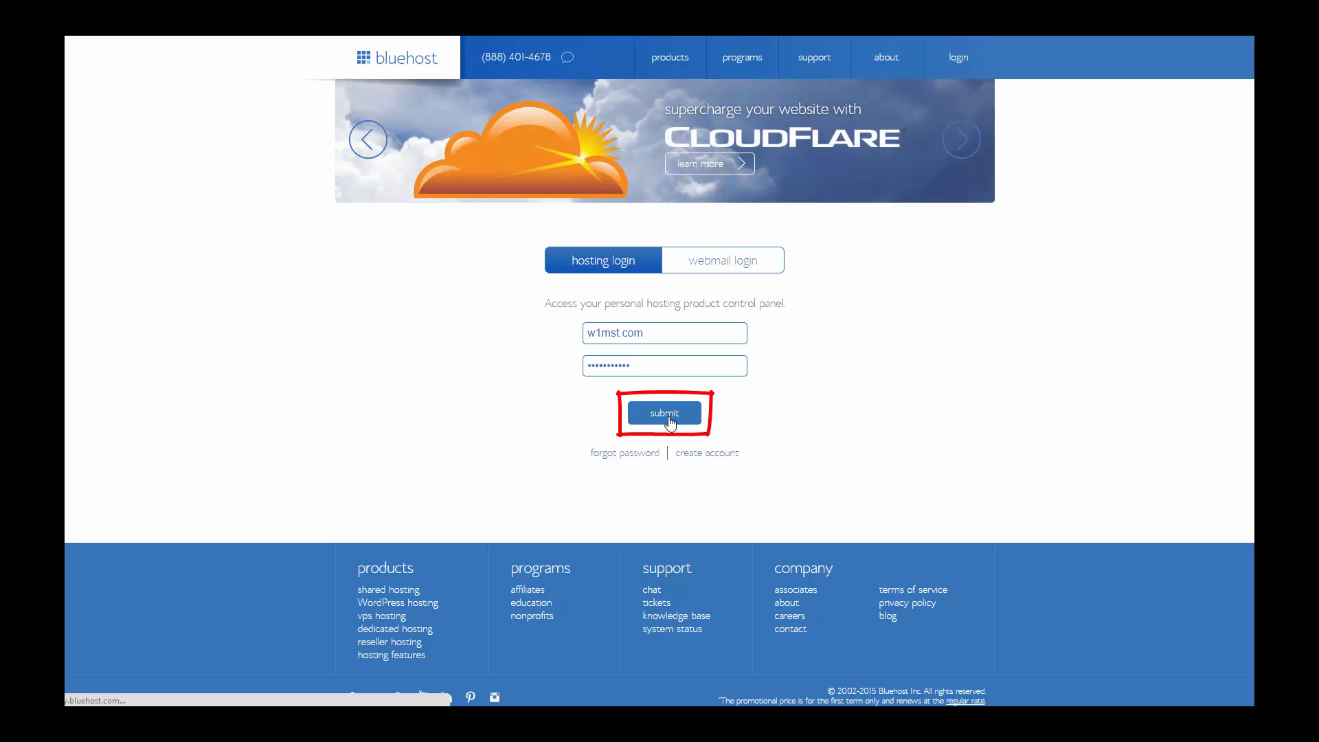
left_click(666, 412)
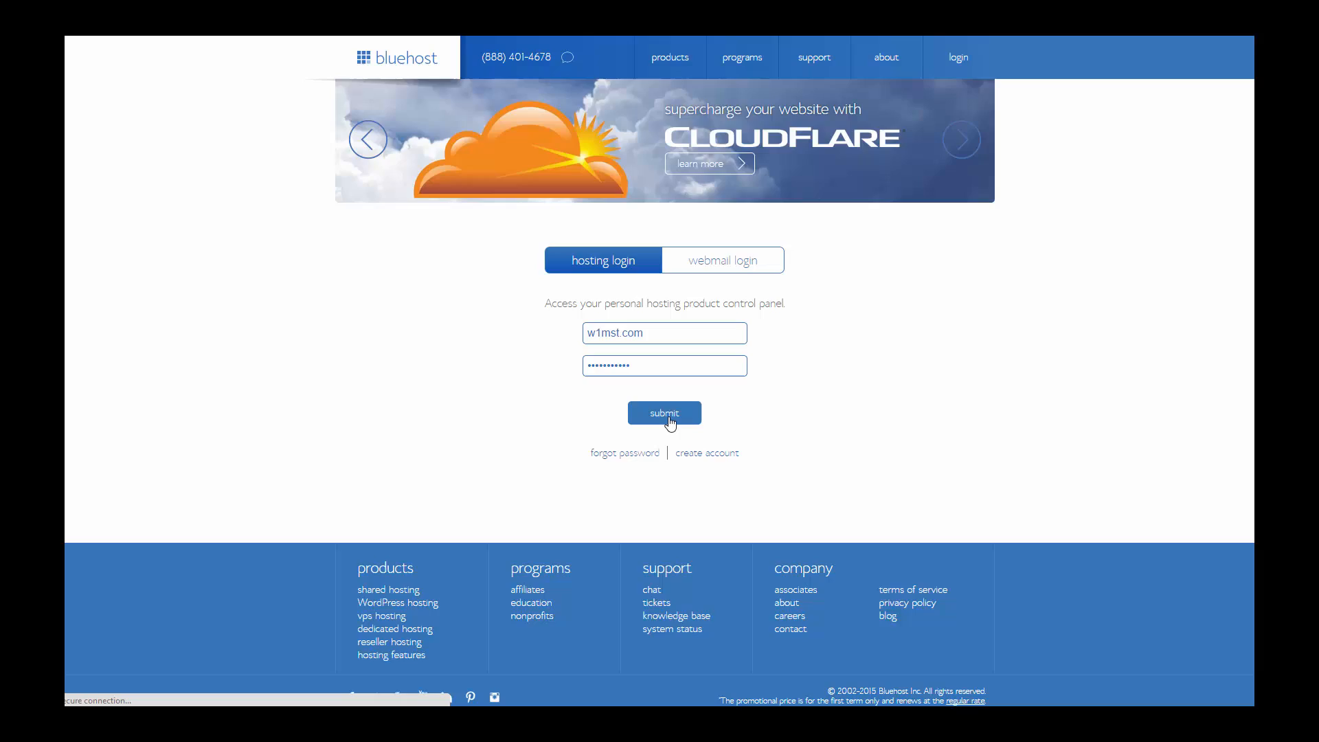
left_click(665, 412)
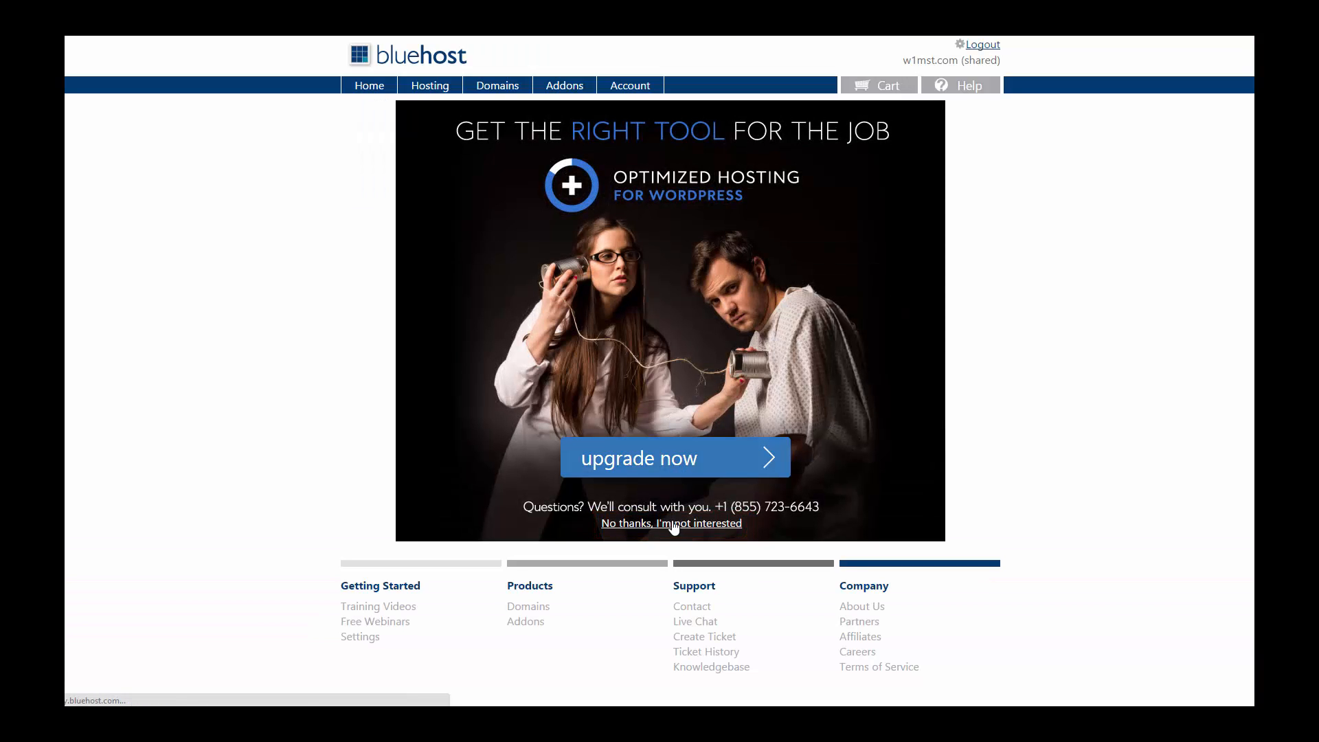
left_click(670, 522)
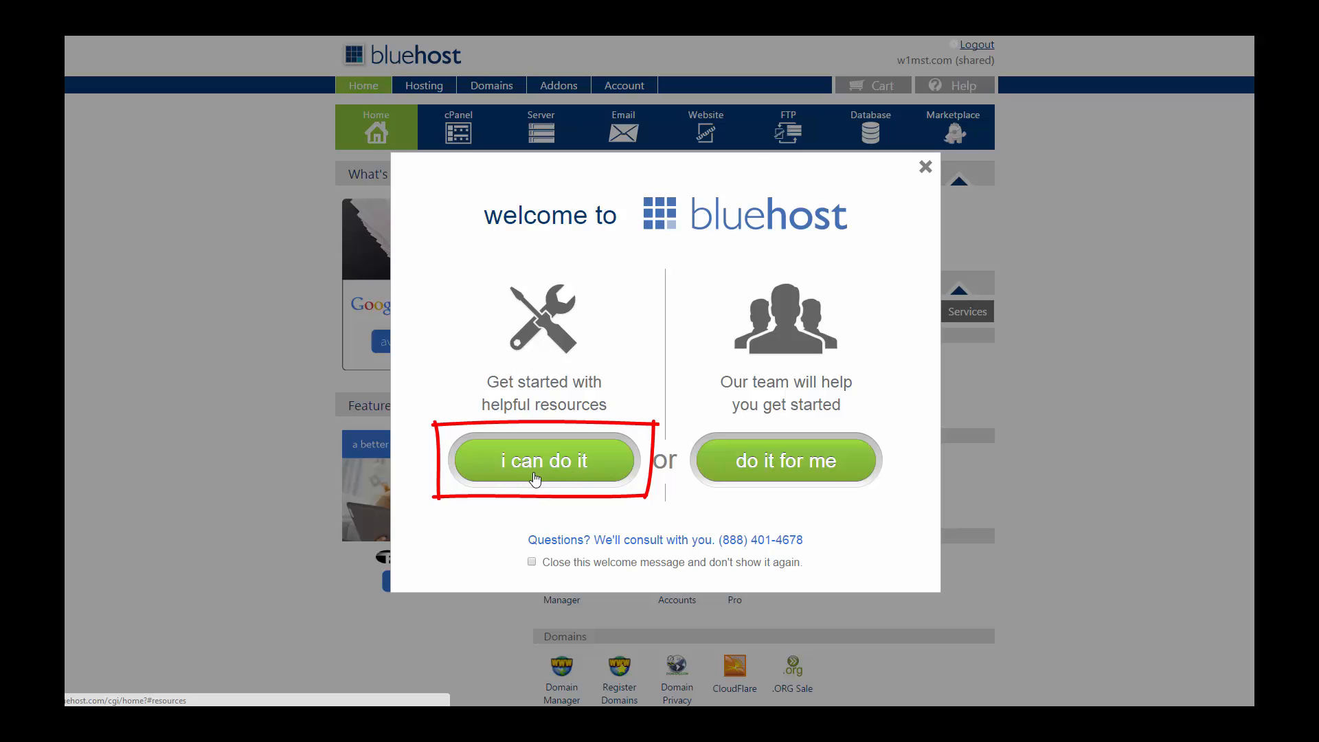
- Choose 'i can do it' on the welcome popup and start Install WordPress
left_click(545, 460)
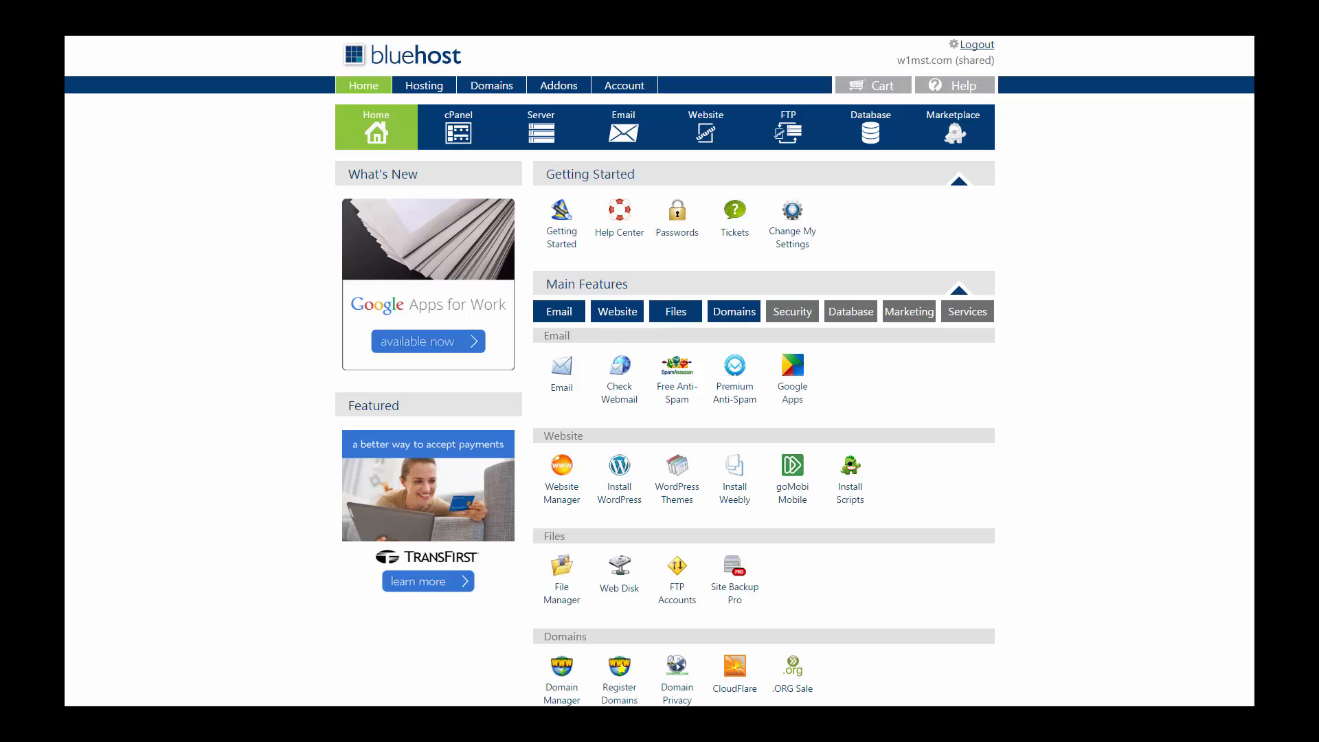
mouse_move(258, 573)
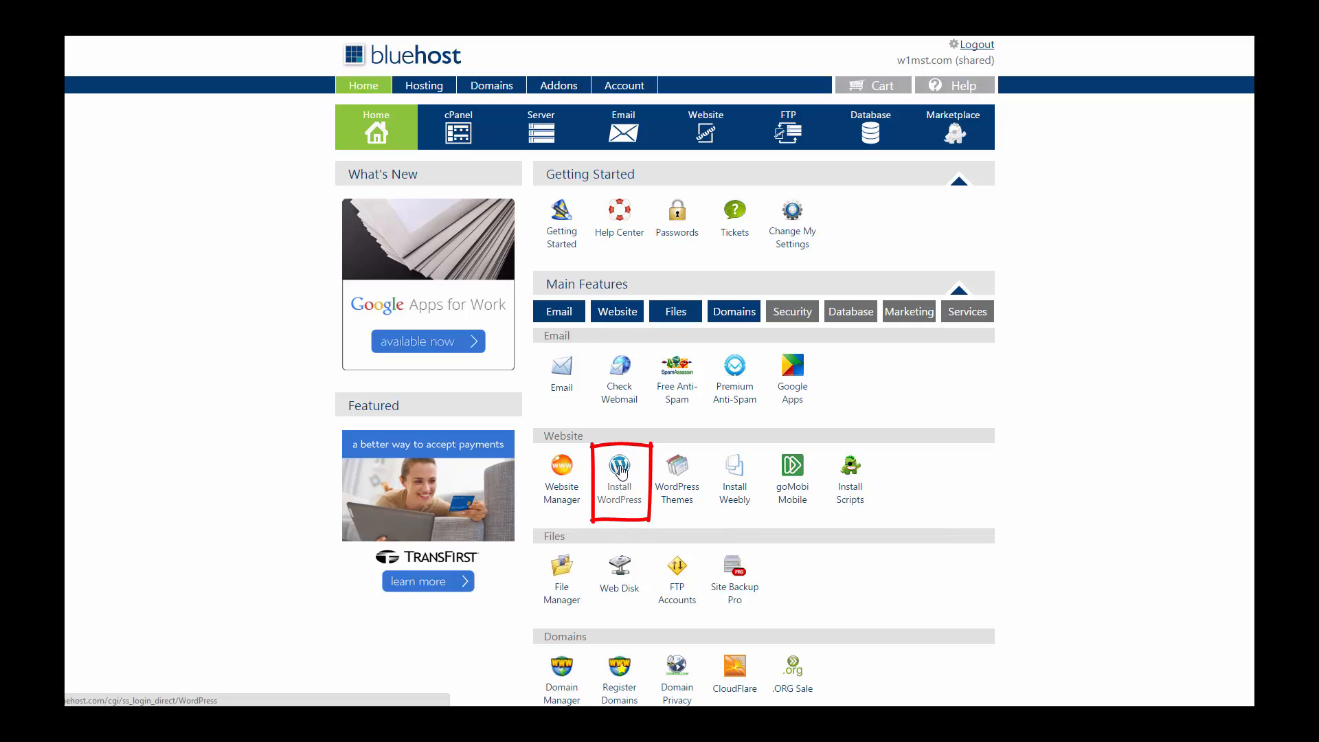
left_click(618, 464)
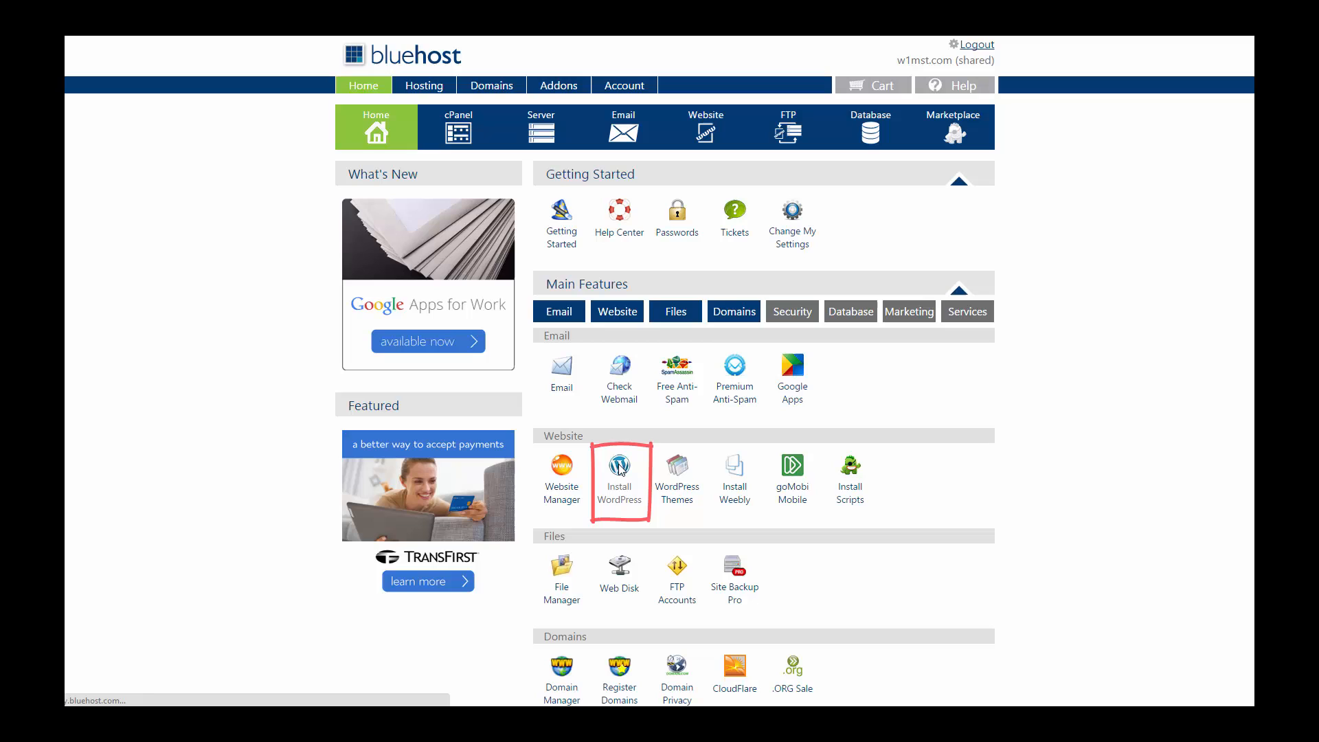
left_click(618, 464)
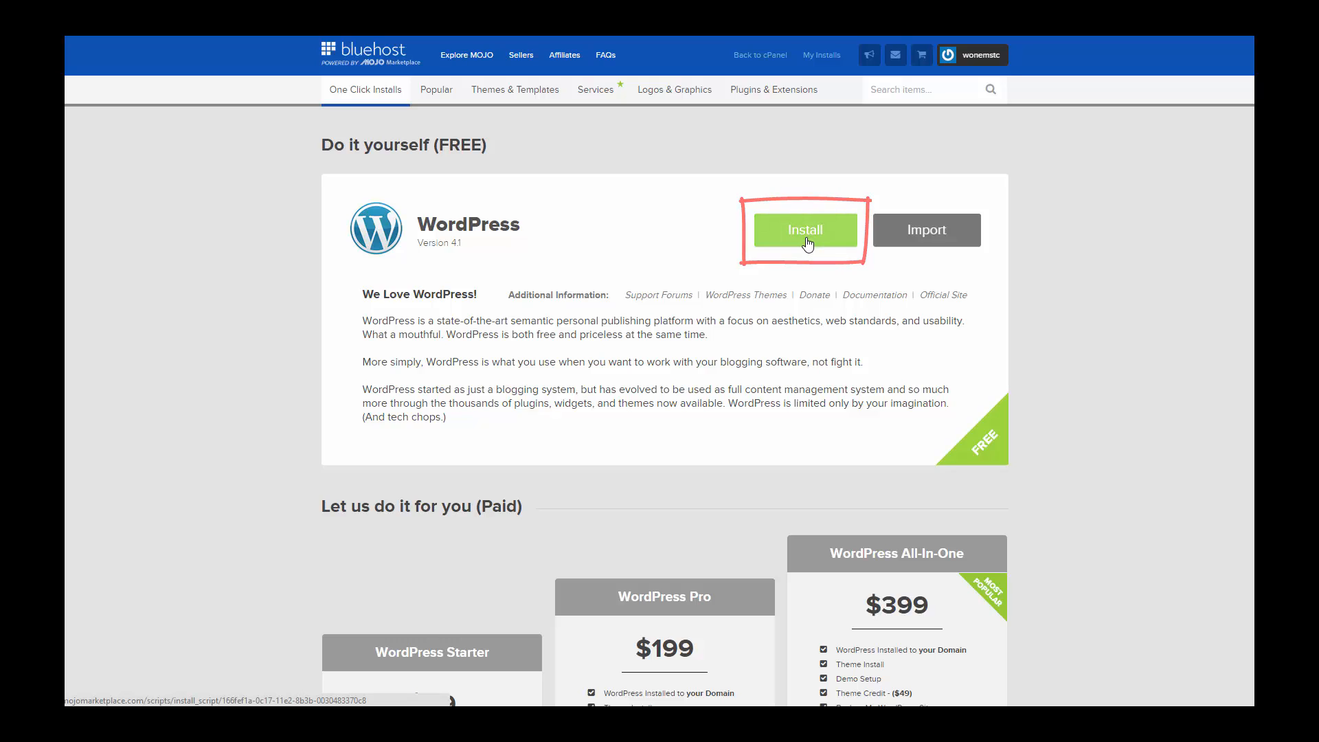
left_click(806, 231)
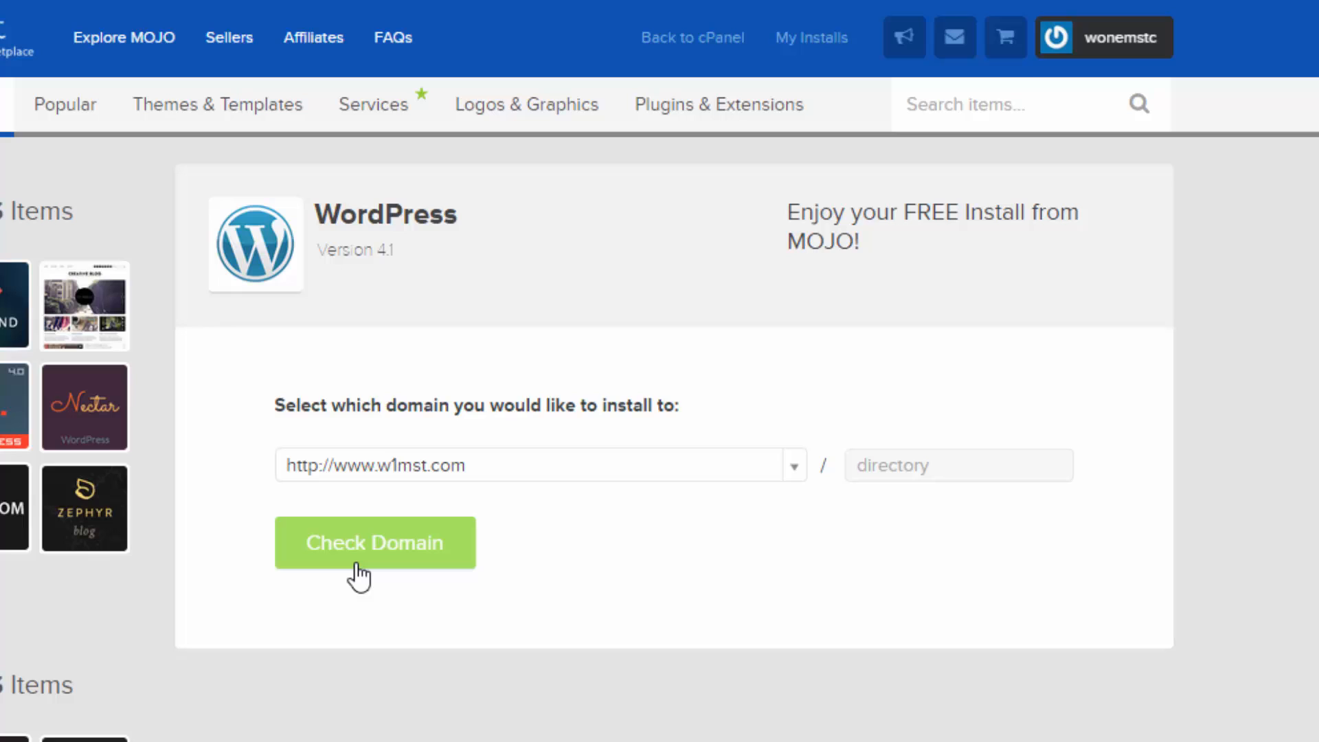
left_click(373, 543)
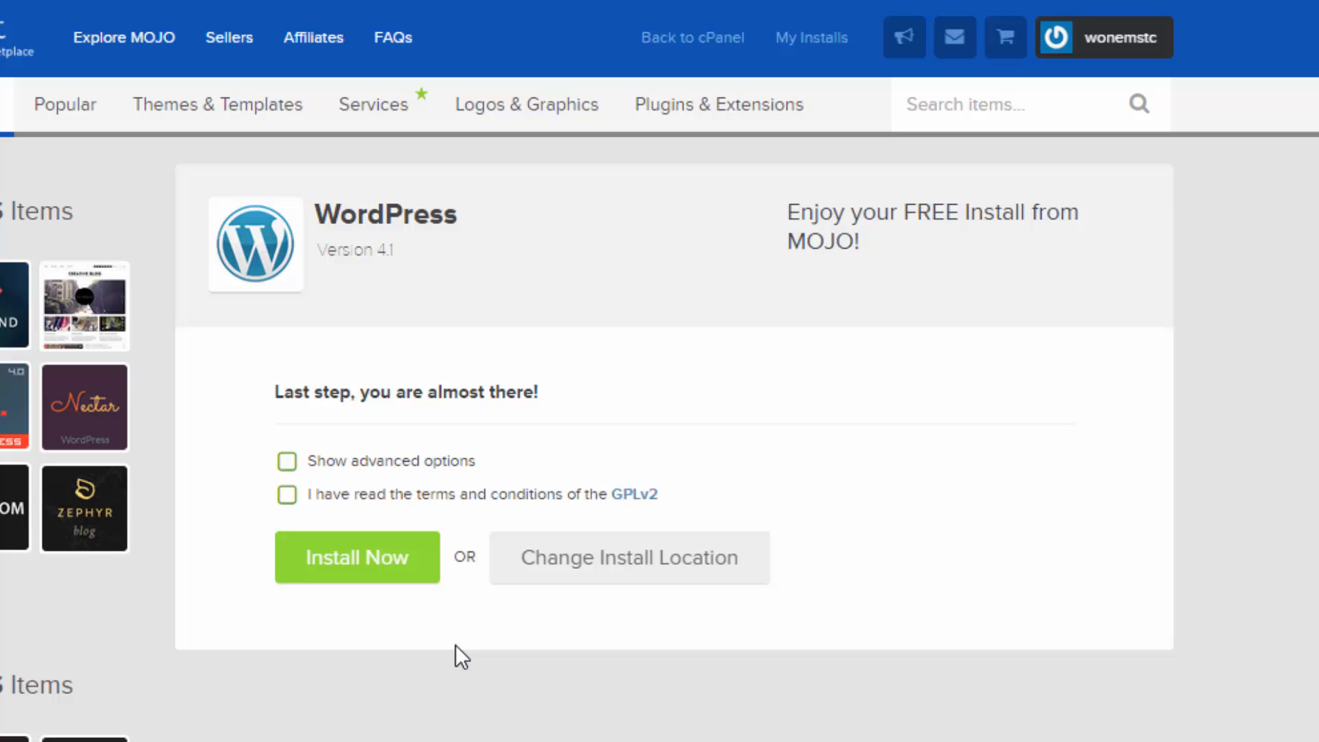
left_click(287, 495)
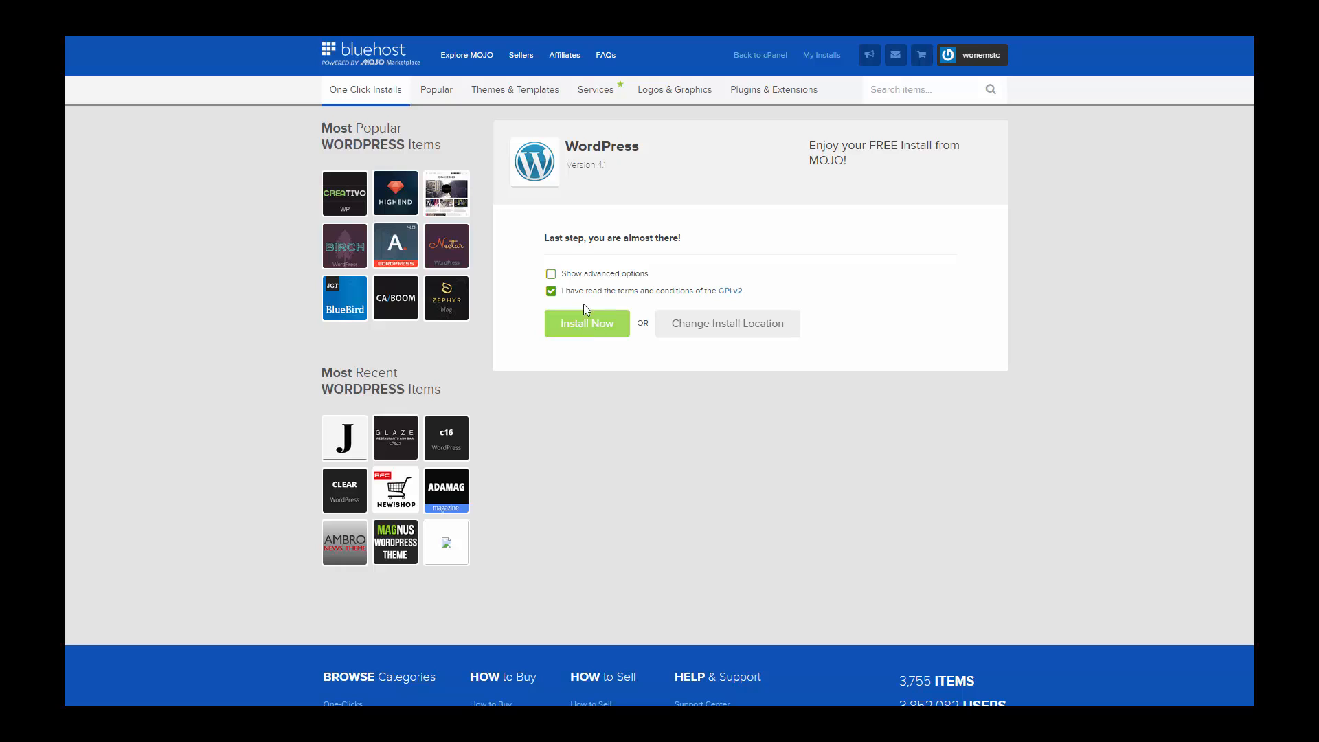
- Set site name W1MST with admin username and password, then Install Now
left_click(551, 274)
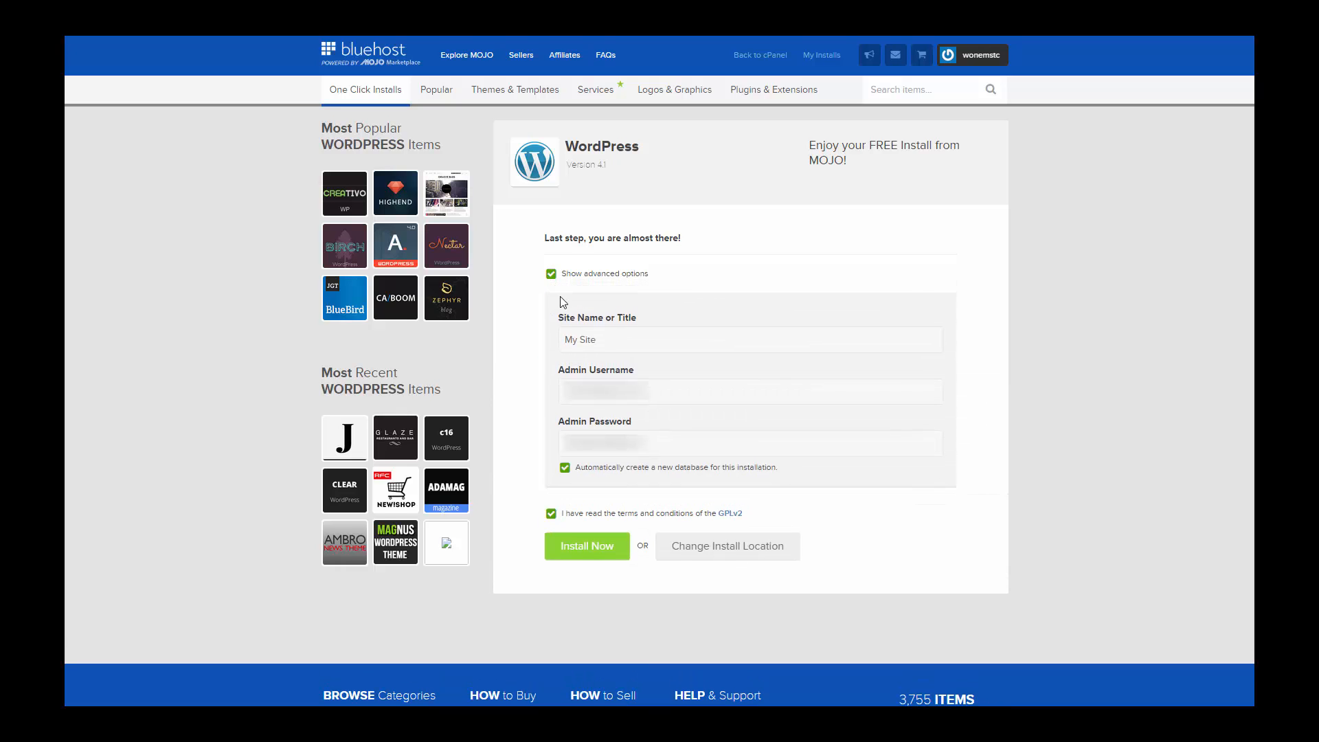
left_click(750, 340)
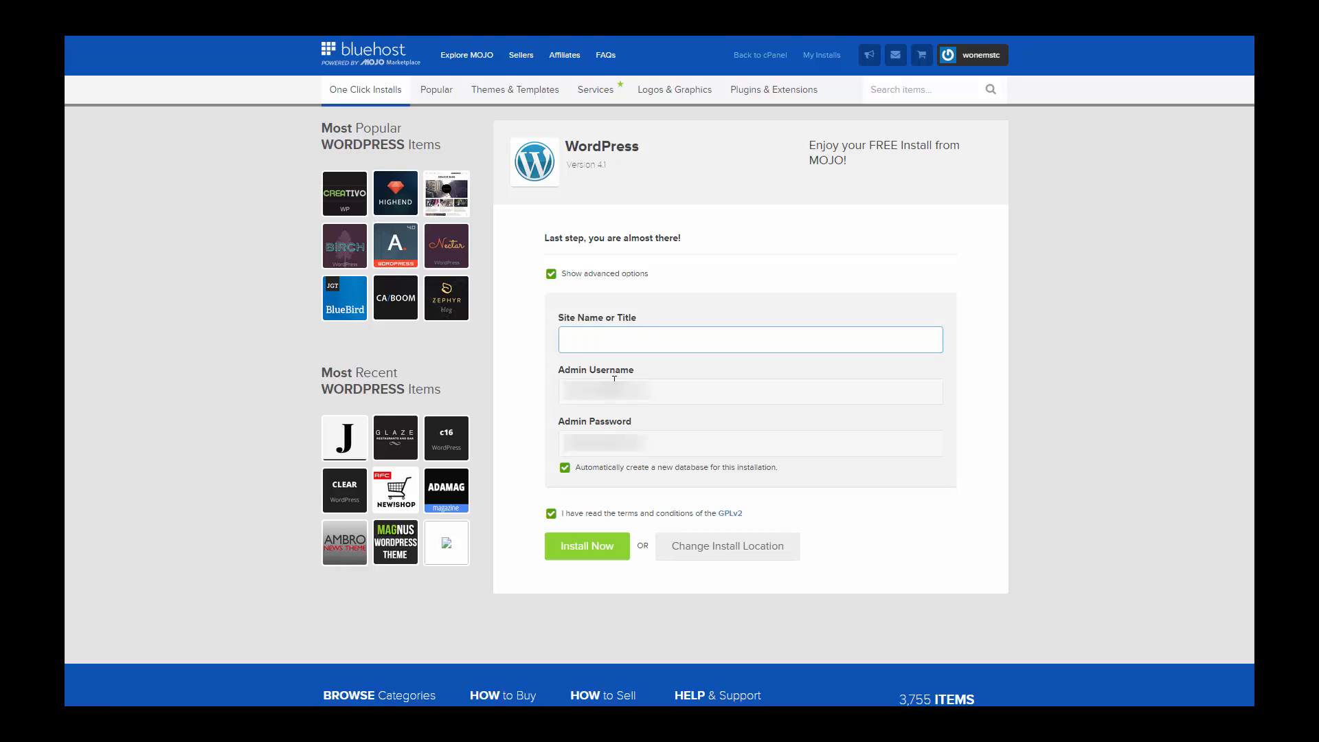
type("W1MST")
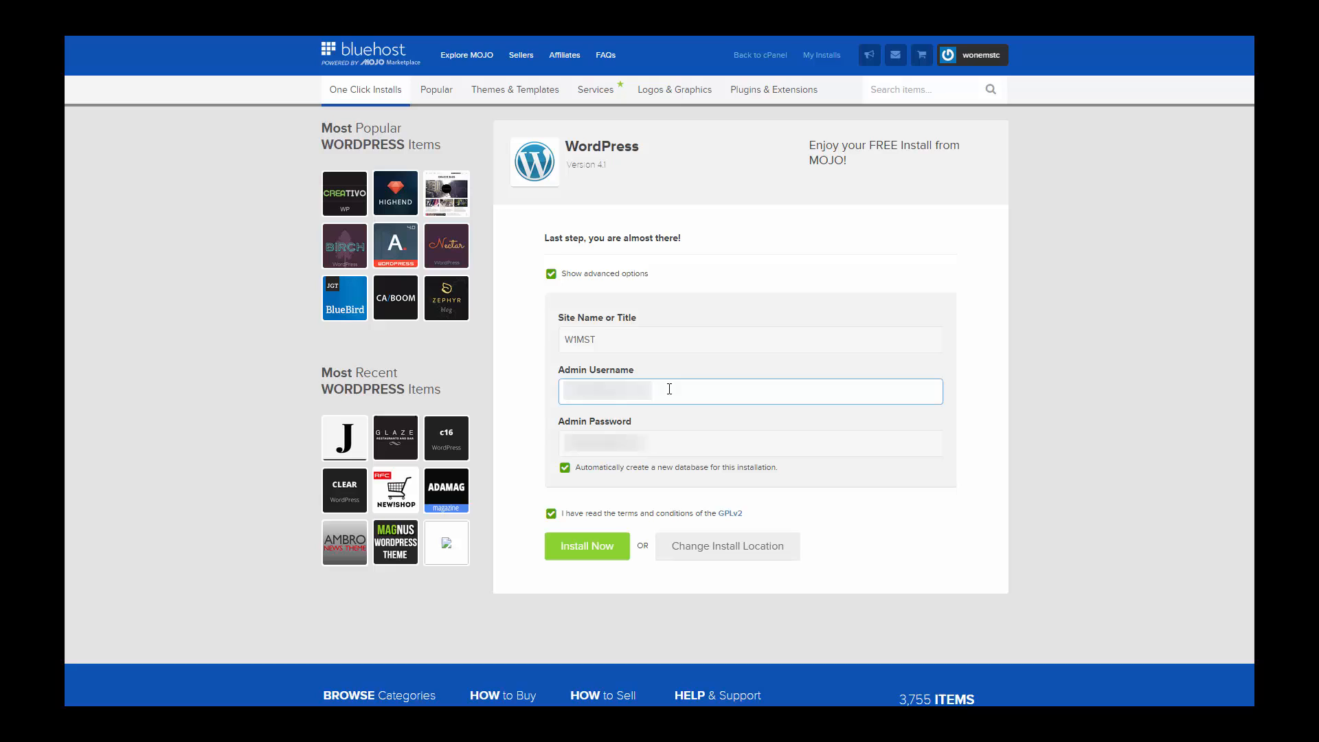
mouse_move(668, 446)
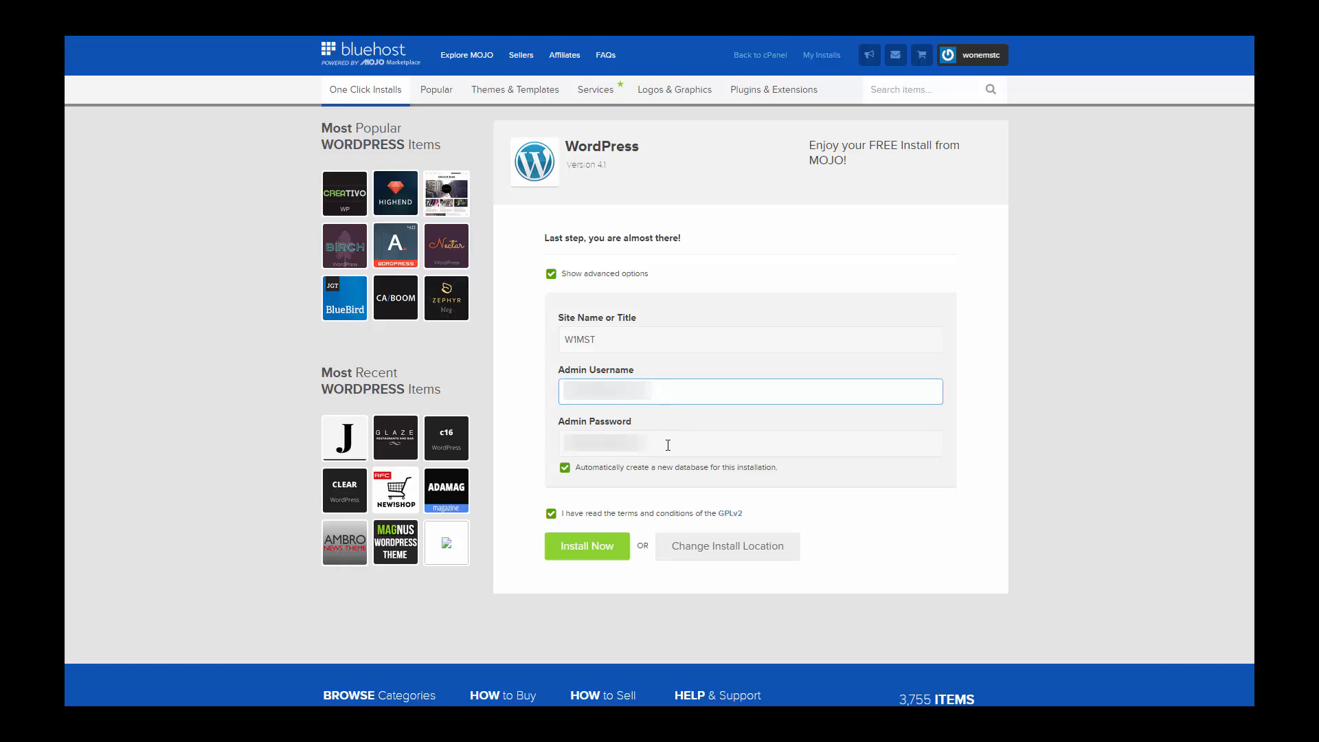
left_click(751, 443)
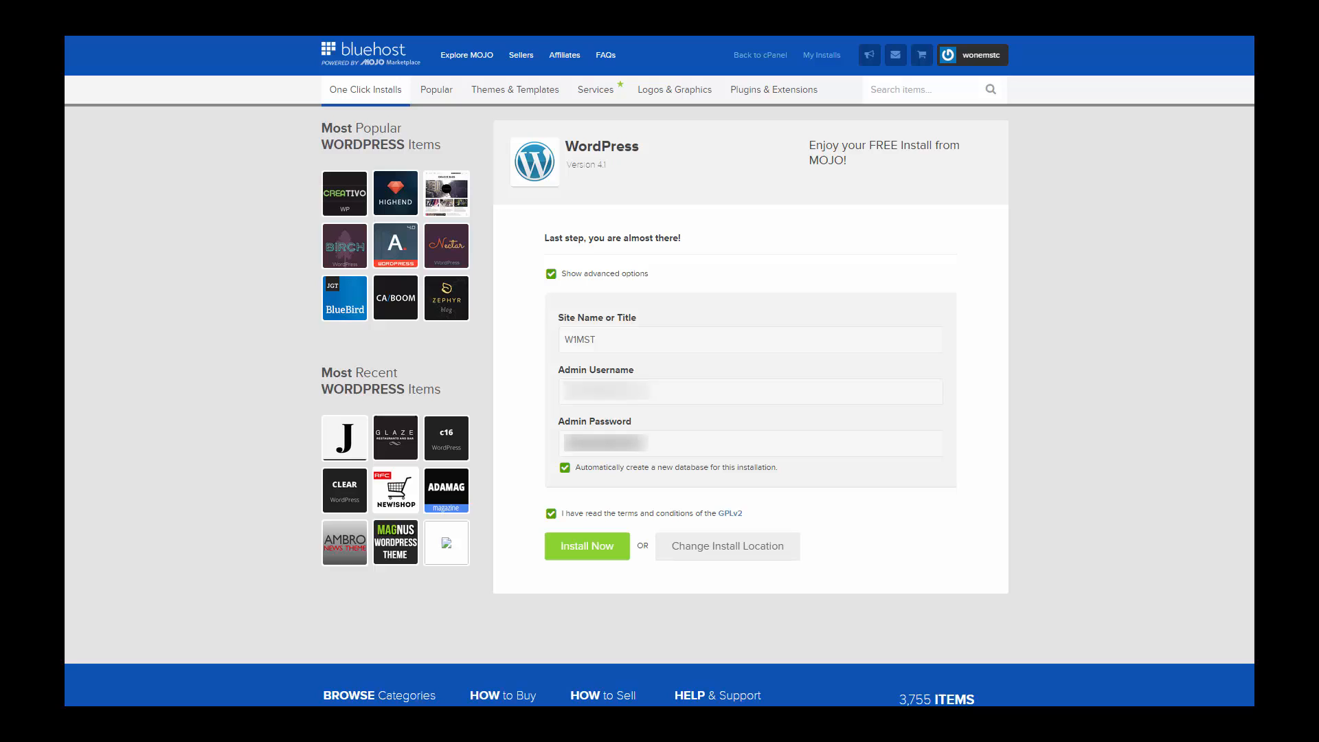
mouse_move(258, 596)
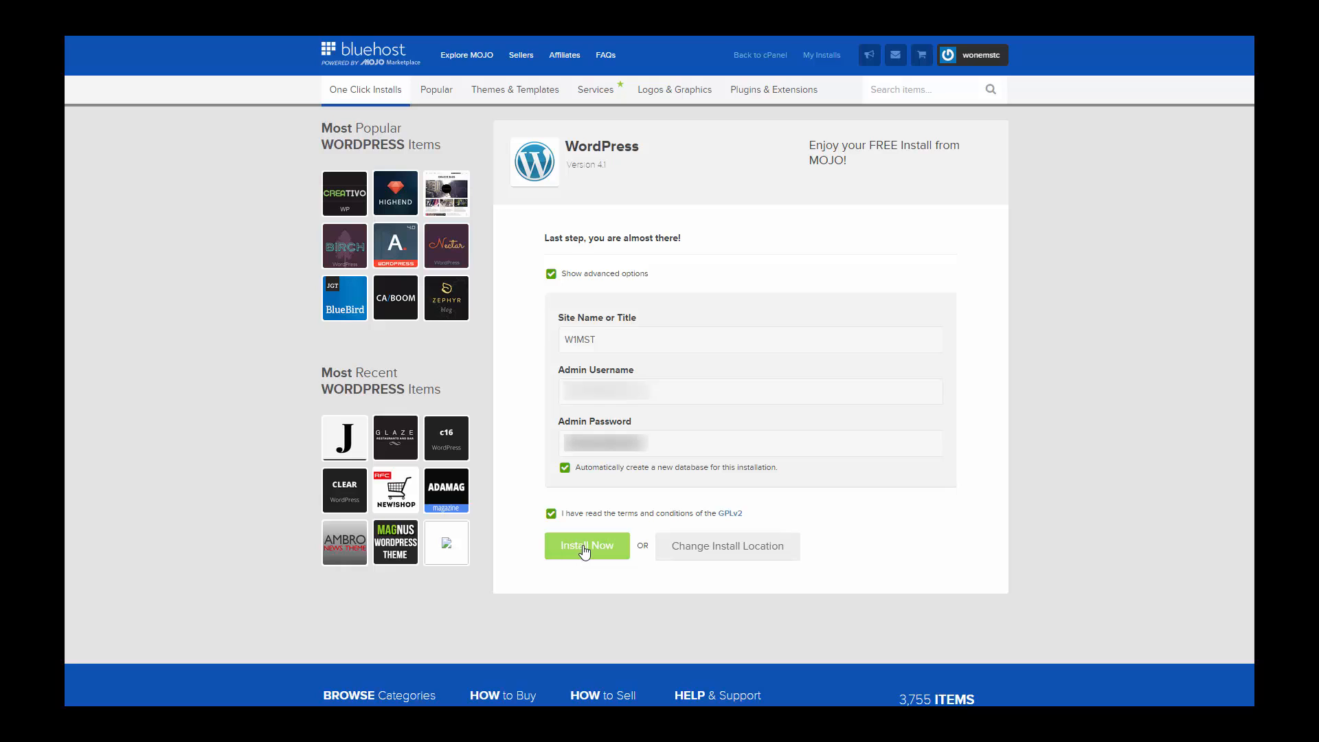
left_click(587, 546)
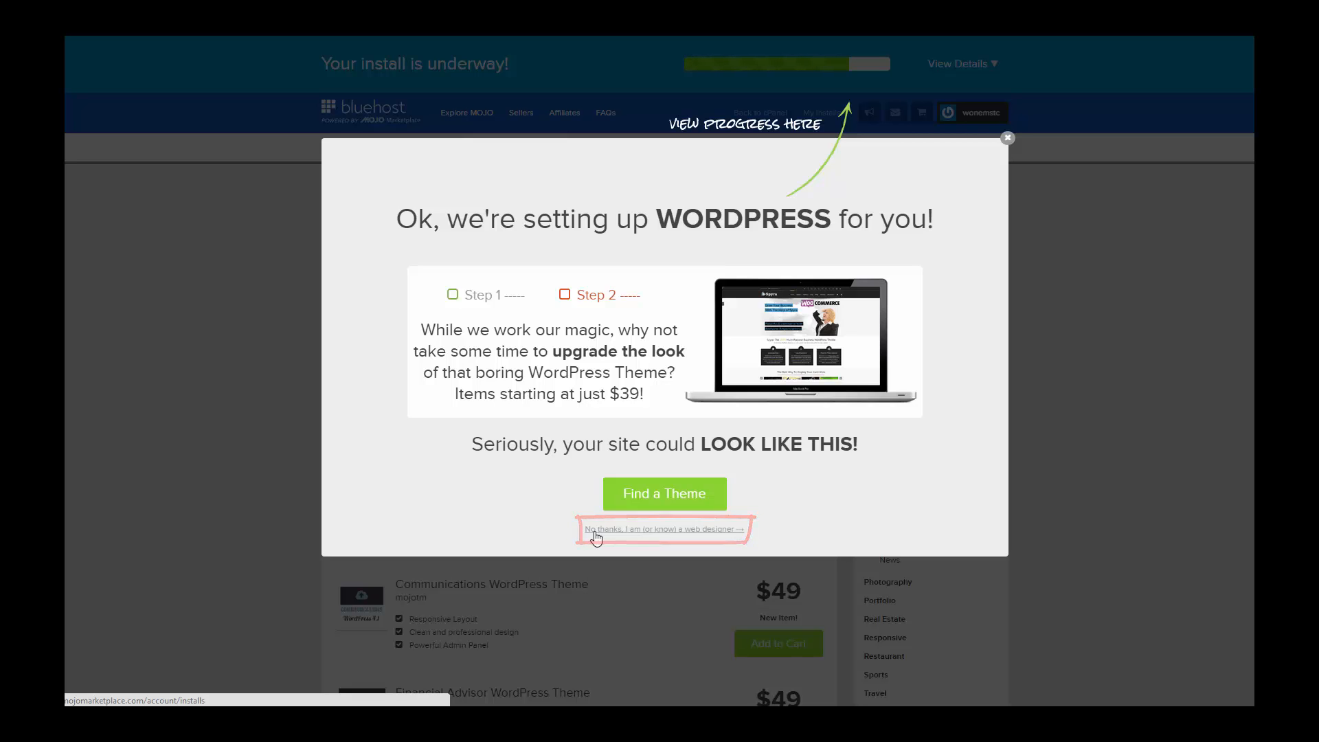
- Decline the paid theme offer with 'No thanks, I am (or know) a web designer'
left_click(665, 528)
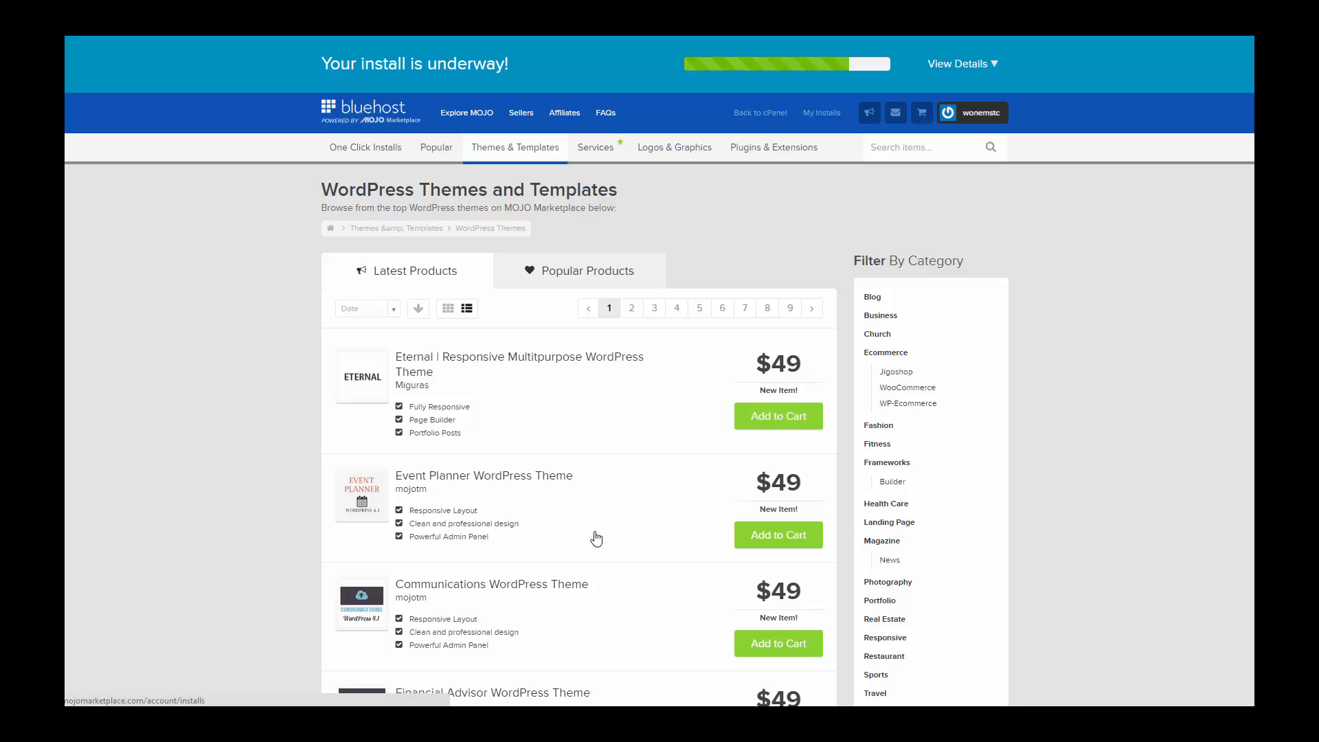
mouse_move(286, 489)
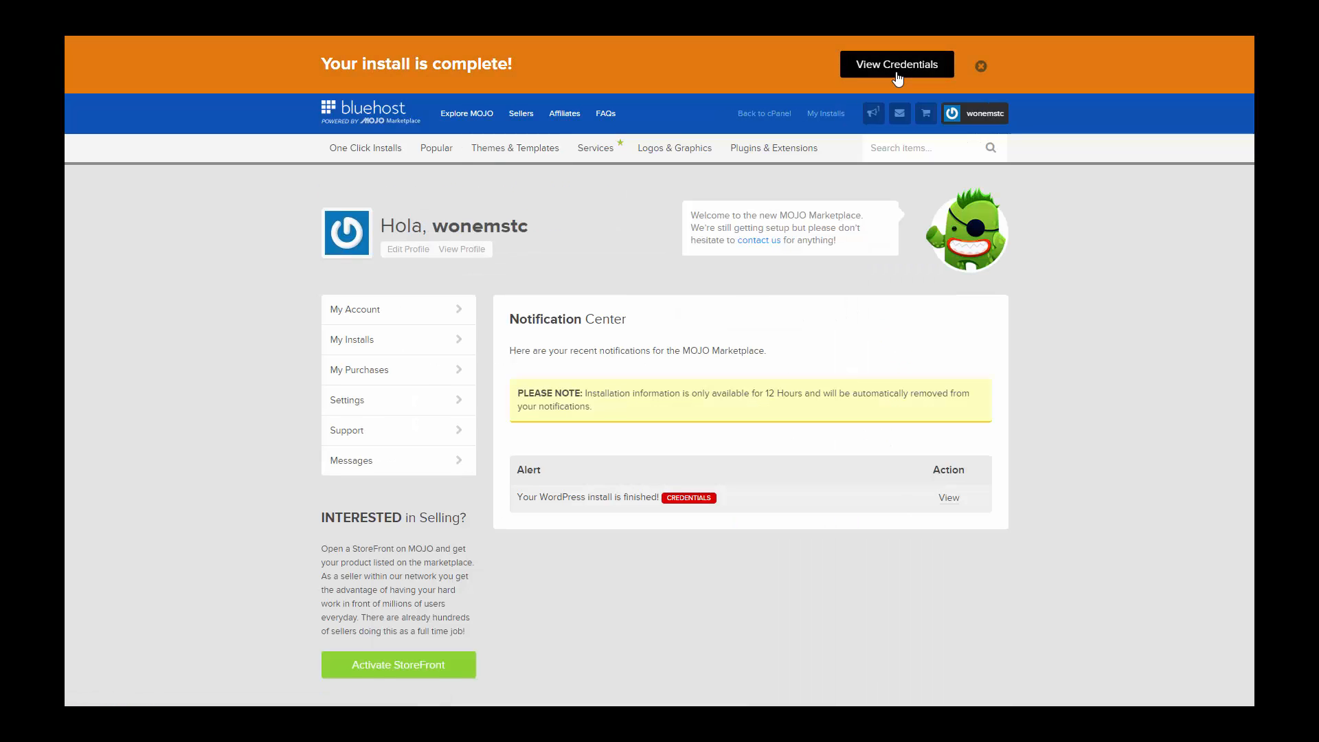
mouse_move(893, 160)
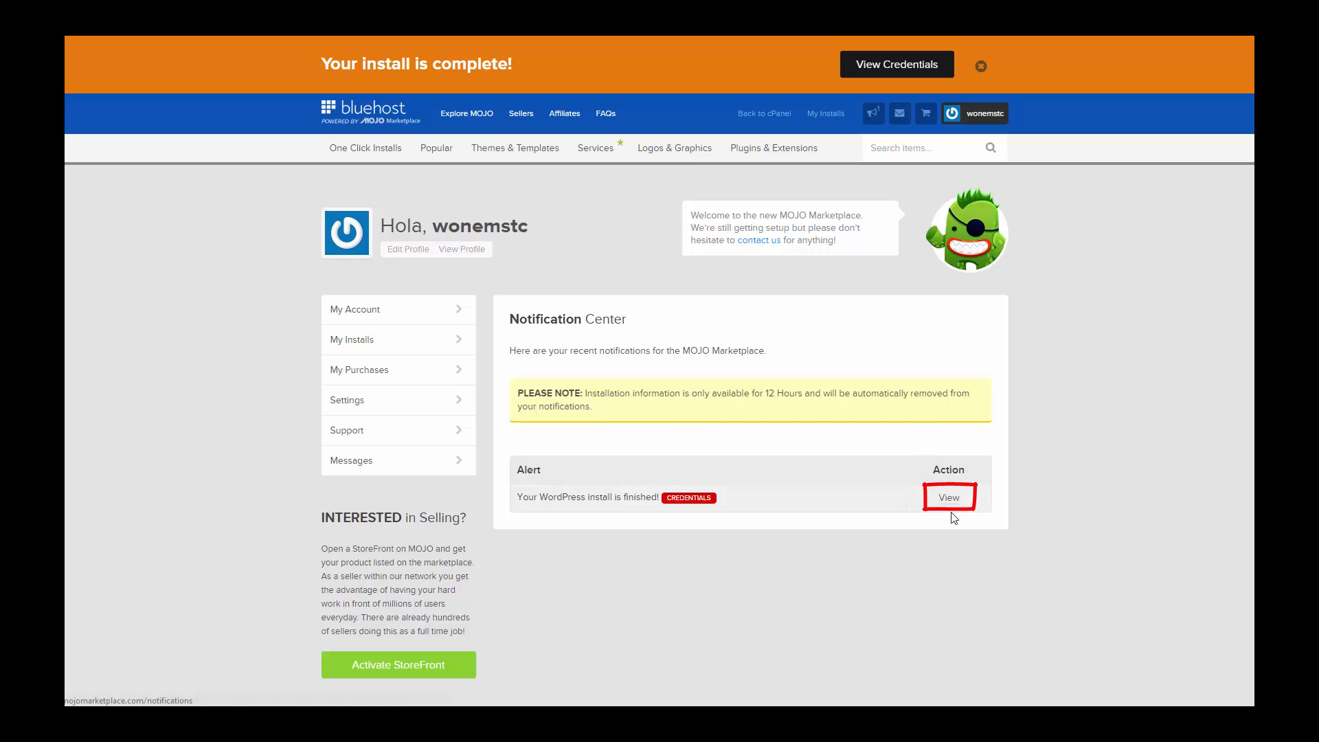
- Reveal the install credentials and follow the Admin URL to w1mst.com's wp-admin login
left_click(948, 498)
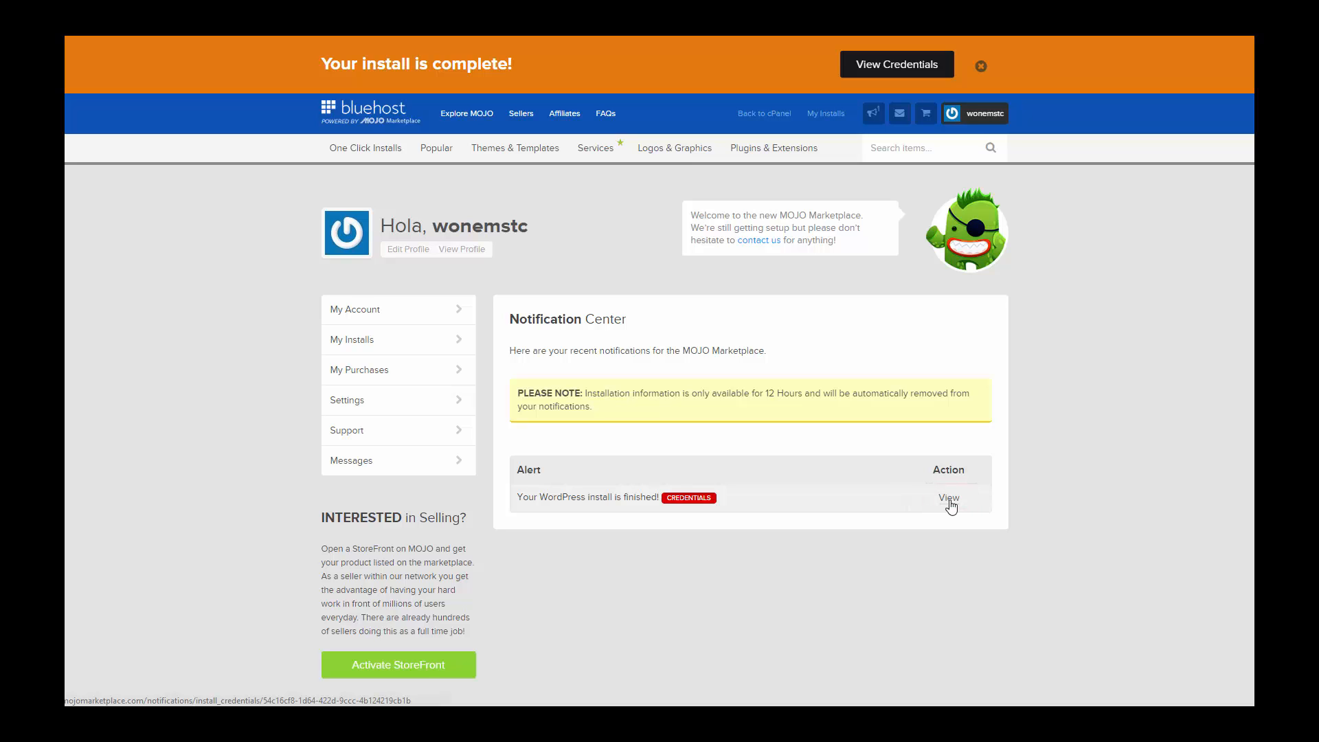
left_click(949, 497)
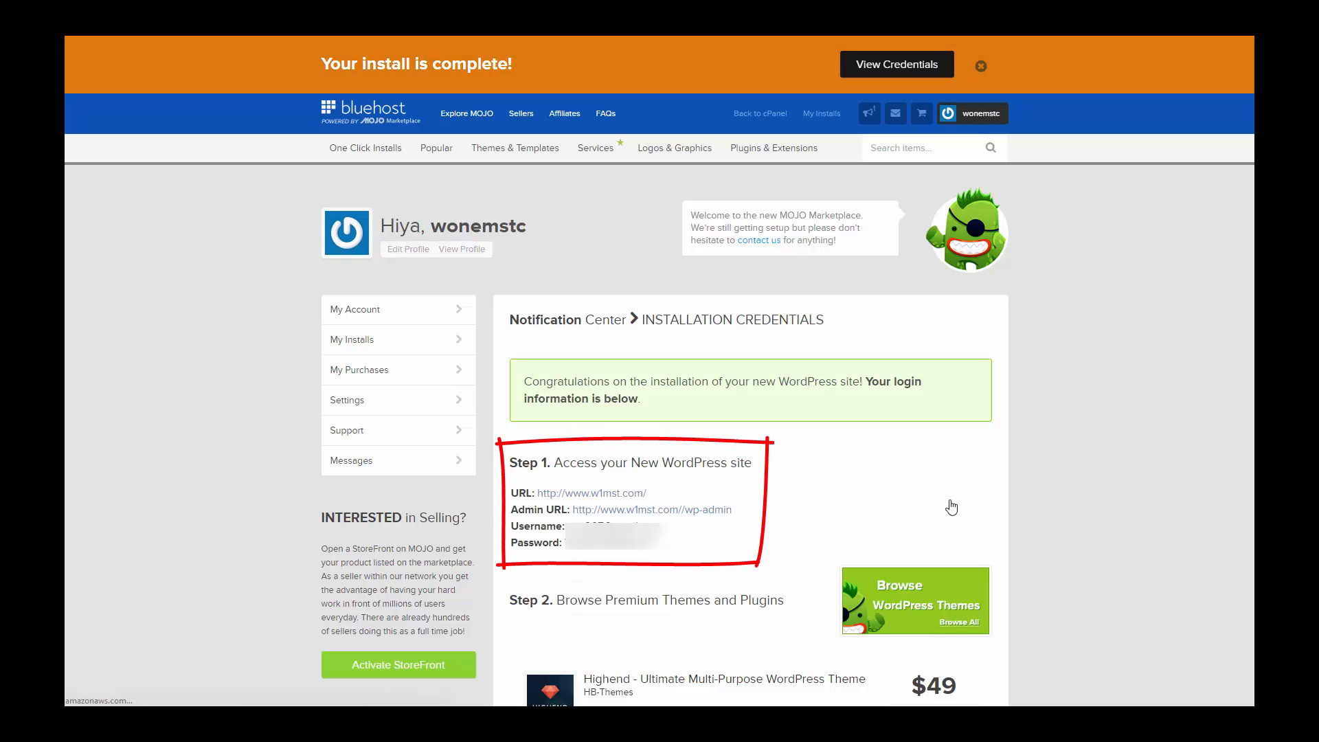
mouse_move(689, 570)
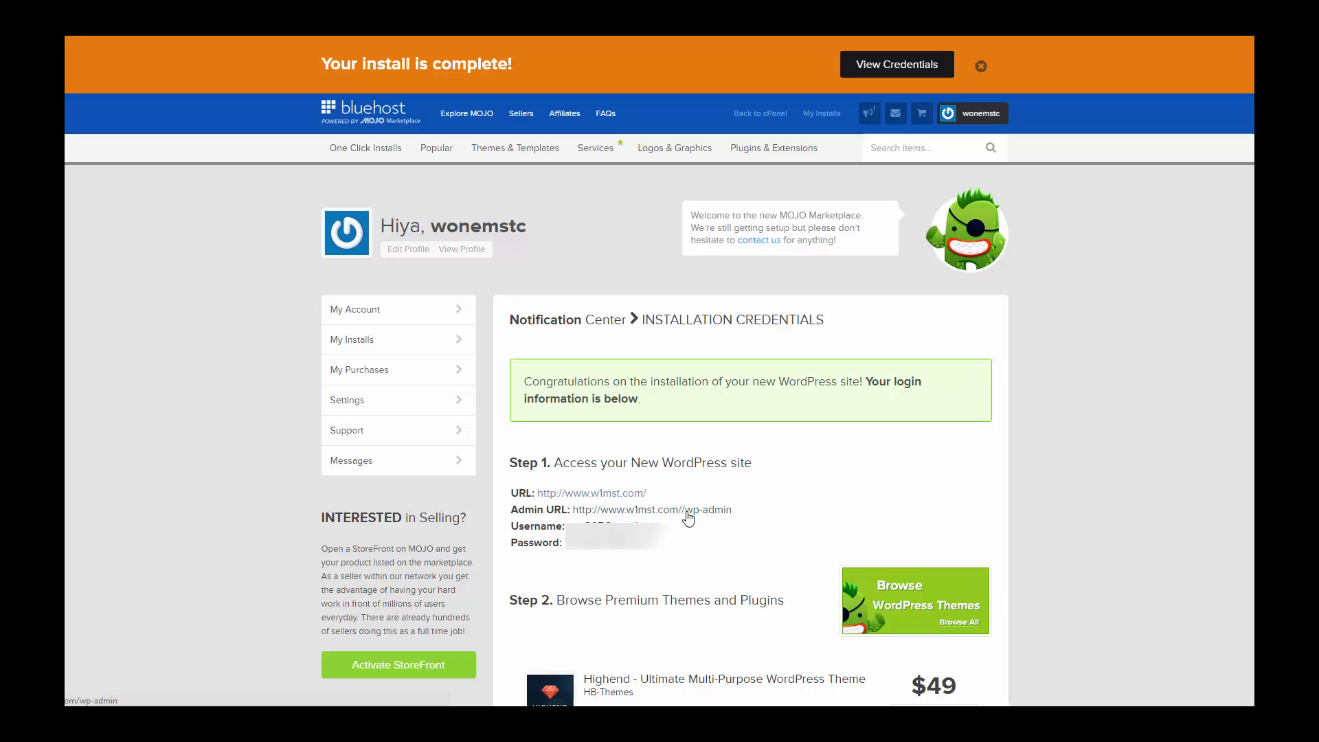
left_click(676, 510)
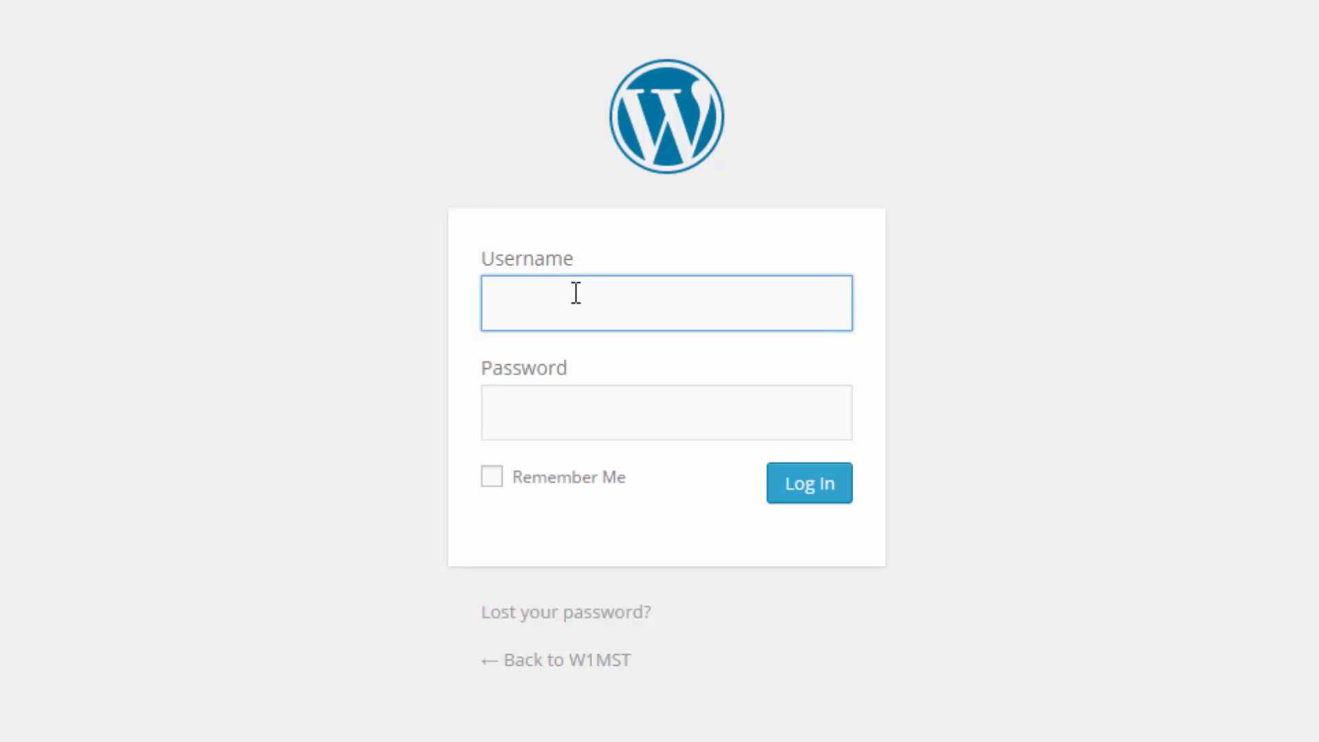
- Log in to the W1MST WordPress admin with the Gmail username and pasted password
type("username")
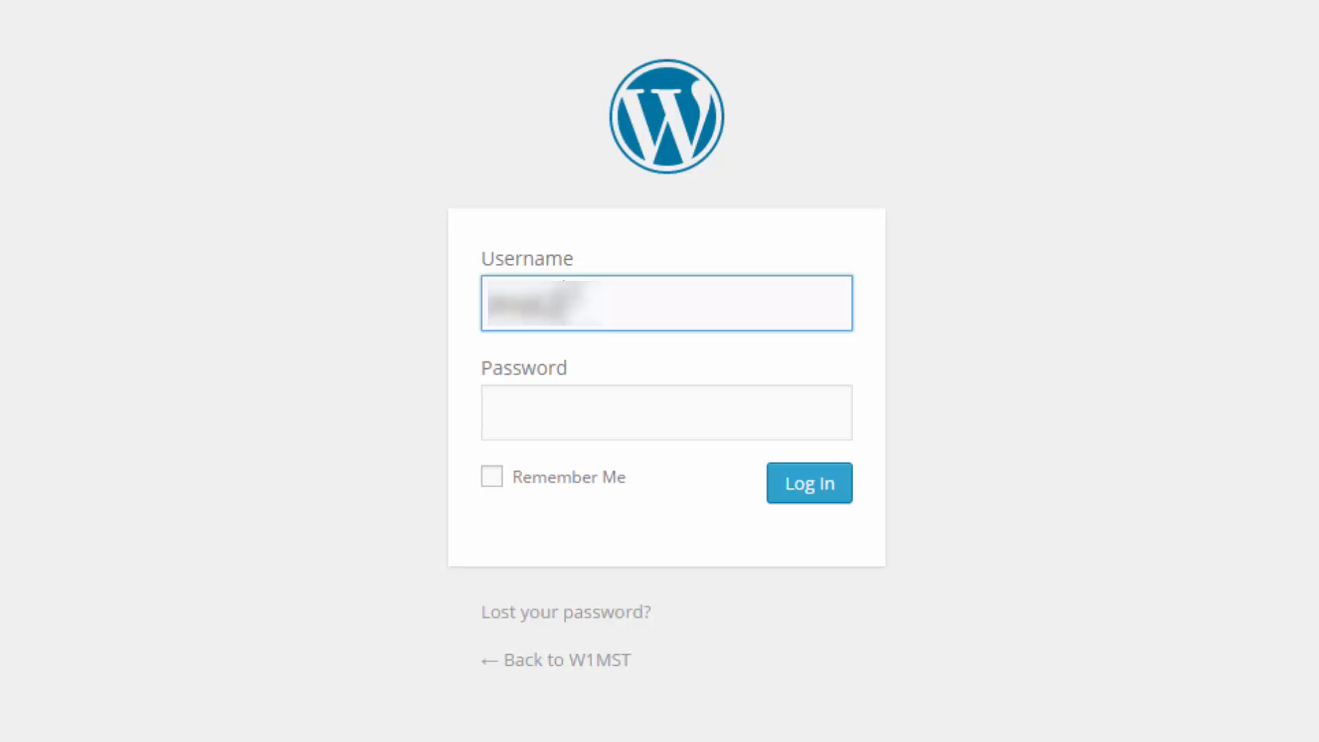
type("@g")
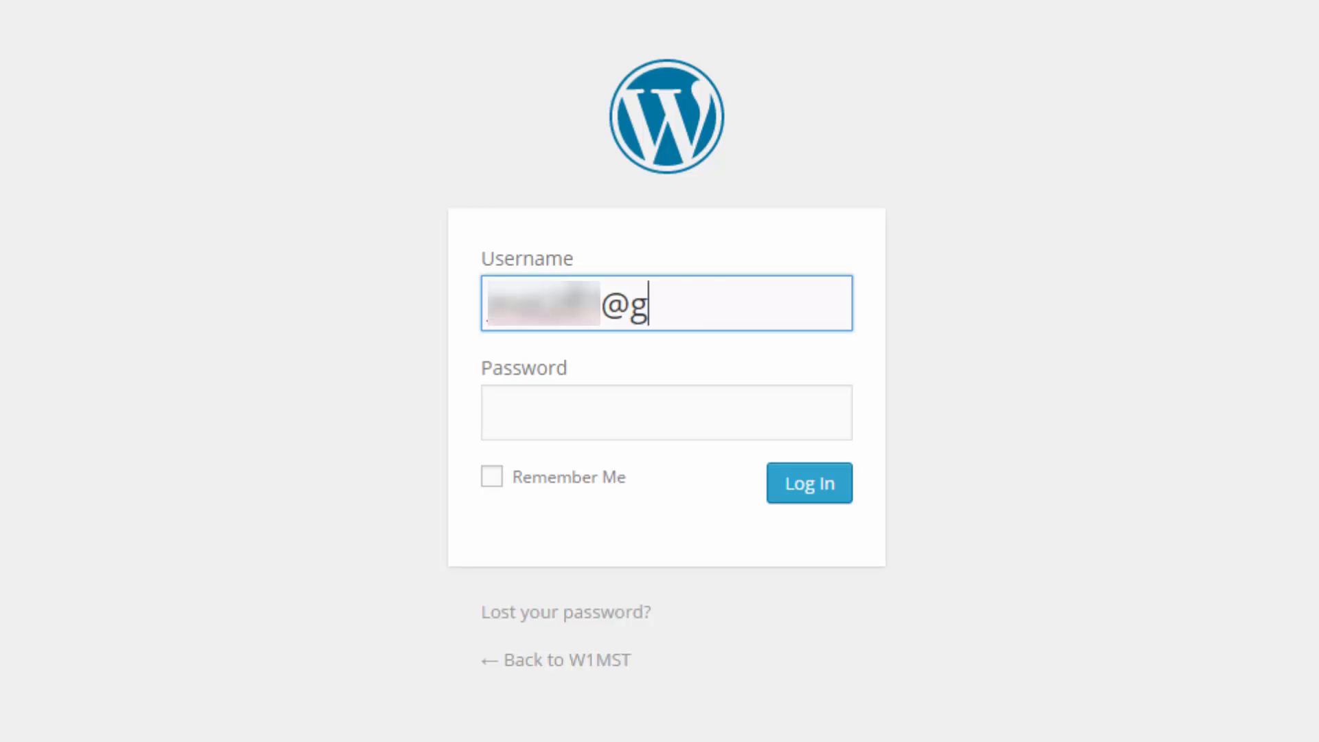
type("mail.com")
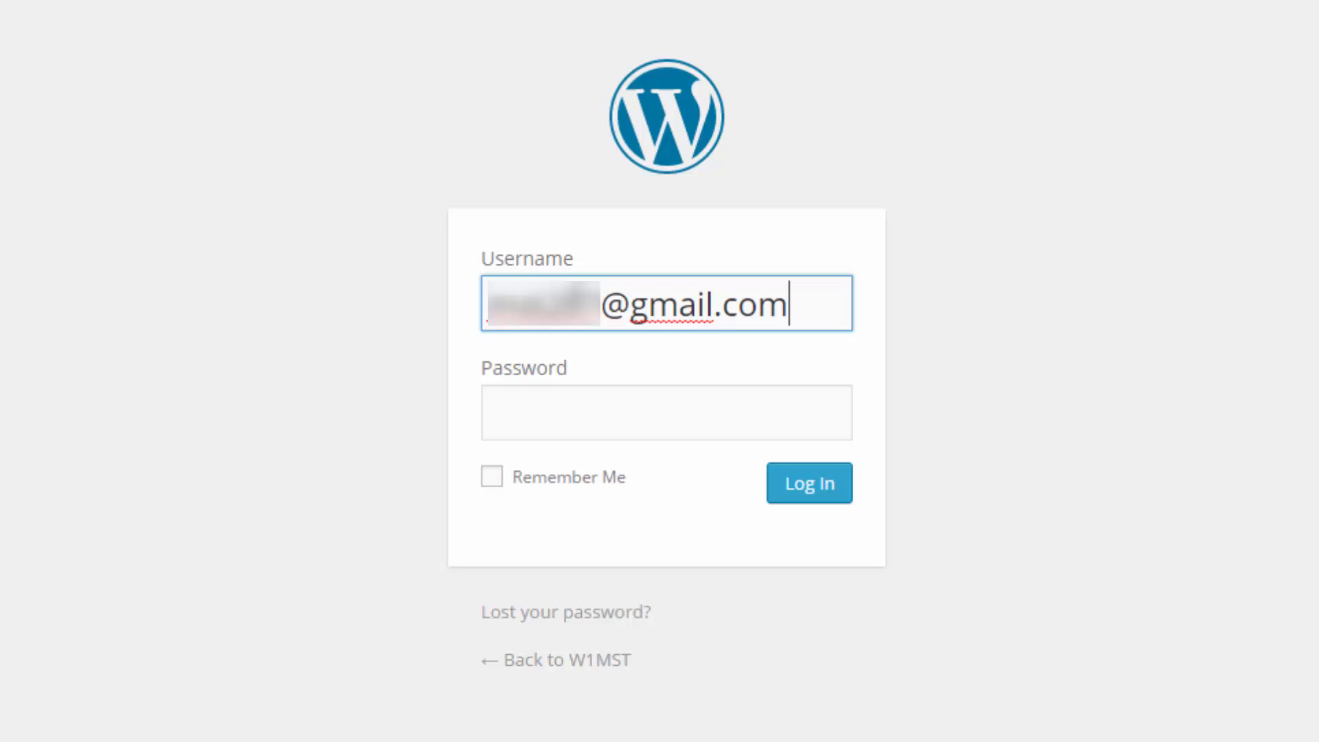
right_click(577, 423)
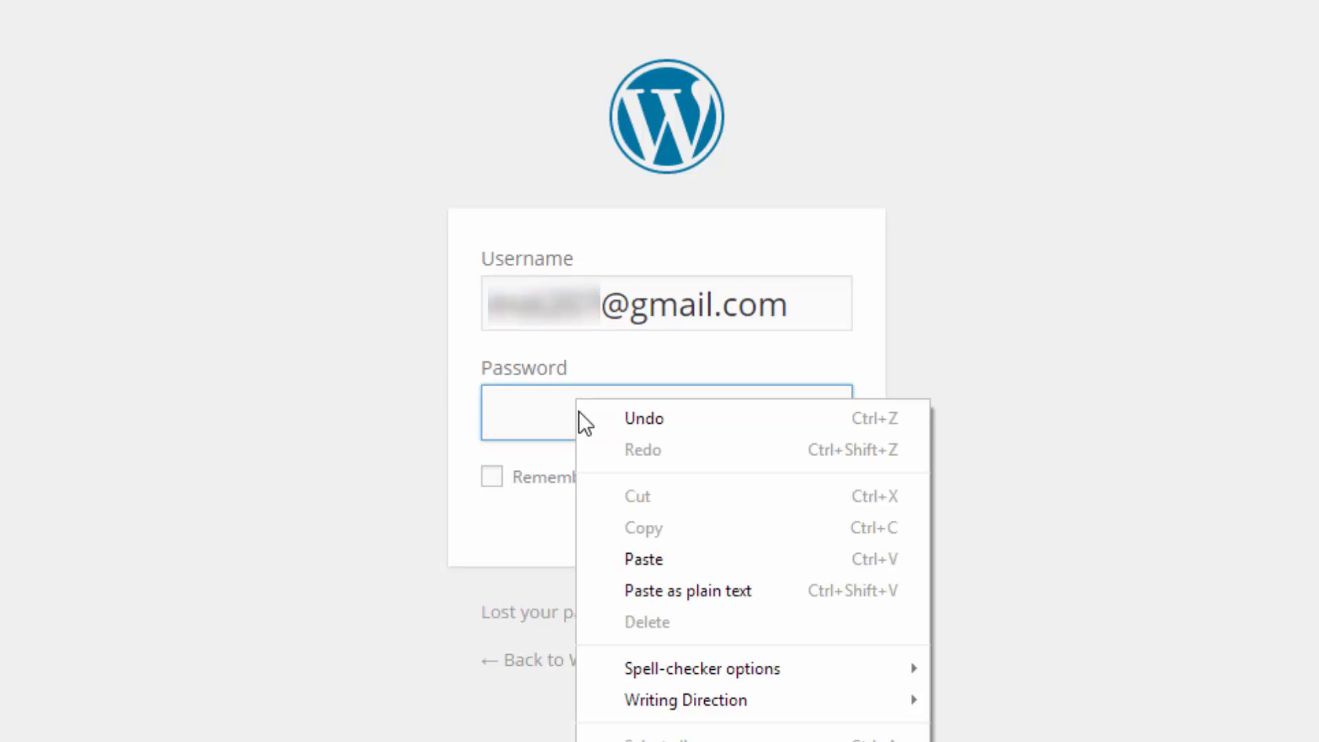
left_click(644, 559)
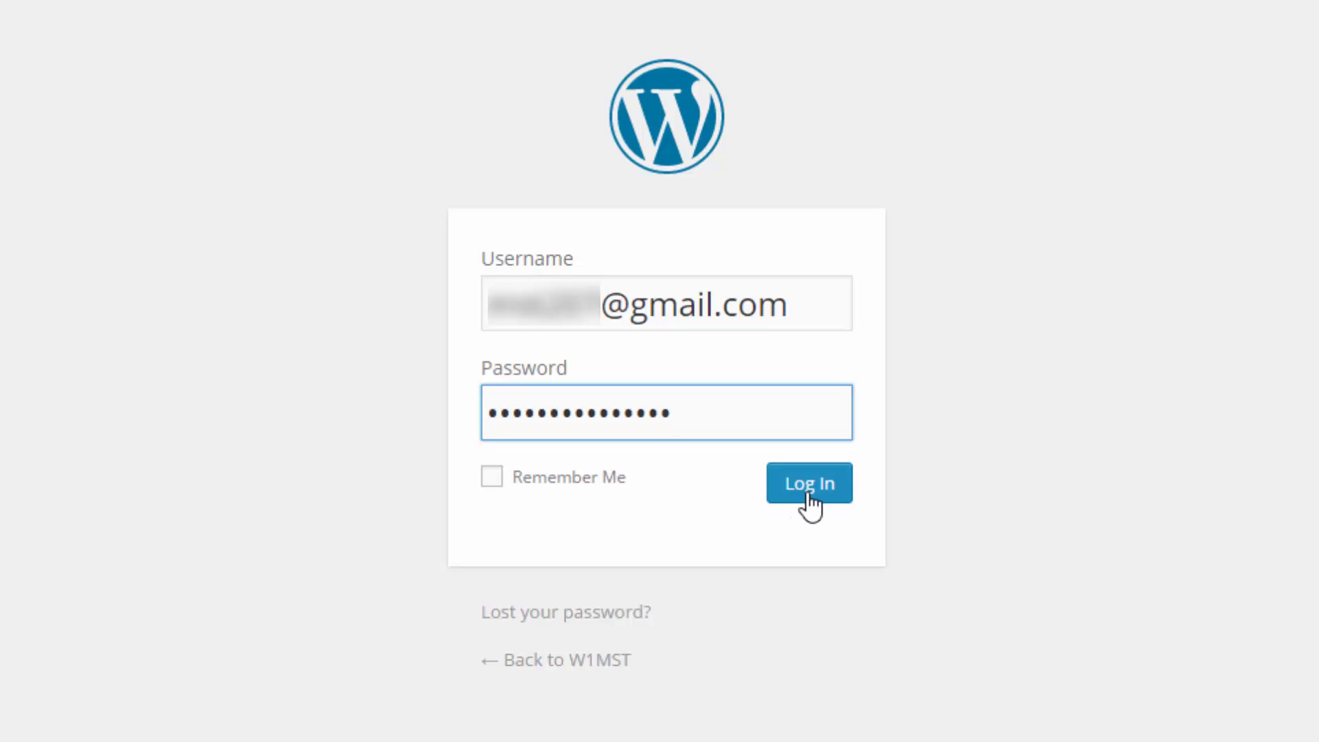
left_click(809, 484)
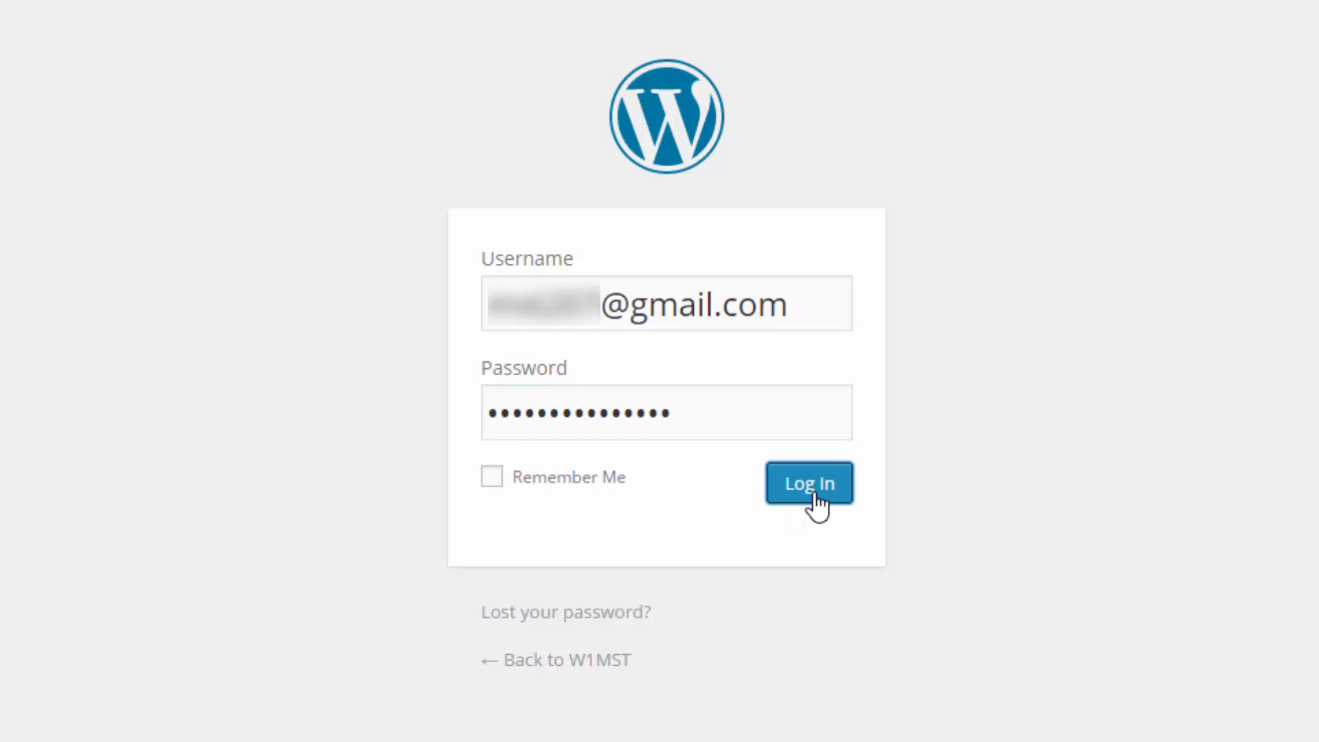
mouse_move(815, 603)
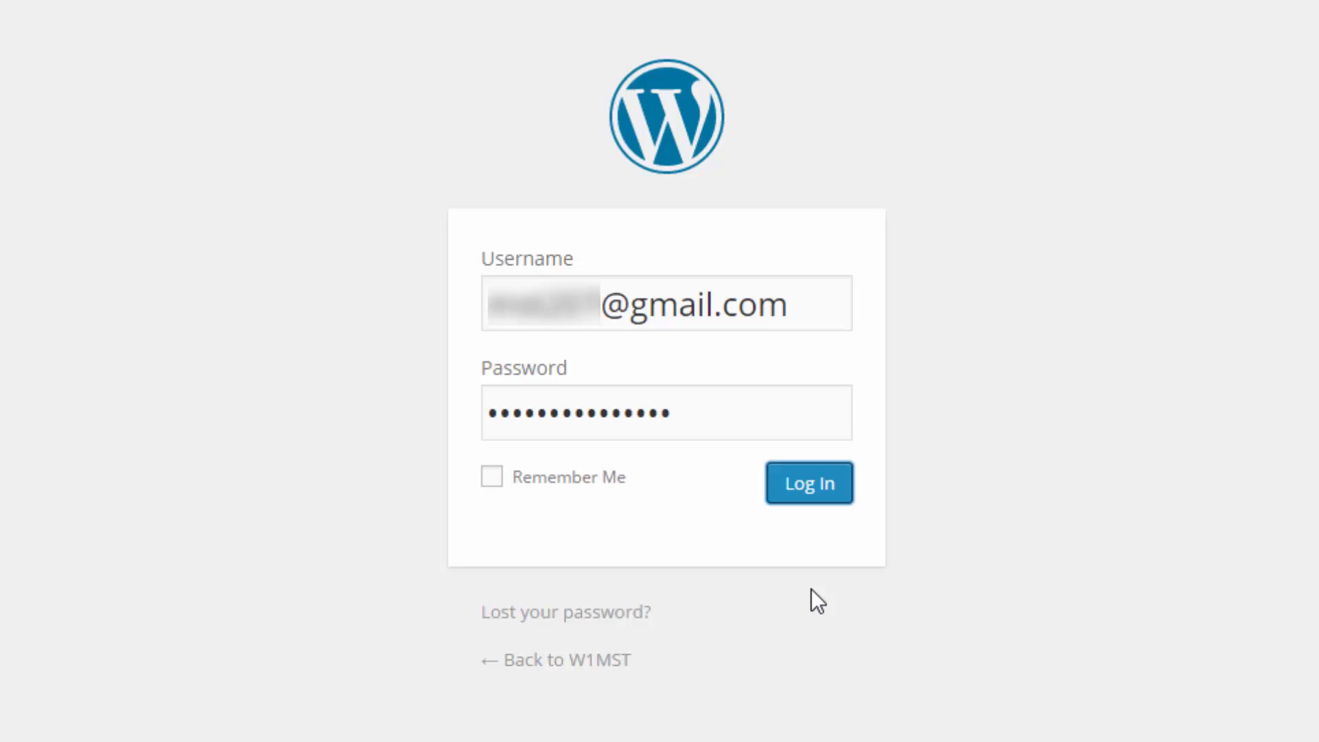
left_click(810, 484)
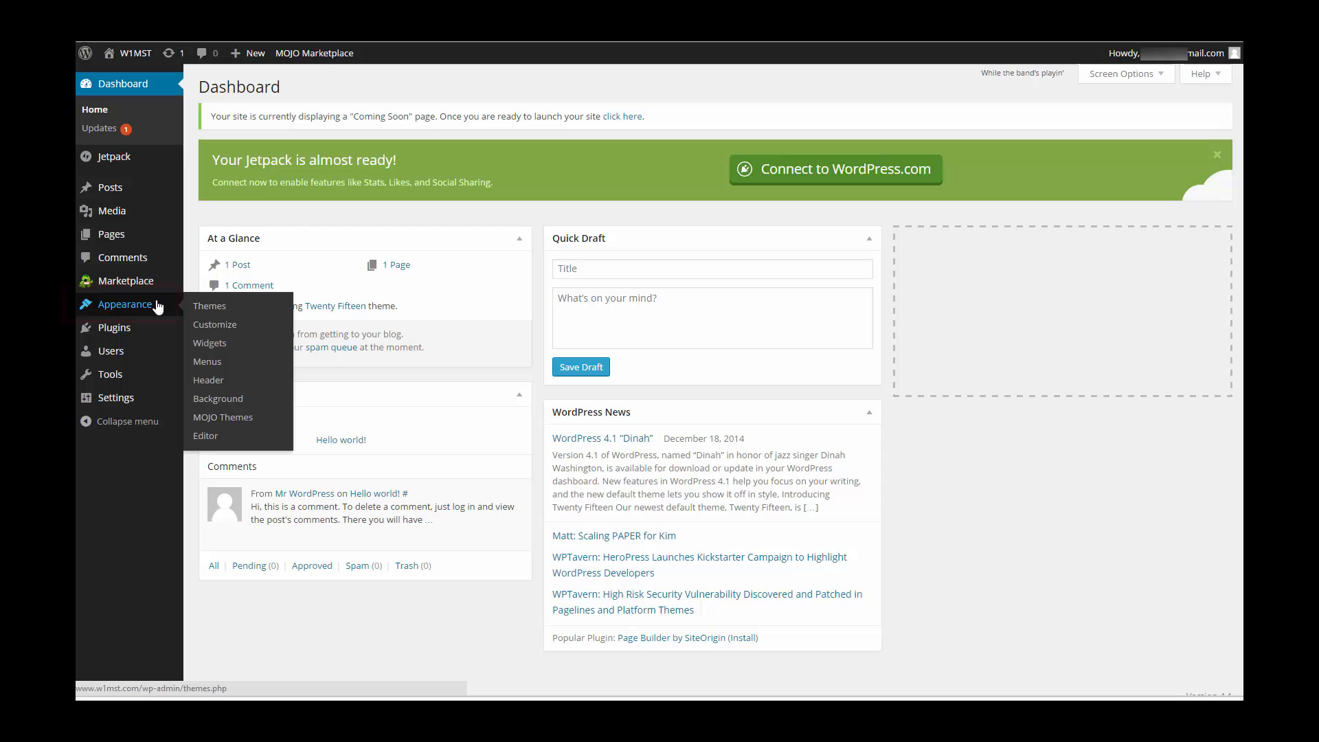
- Activate the Twenty Fourteen theme from Appearance > Themes
left_click(208, 305)
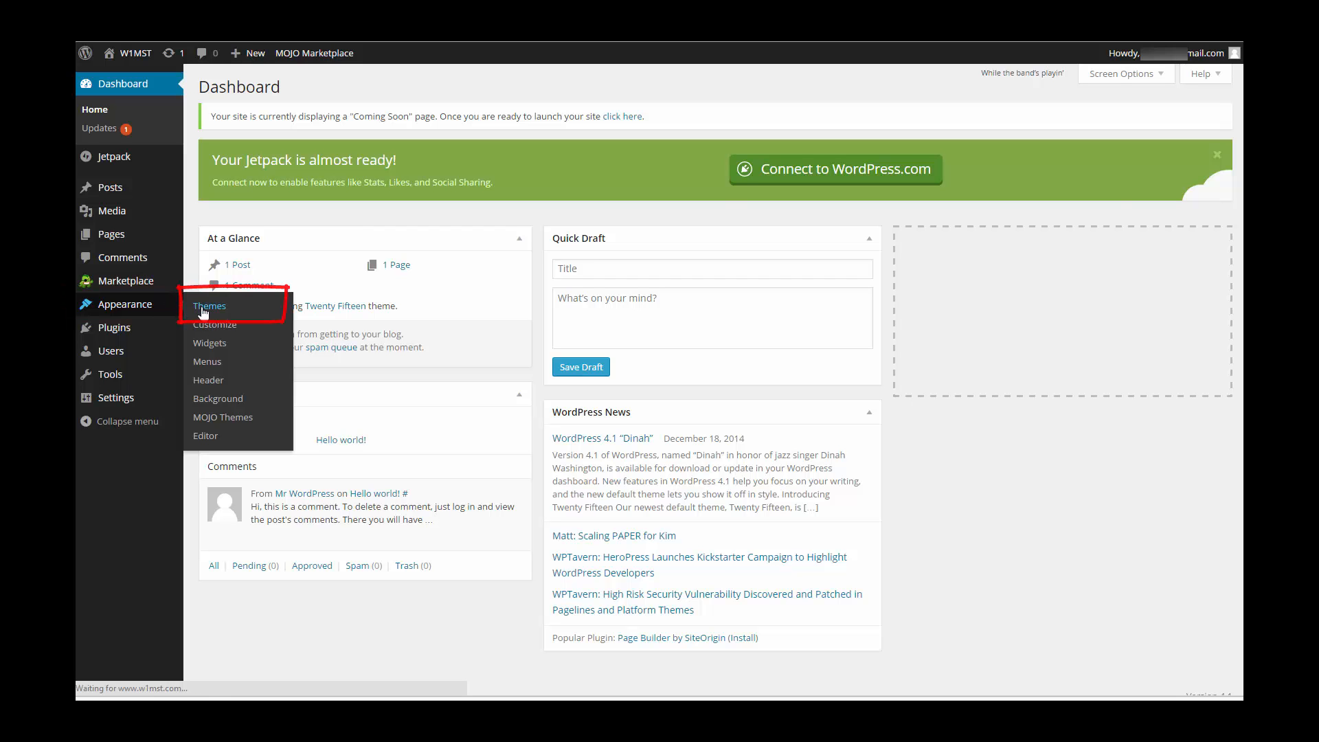
left_click(209, 305)
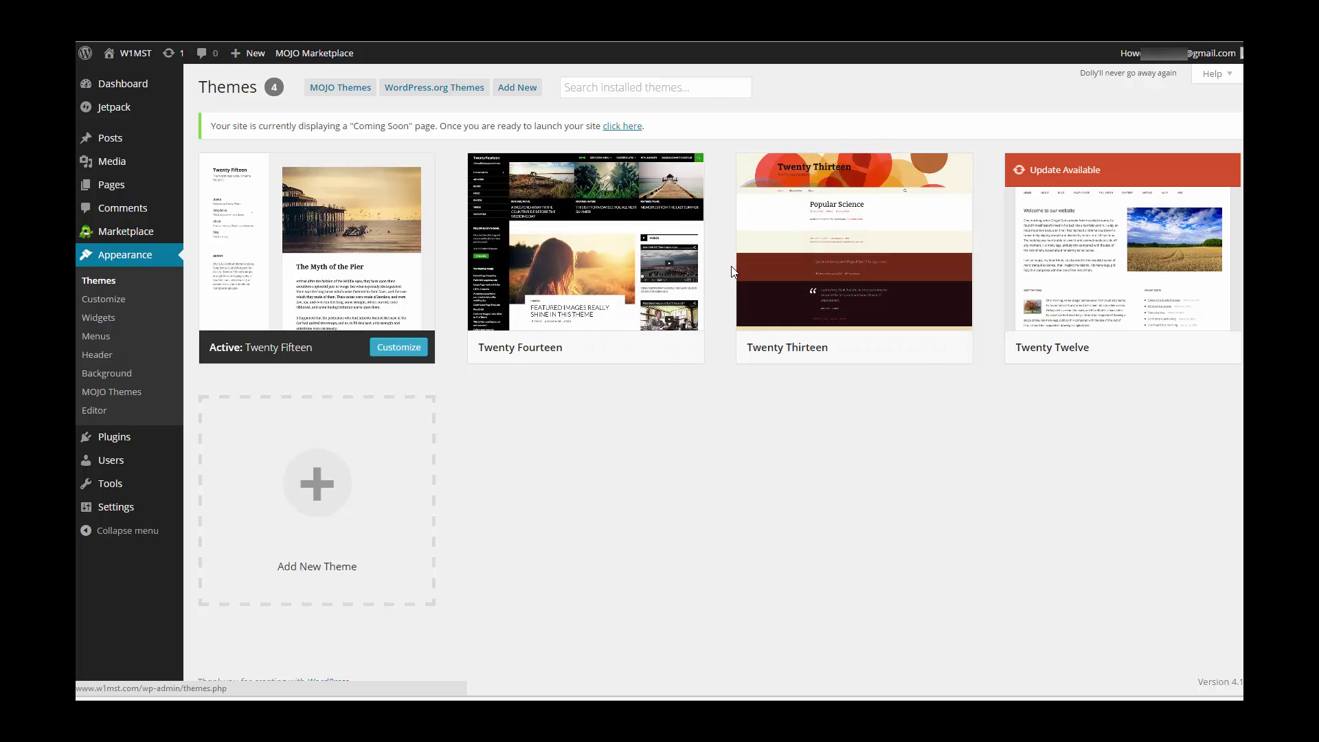
mouse_move(585, 259)
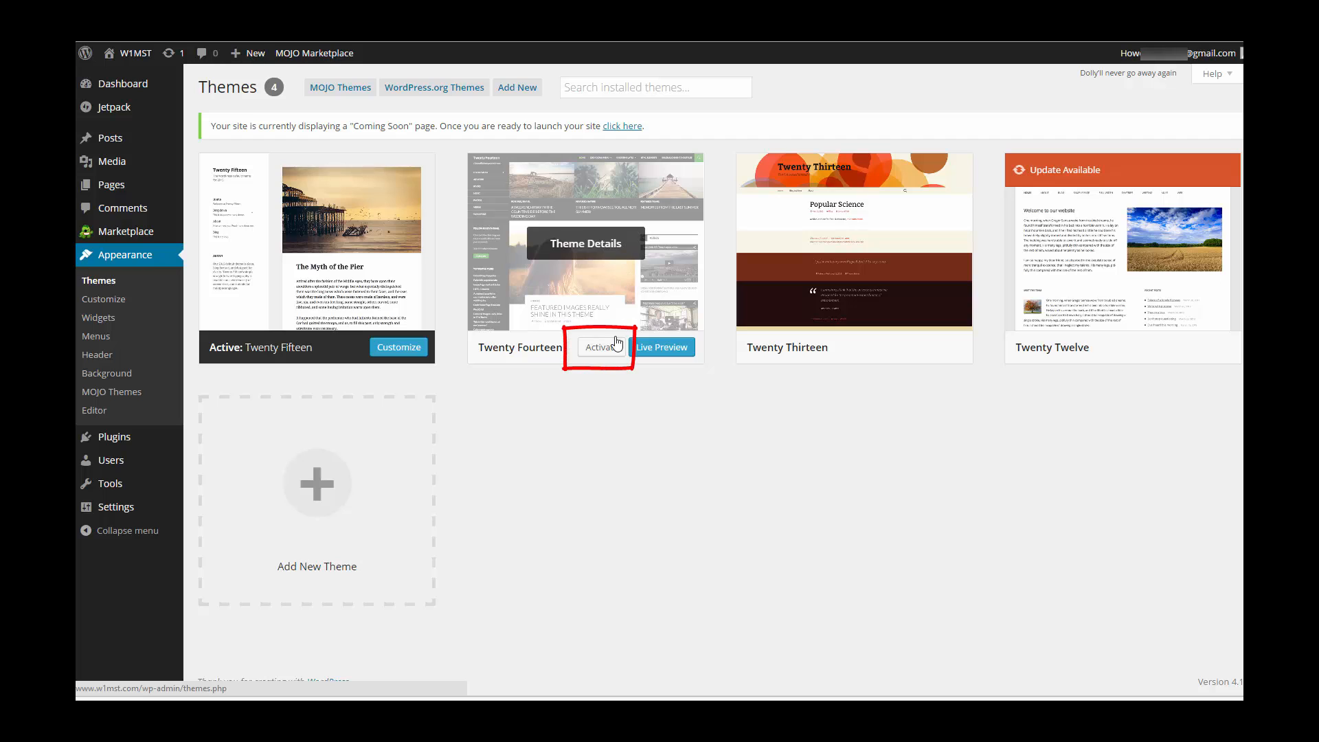
left_click(602, 347)
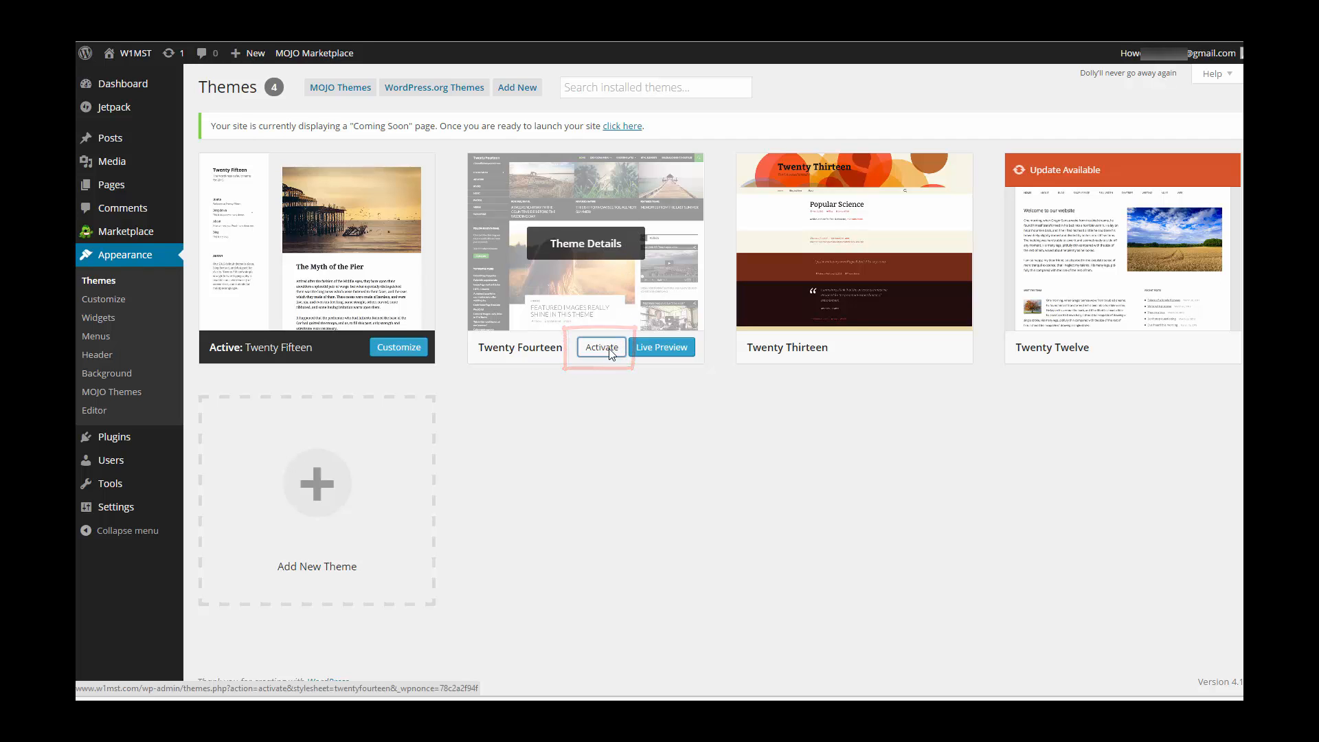
left_click(602, 347)
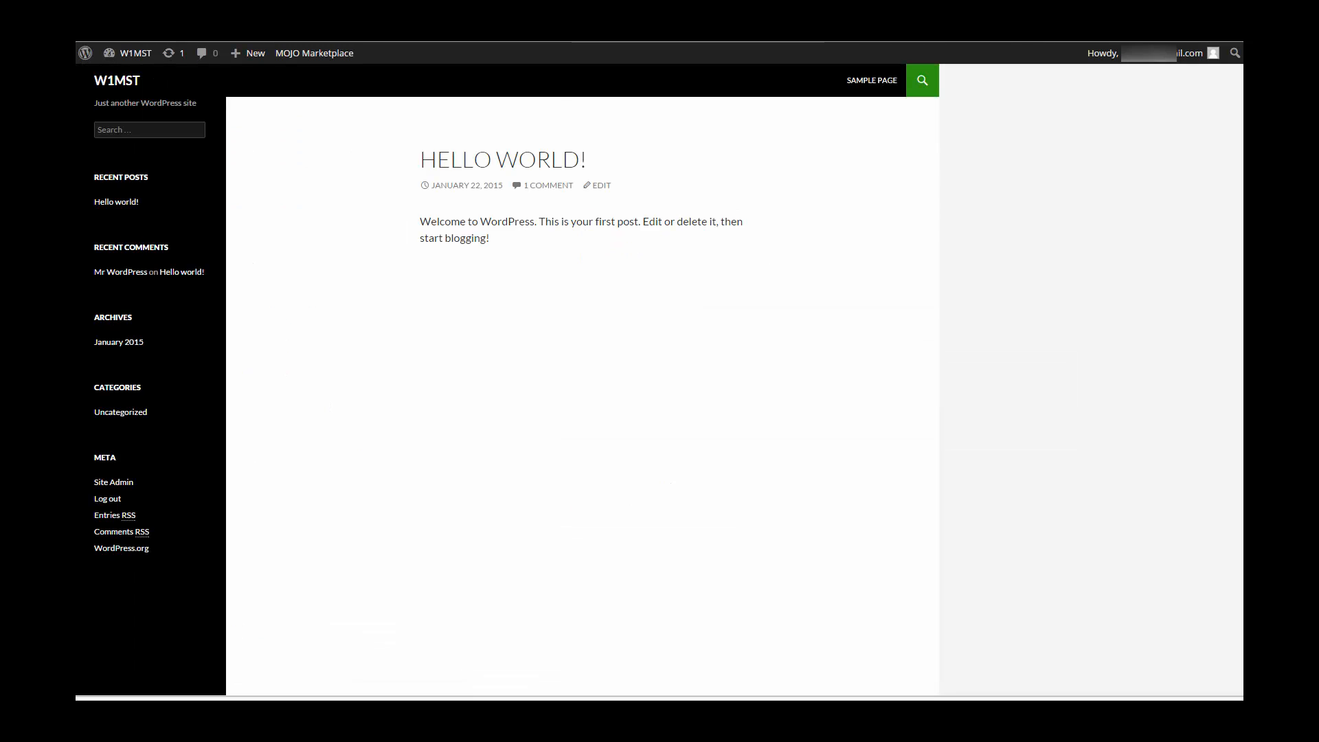
mouse_move(423, 270)
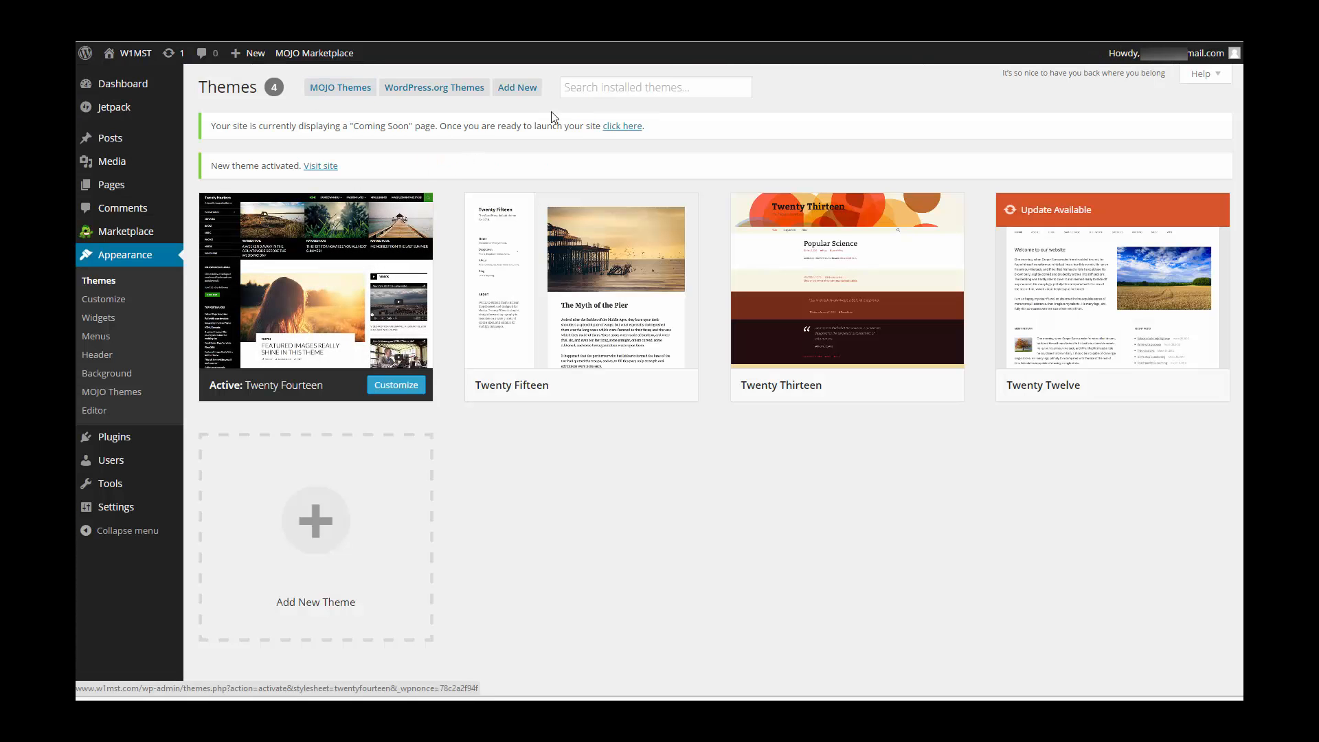
- Browse the WordPress.org Featured themes catalogue such as FAQ, Blogotron and Zenbu
left_click(434, 88)
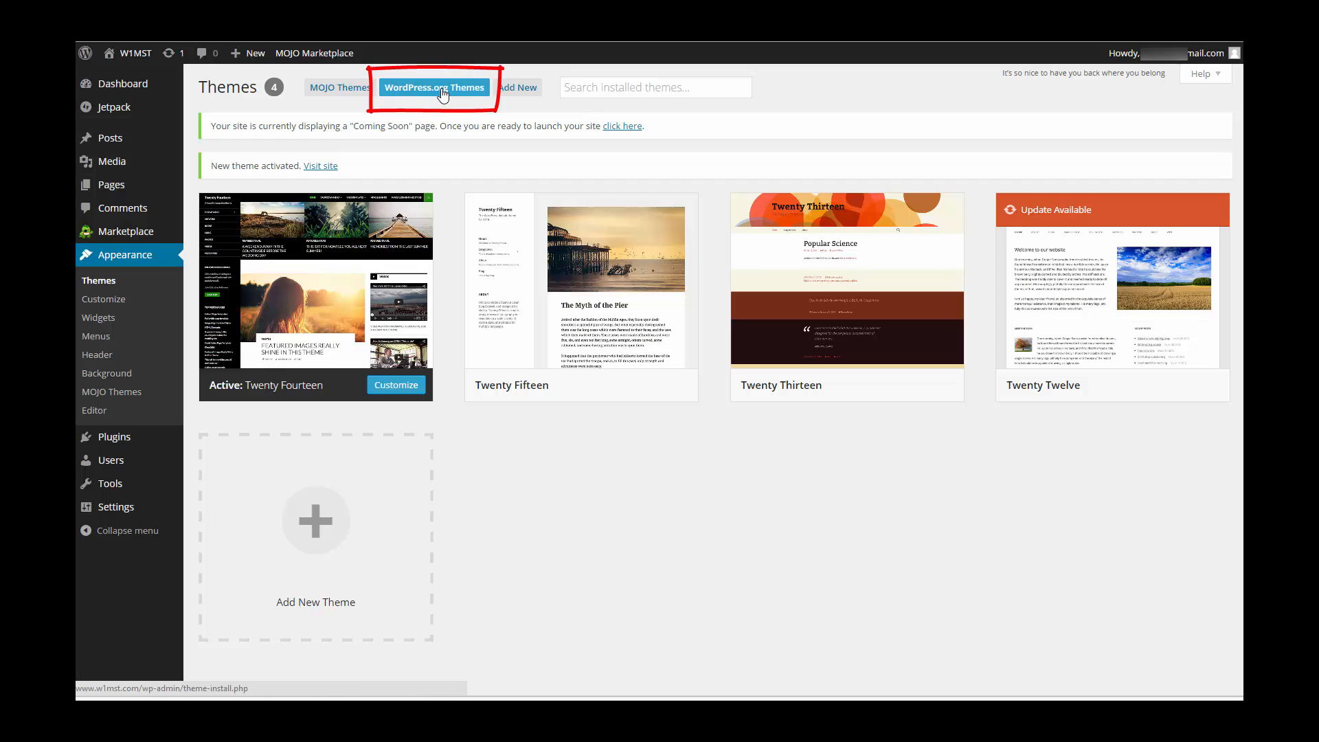
left_click(434, 88)
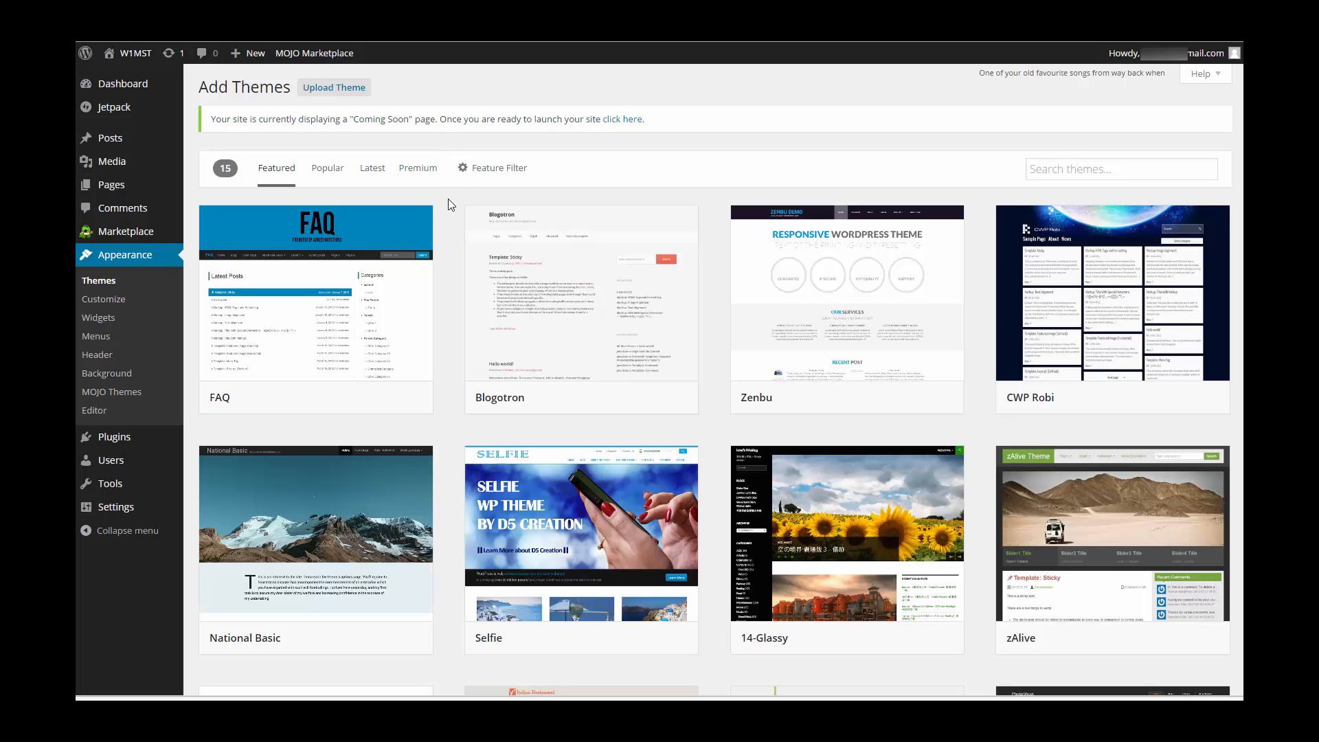
mouse_move(469, 267)
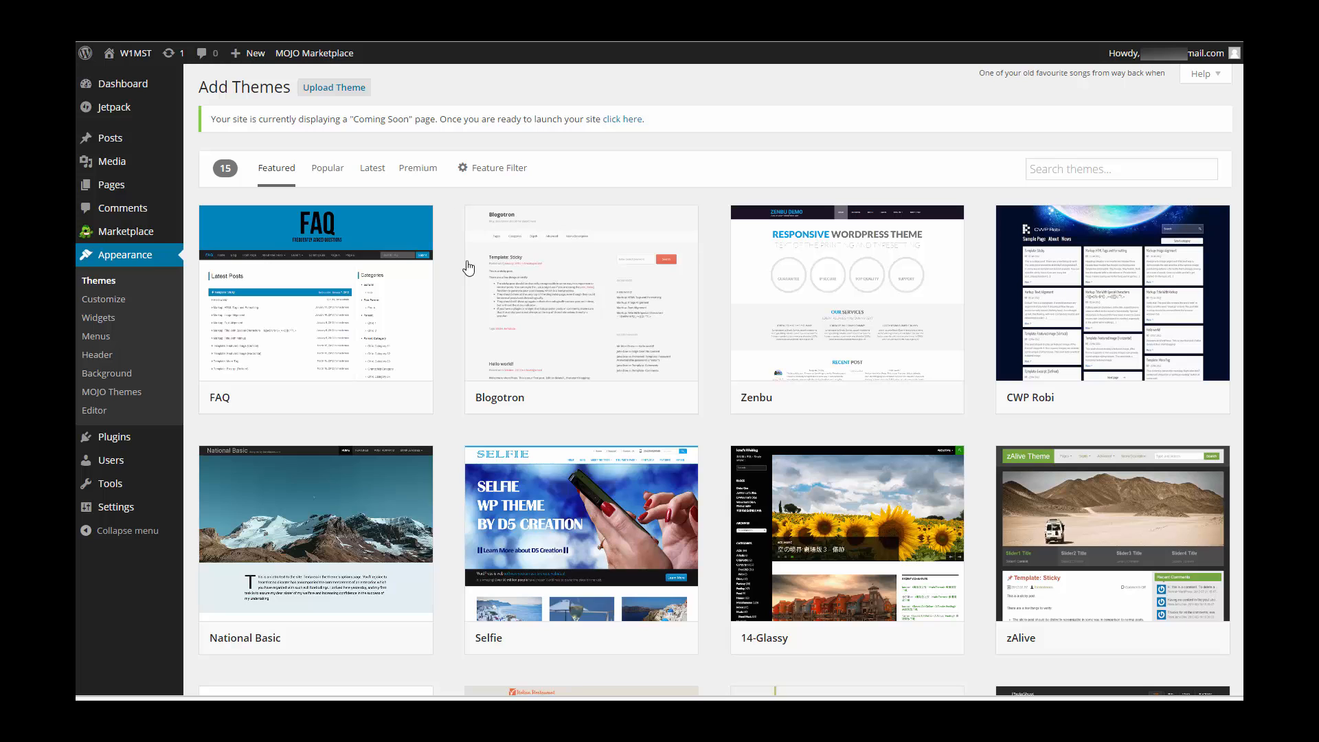
scroll("down", 3)
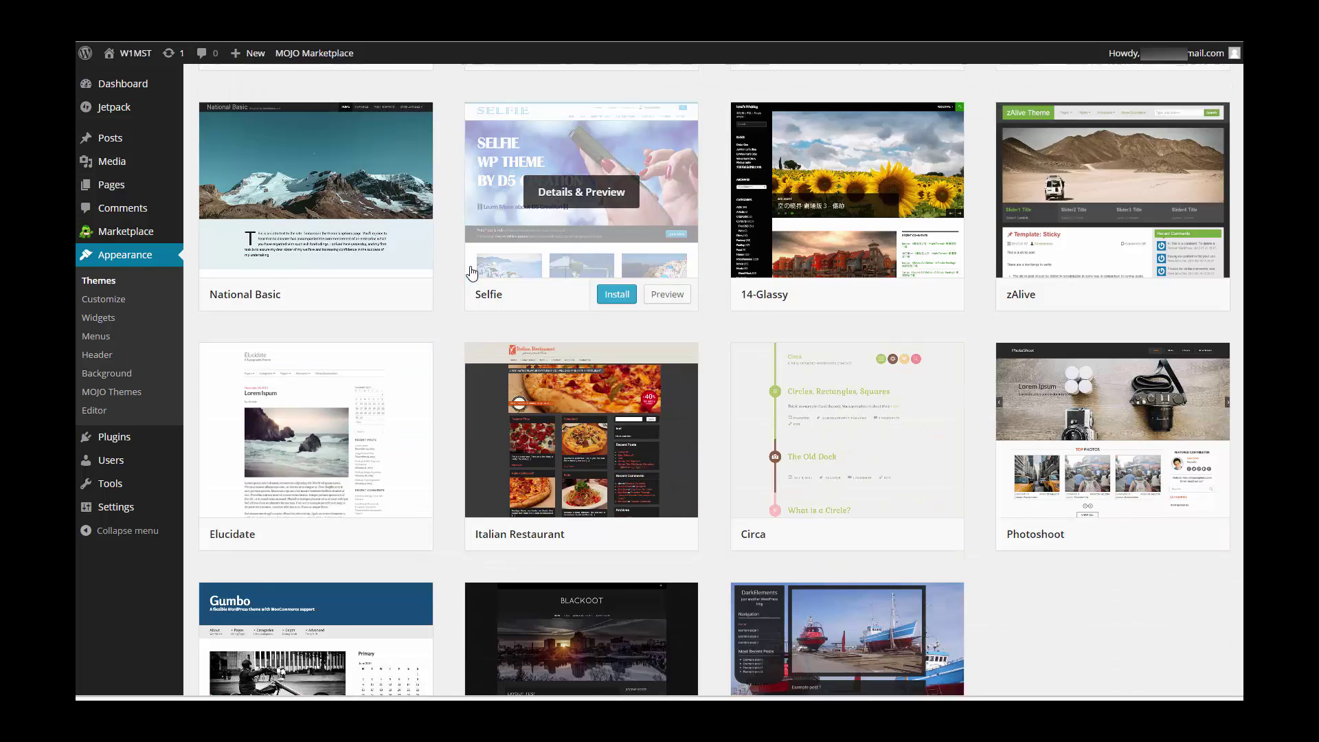
scroll("down", 3)
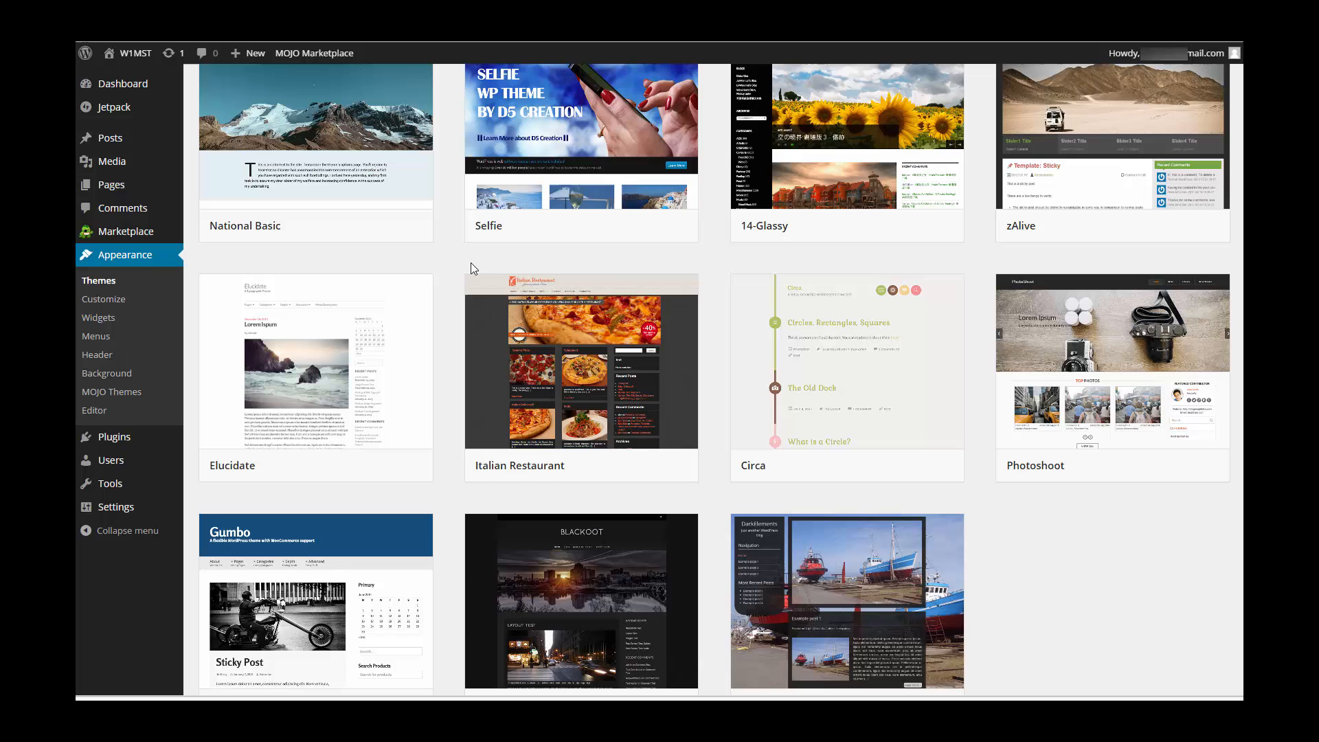
scroll("down", 3)
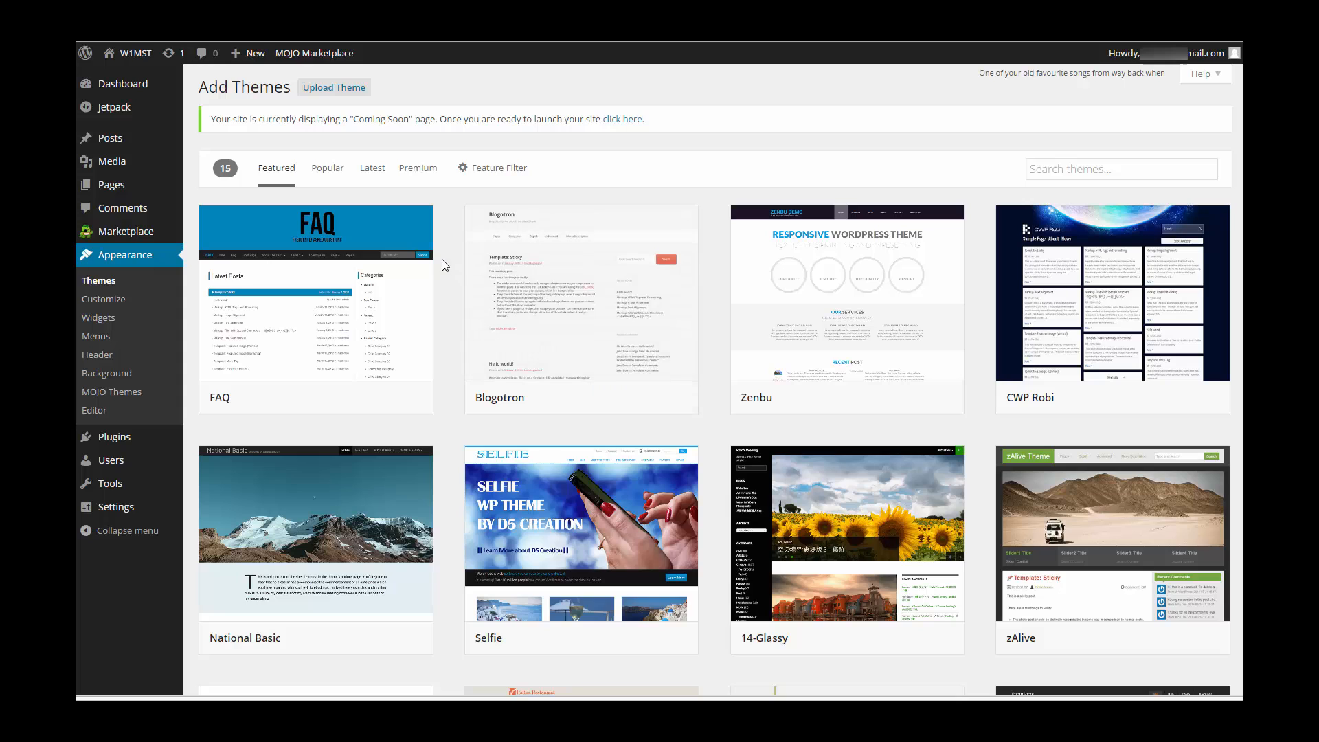
mouse_move(289, 184)
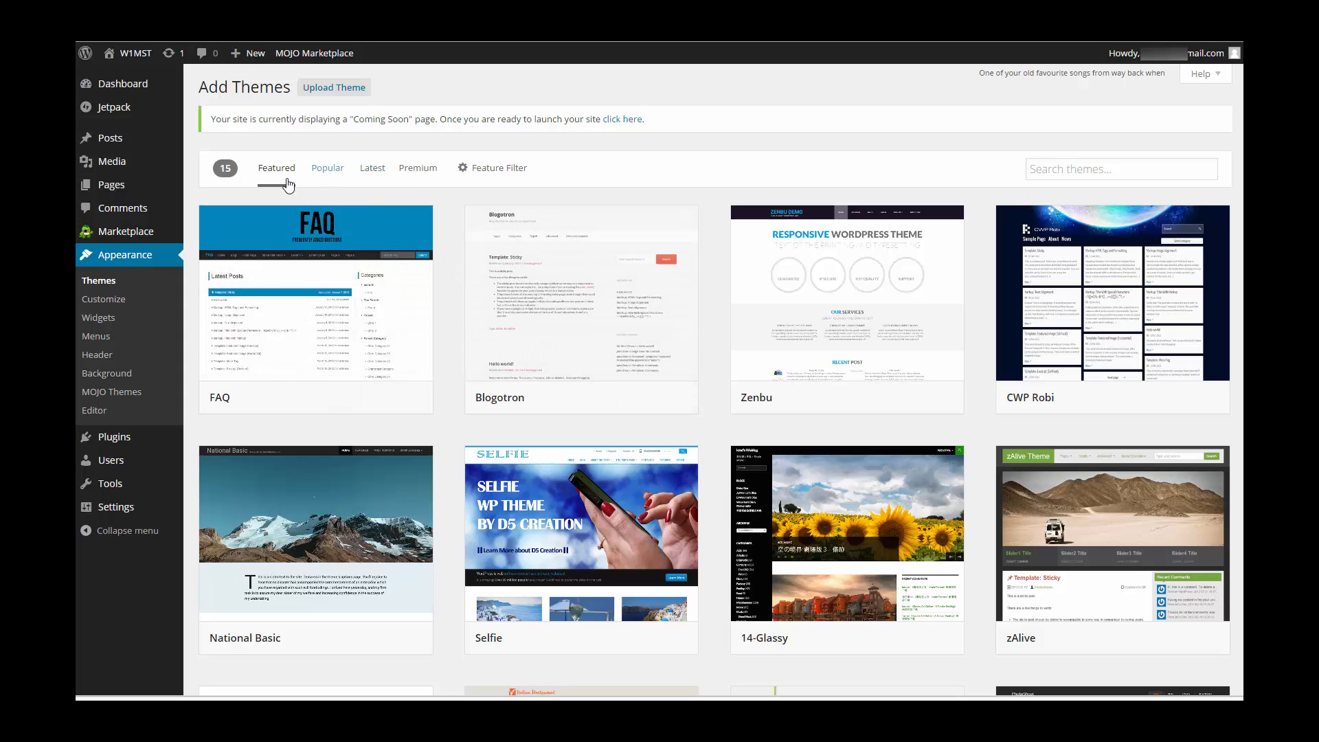
mouse_move(110, 137)
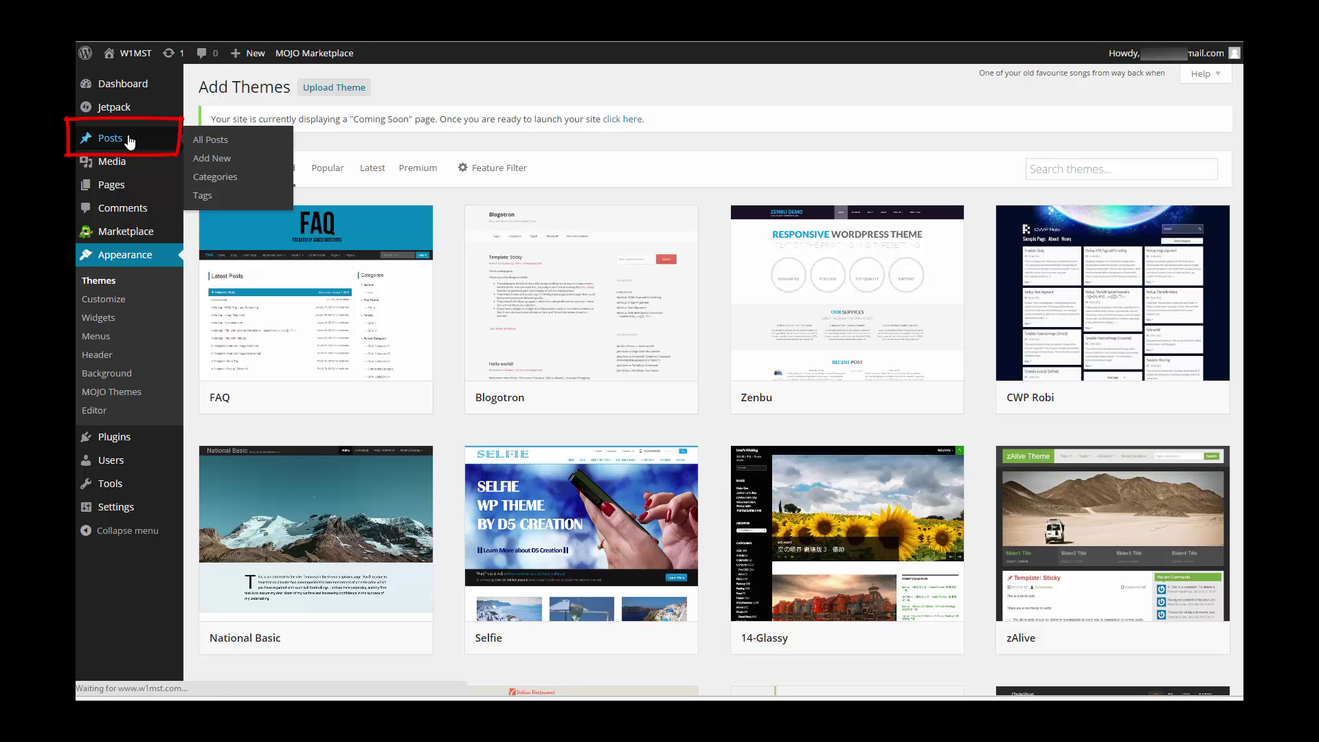
- Add a new post from Posts and title it 'This is the first post on my blog'
left_click(110, 138)
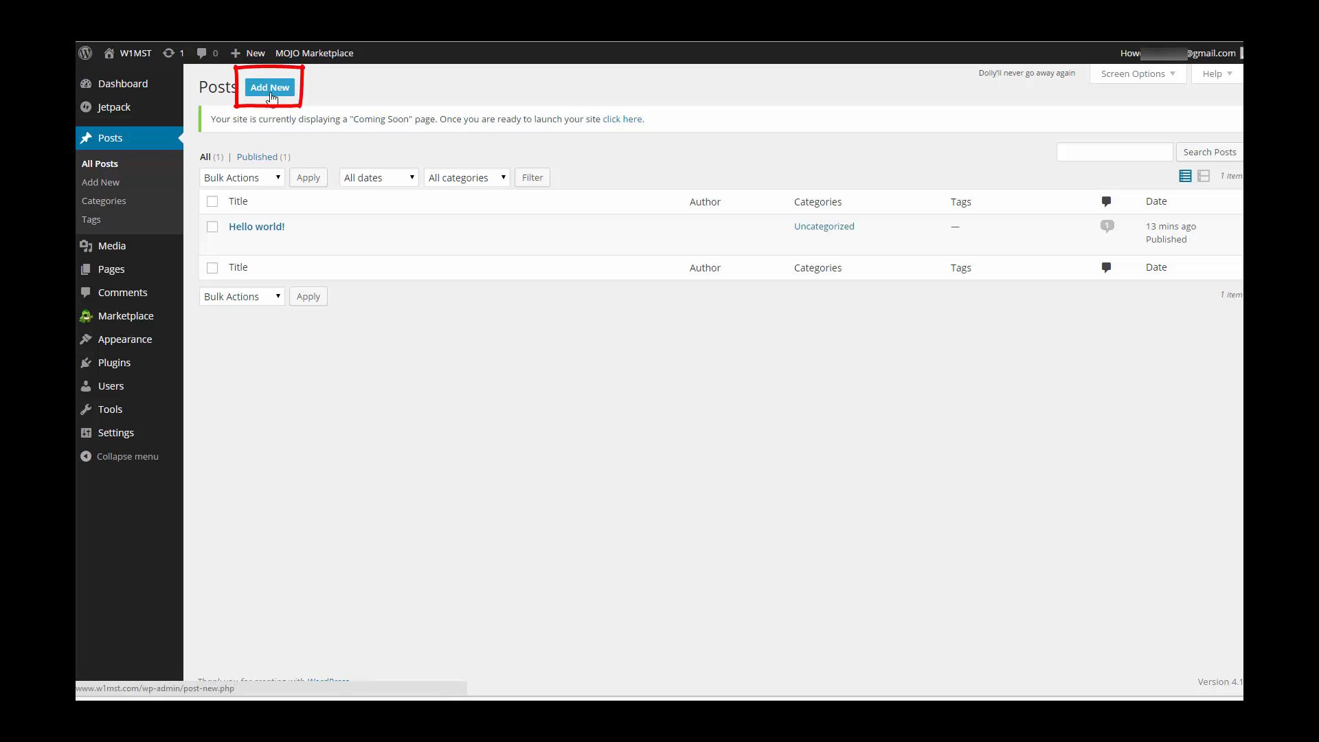
left_click(269, 88)
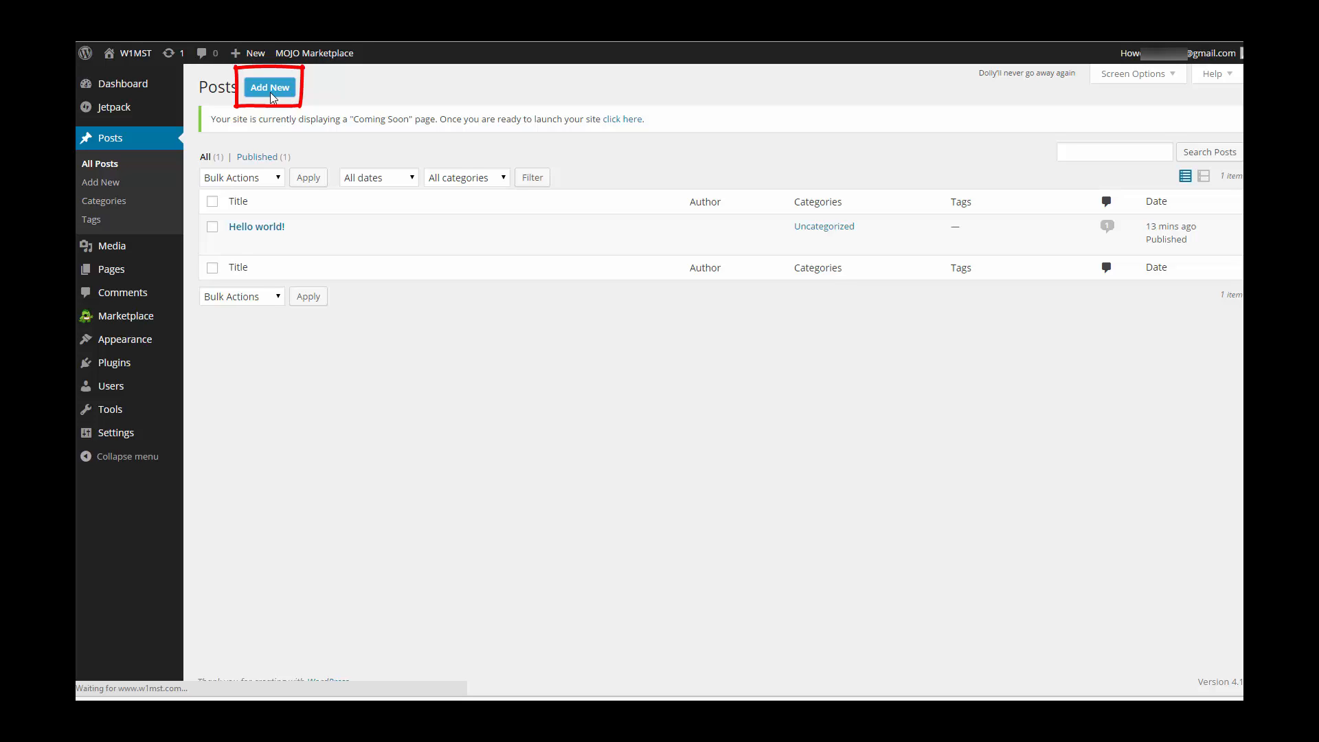
left_click(269, 88)
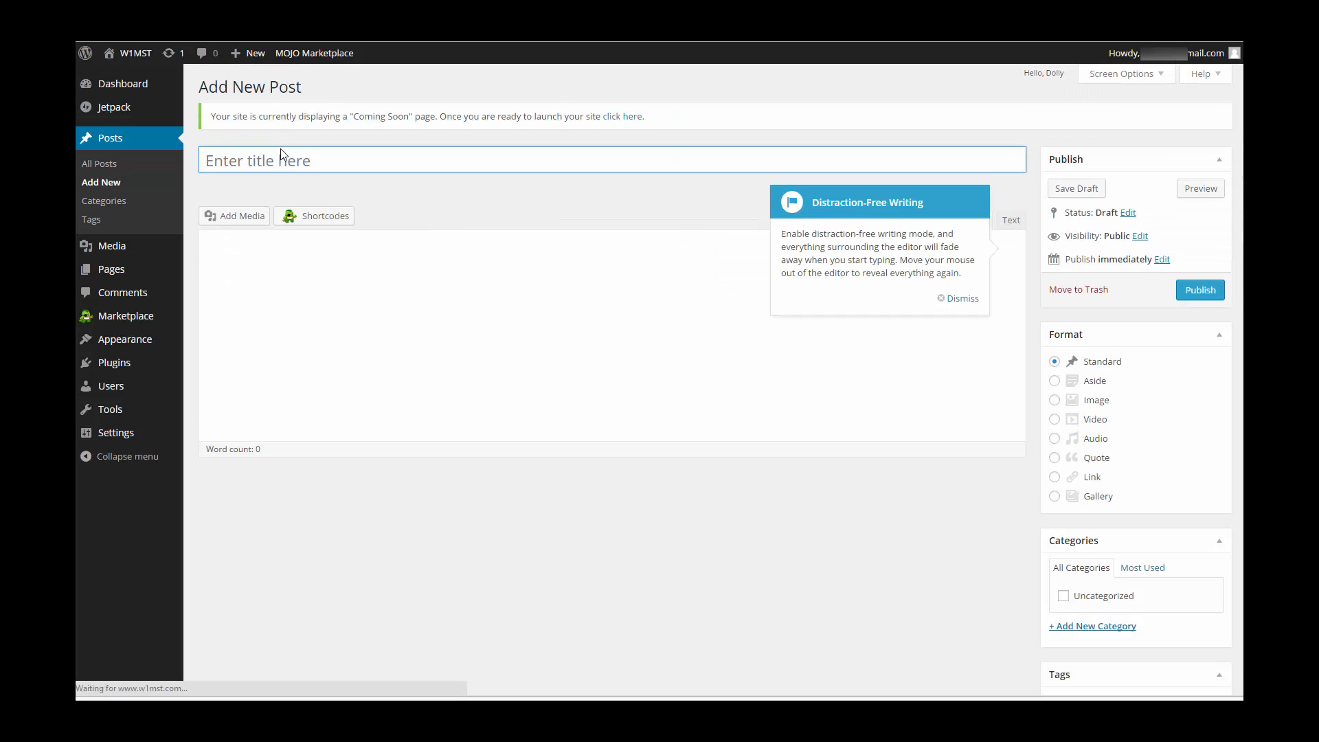
left_click(423, 162)
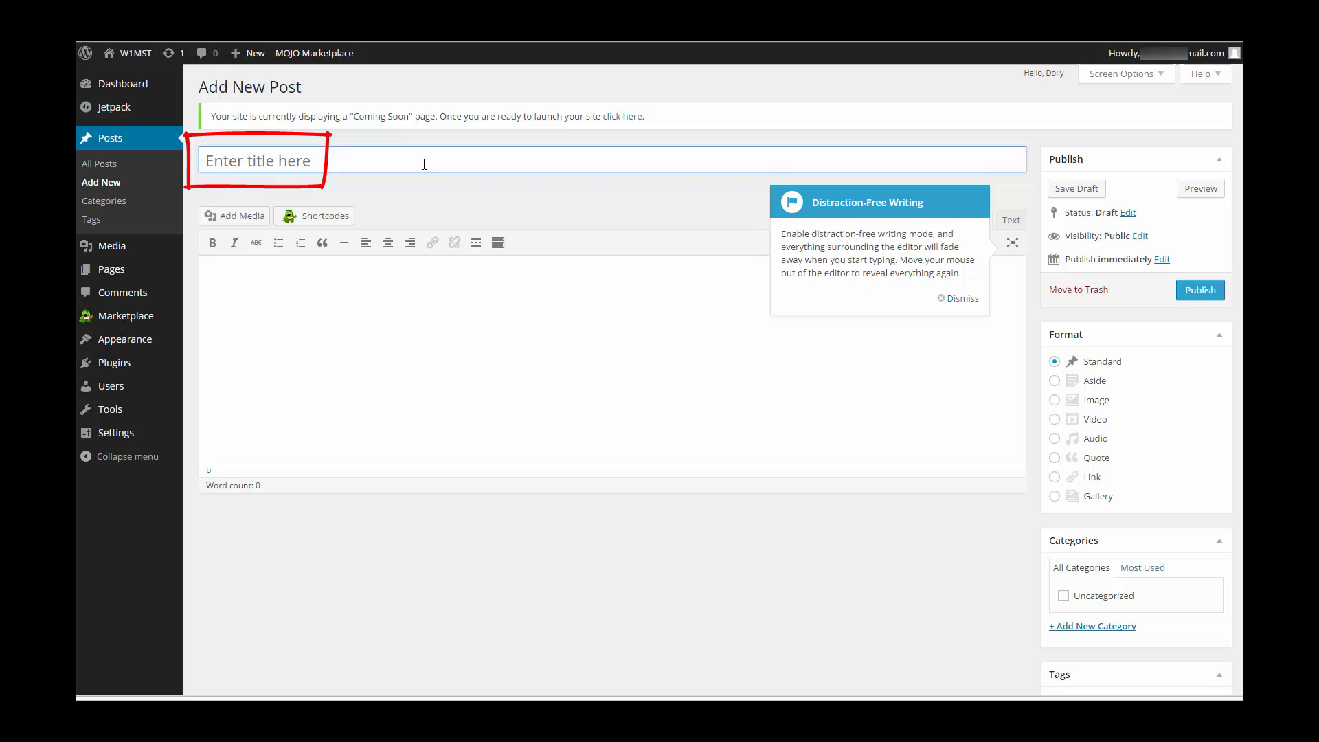
type("This is t")
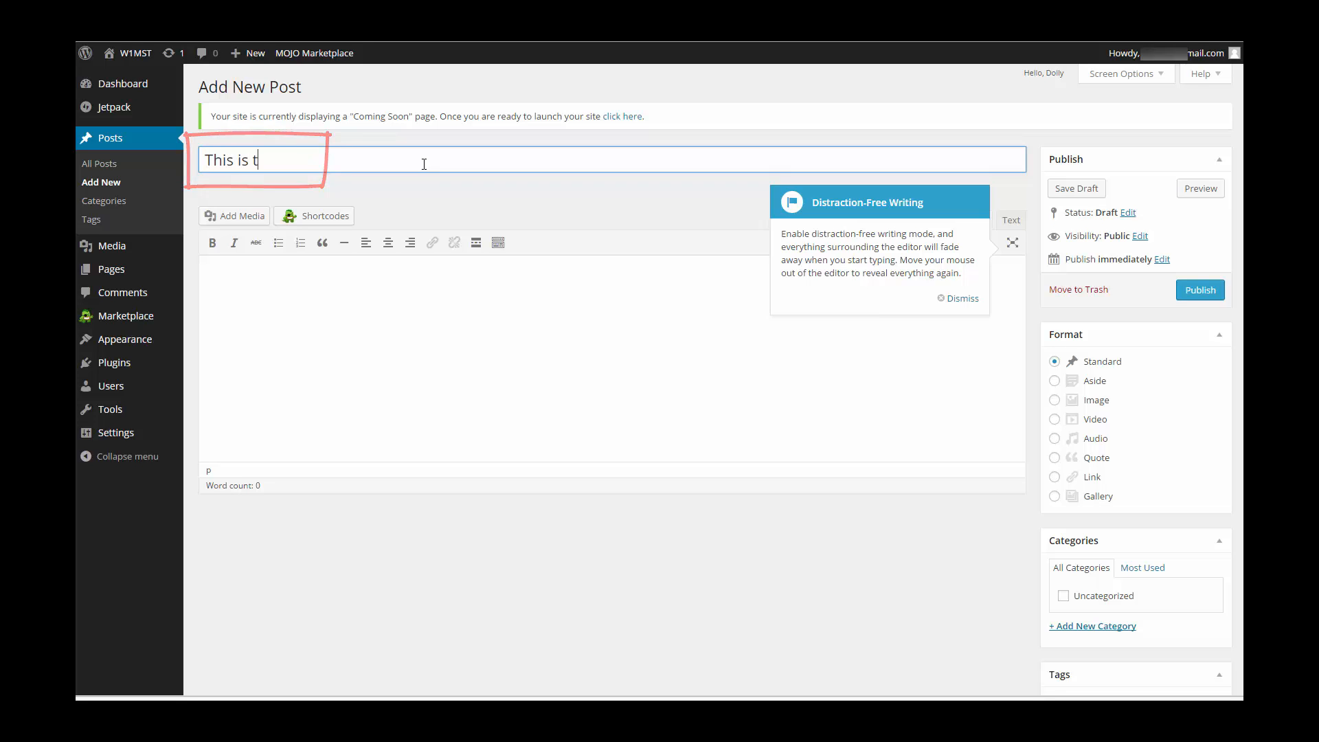
type("he first post on my blog")
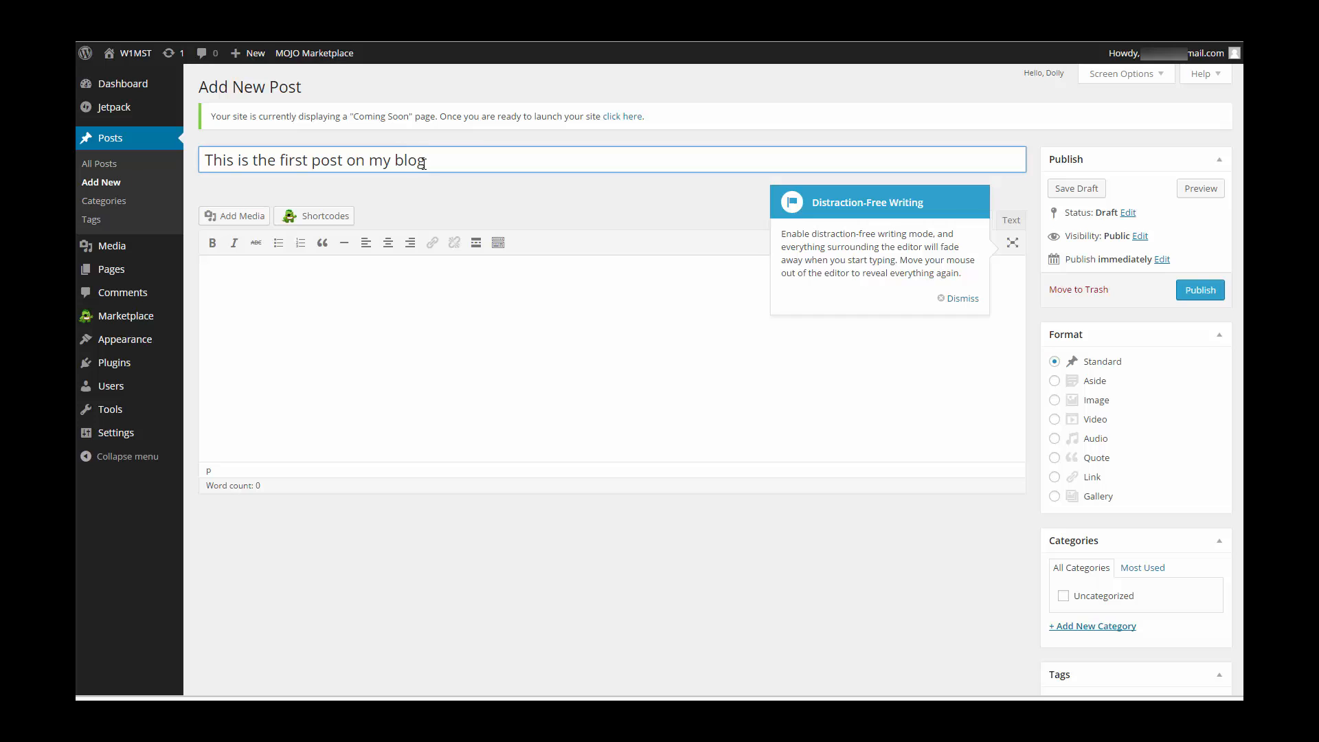
left_click(605, 301)
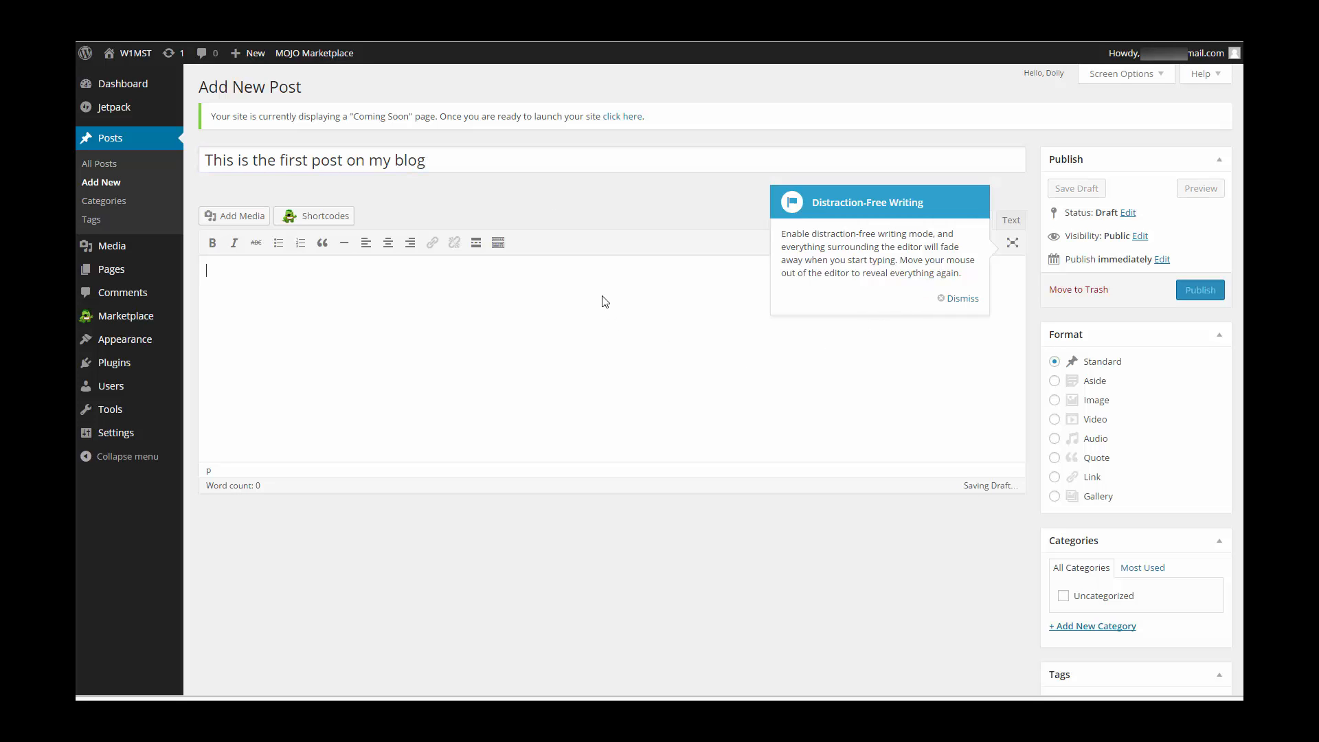
- Write the body 'I'm so excited -- I set up my blog at W1MST.com.' and publish the post
type("I'm")
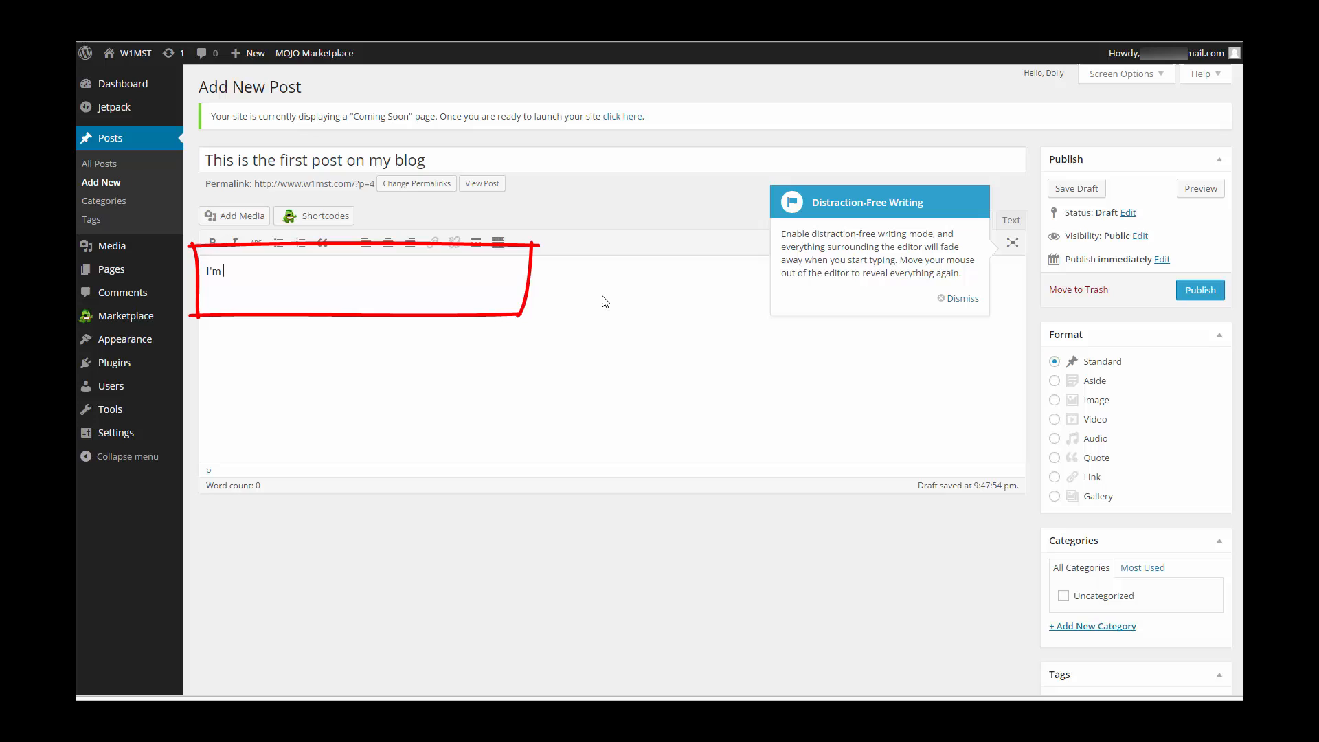
type("so excited")
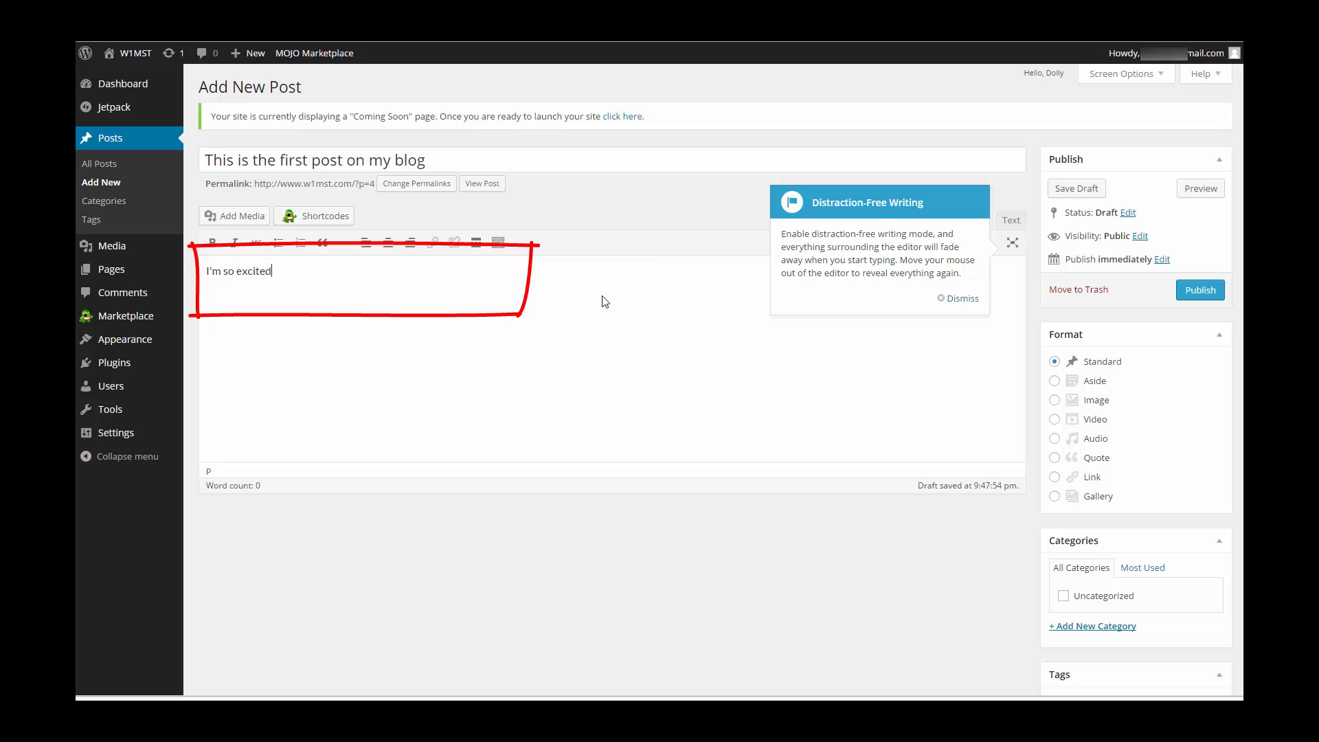
type("-- I set u")
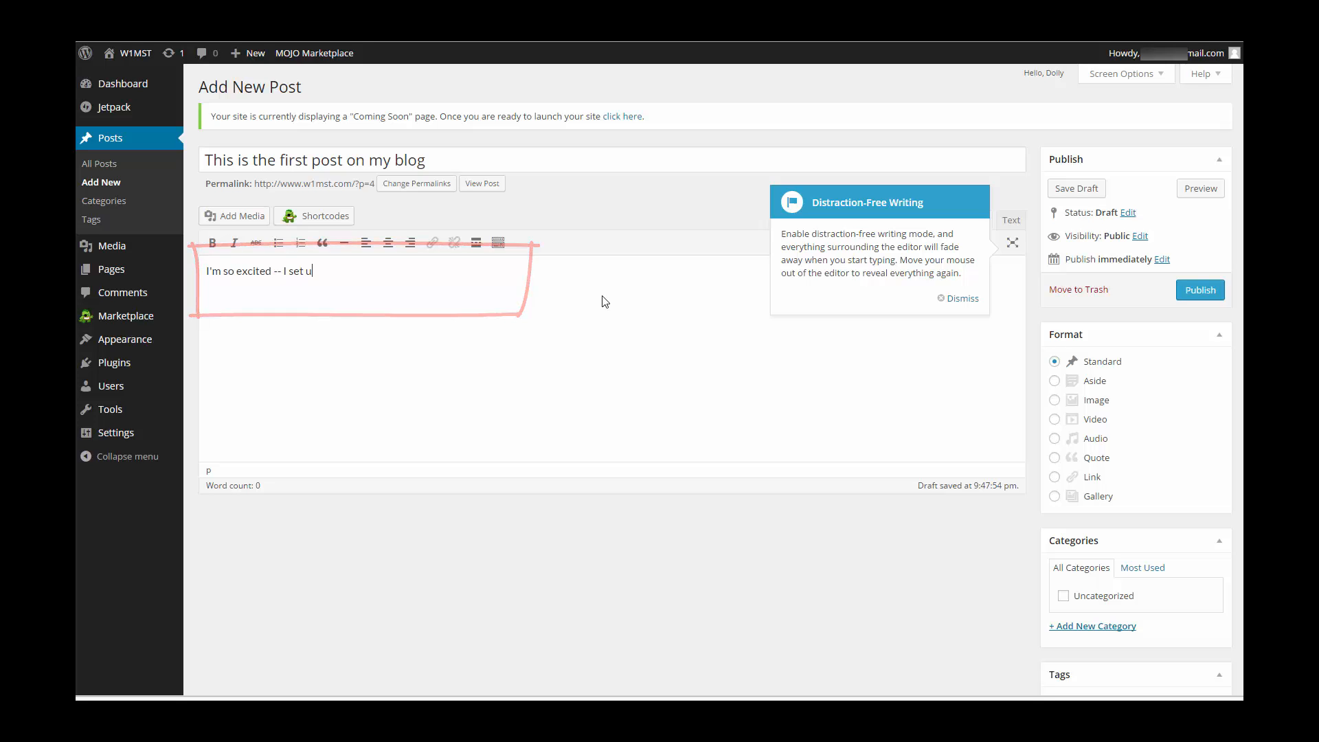
type("p my")
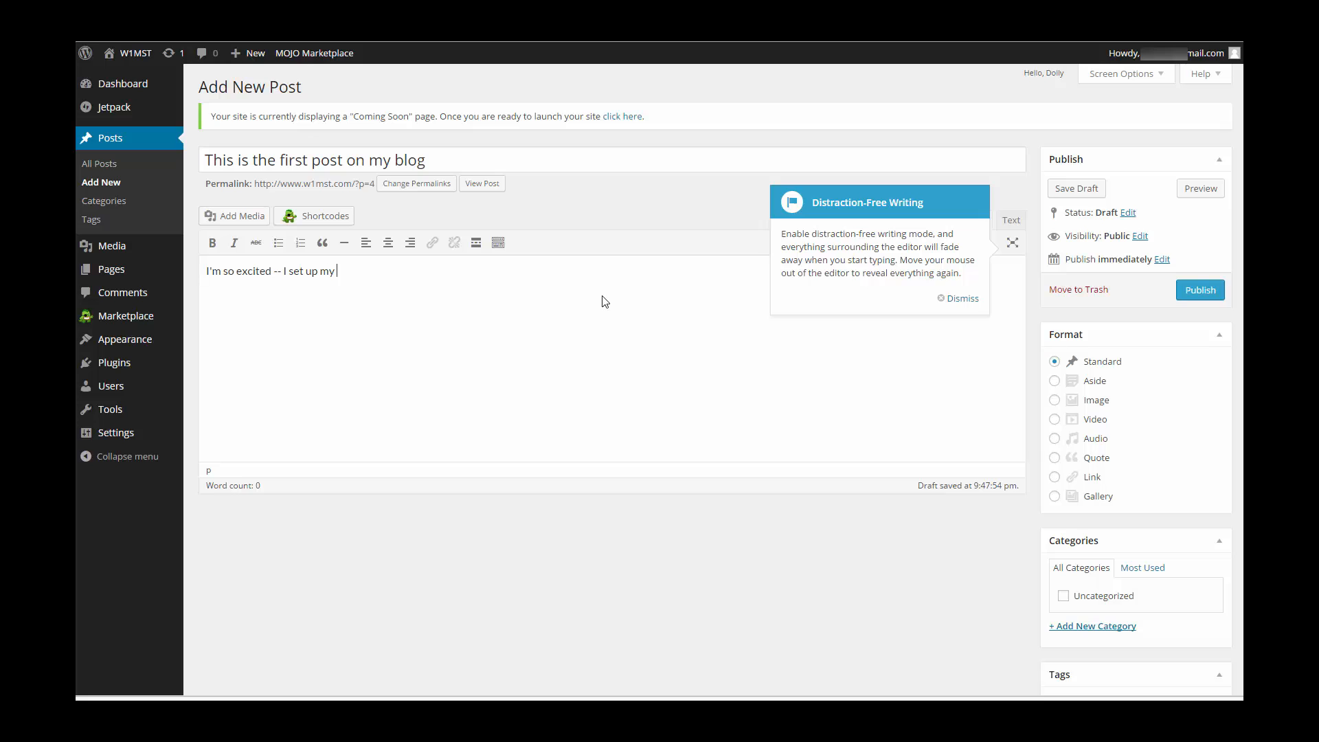
type("blog a")
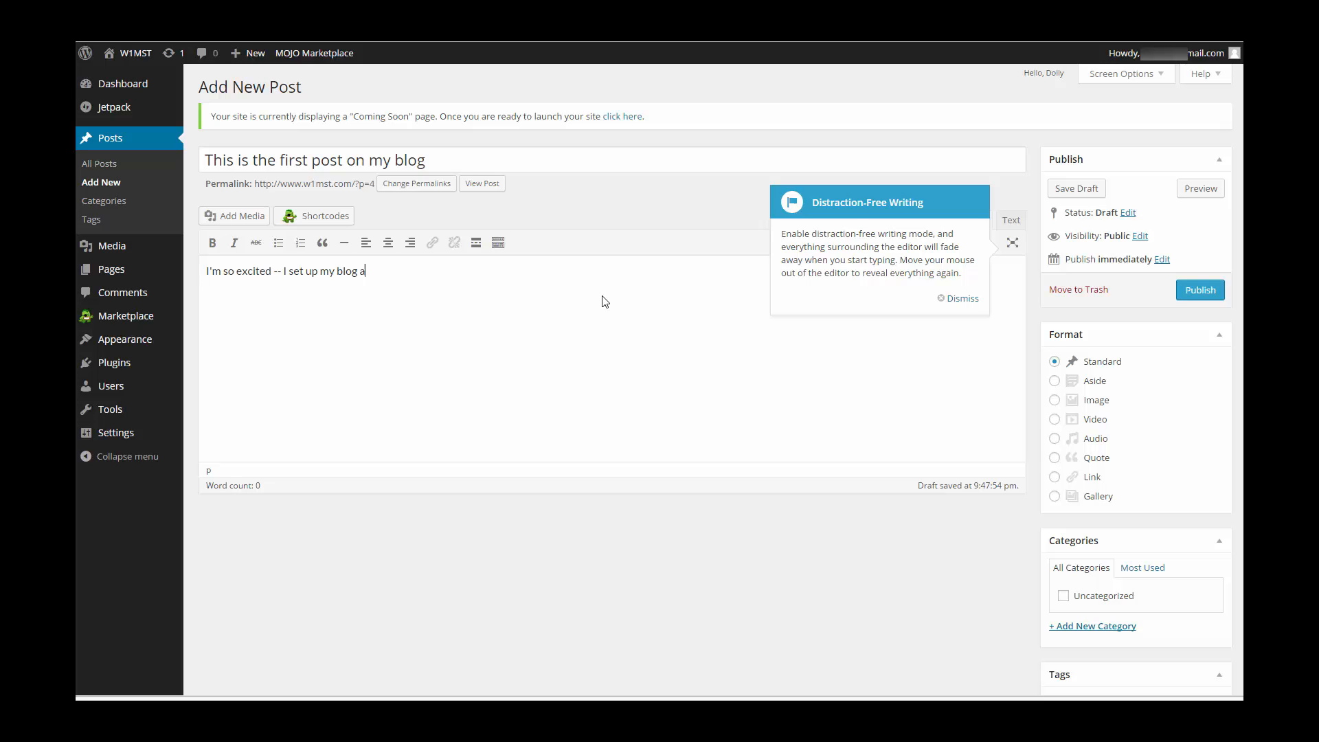
type("t")
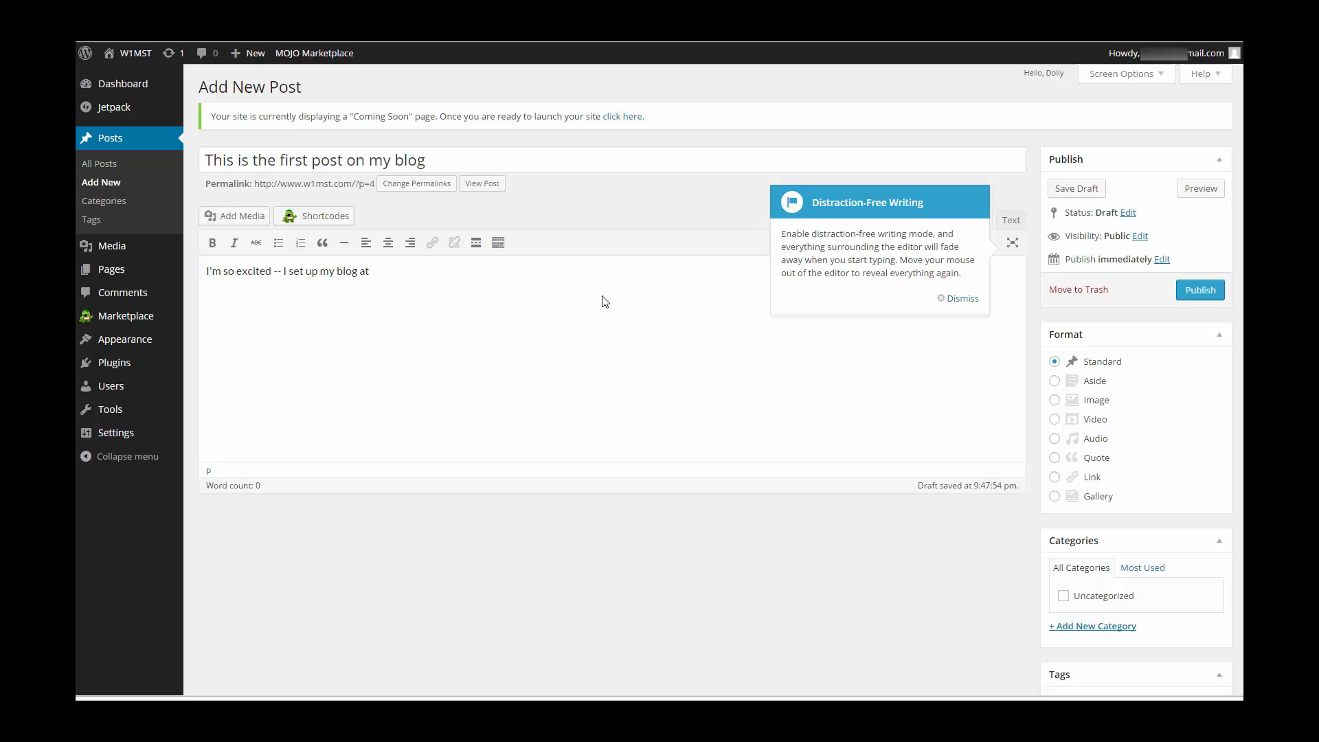
type("W1MST.")
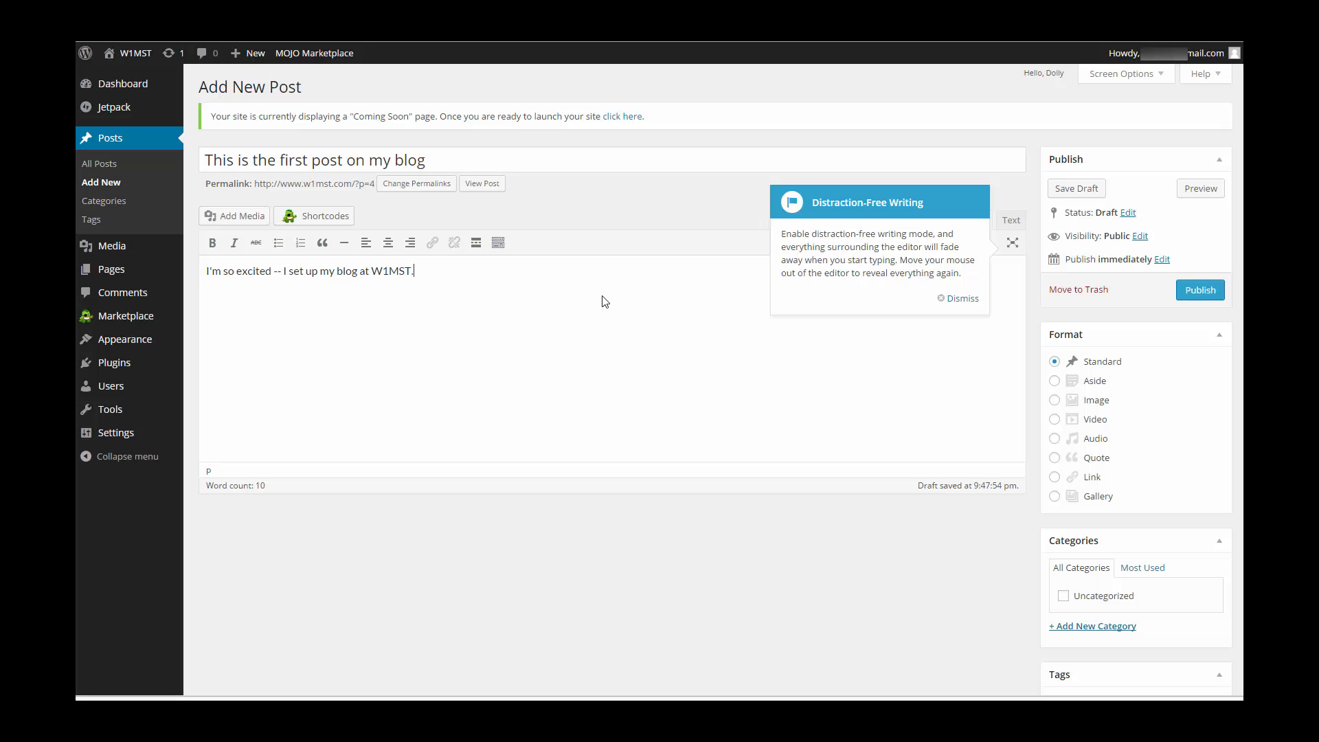
type(".com.")
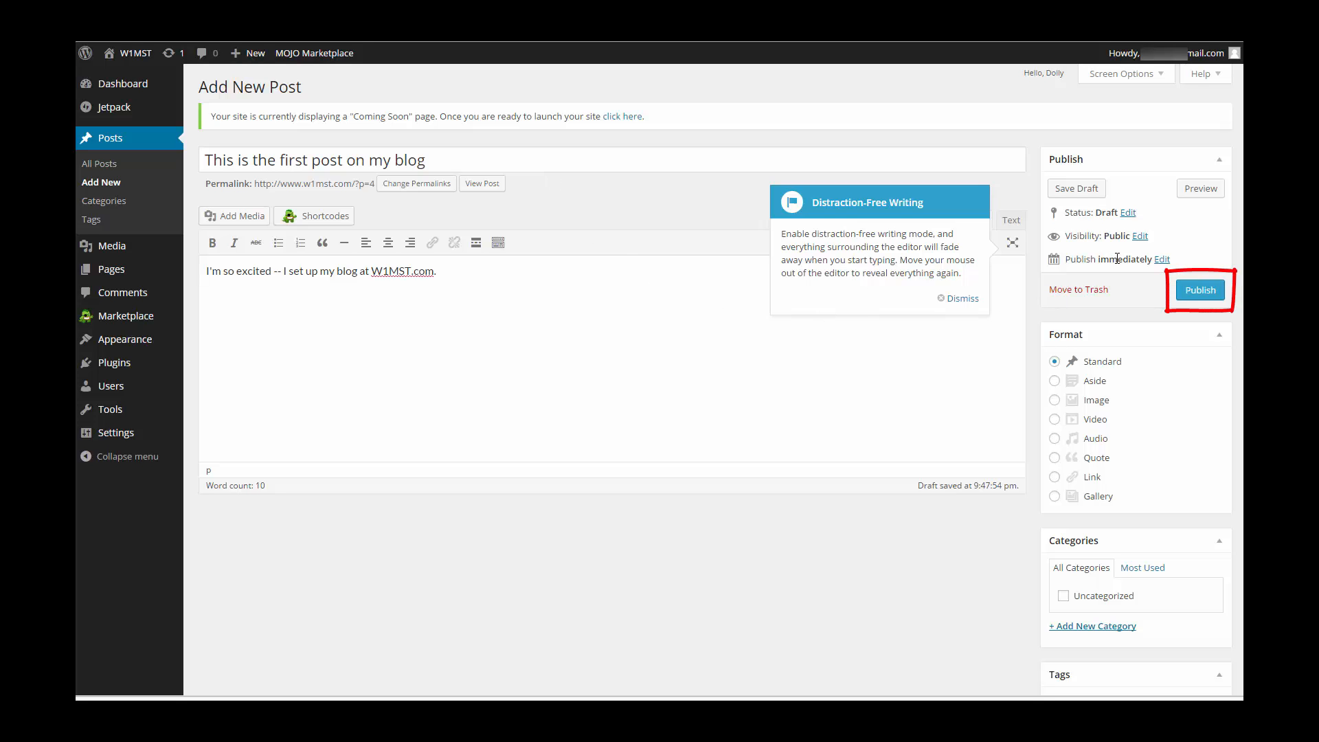
left_click(1200, 290)
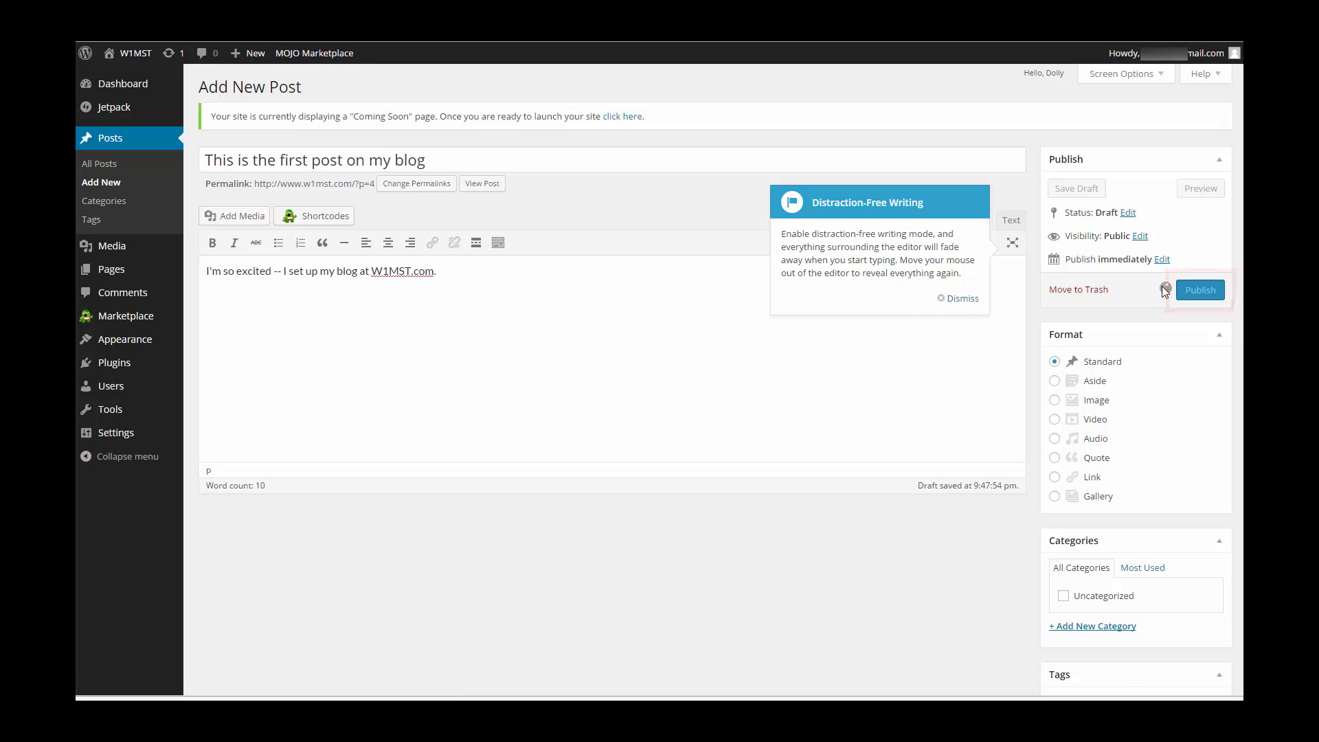
left_click(1200, 290)
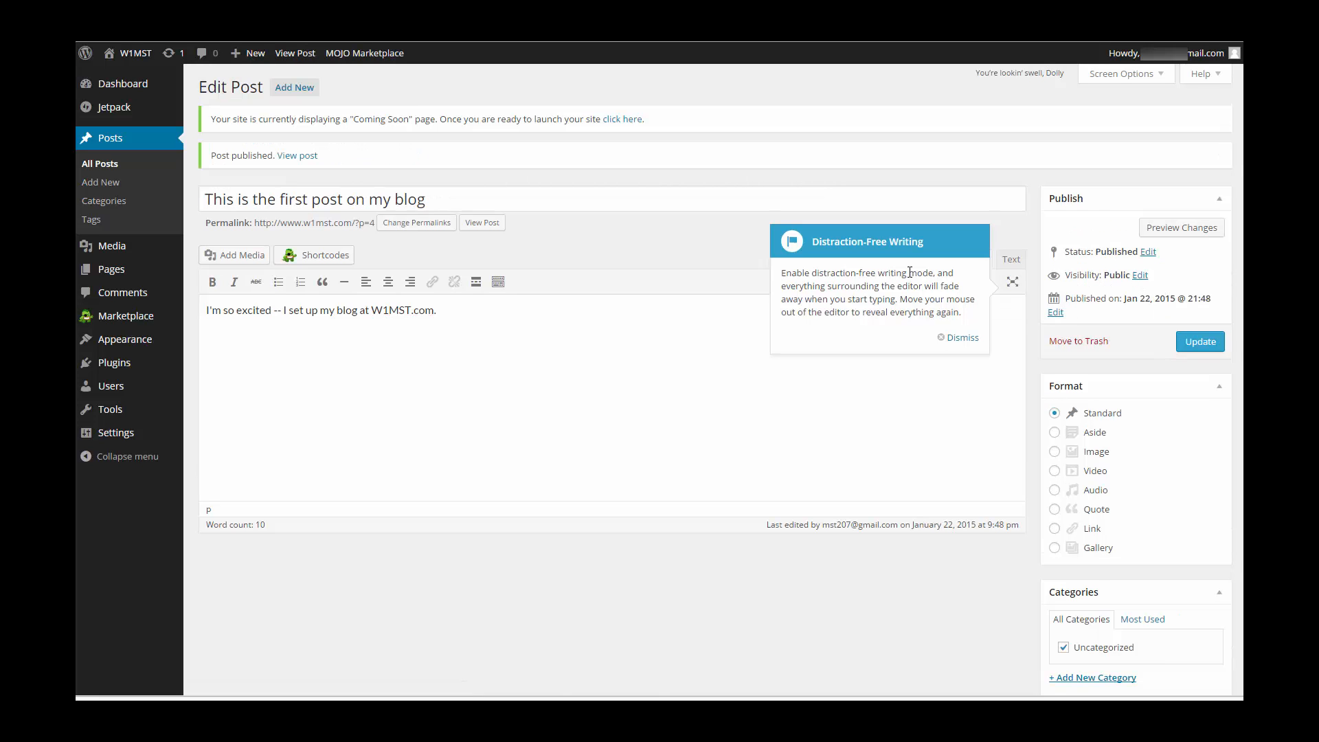
mouse_move(282, 167)
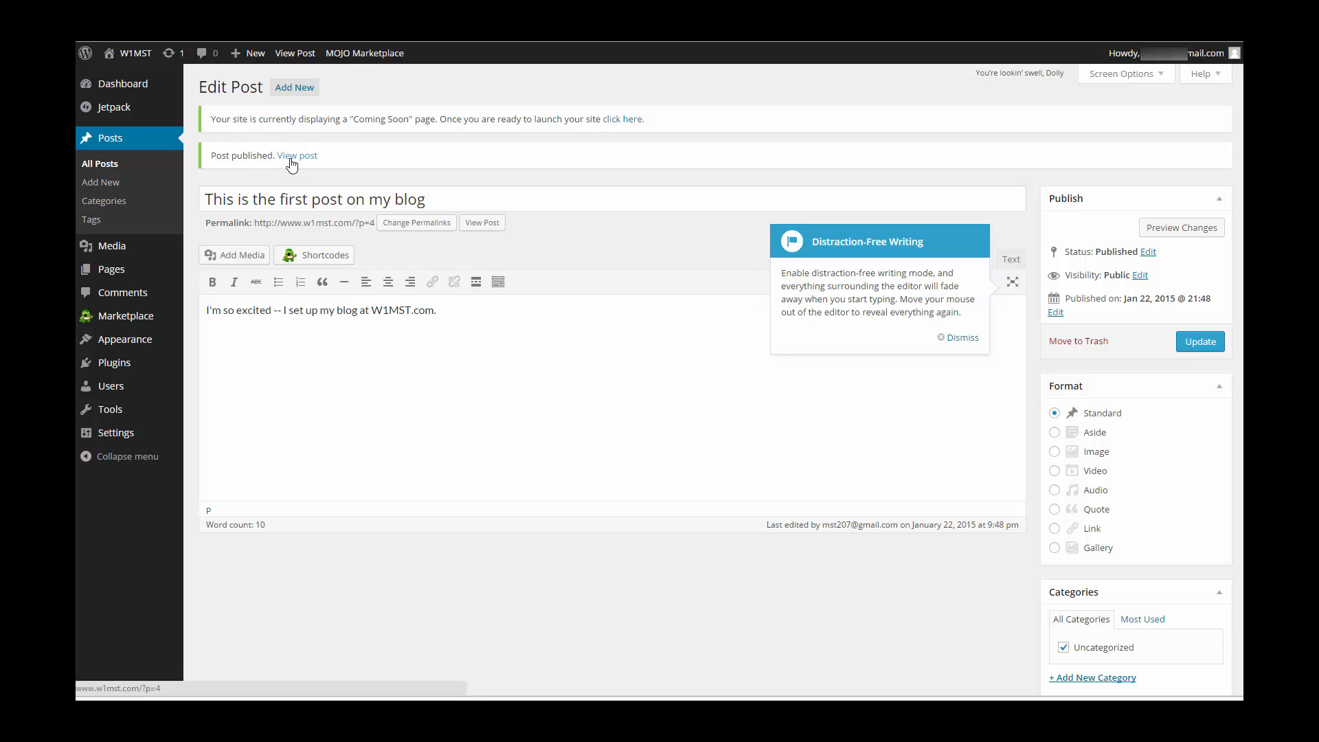
- Follow the 'View post' link in the Post published notice to the live site
left_click(297, 155)
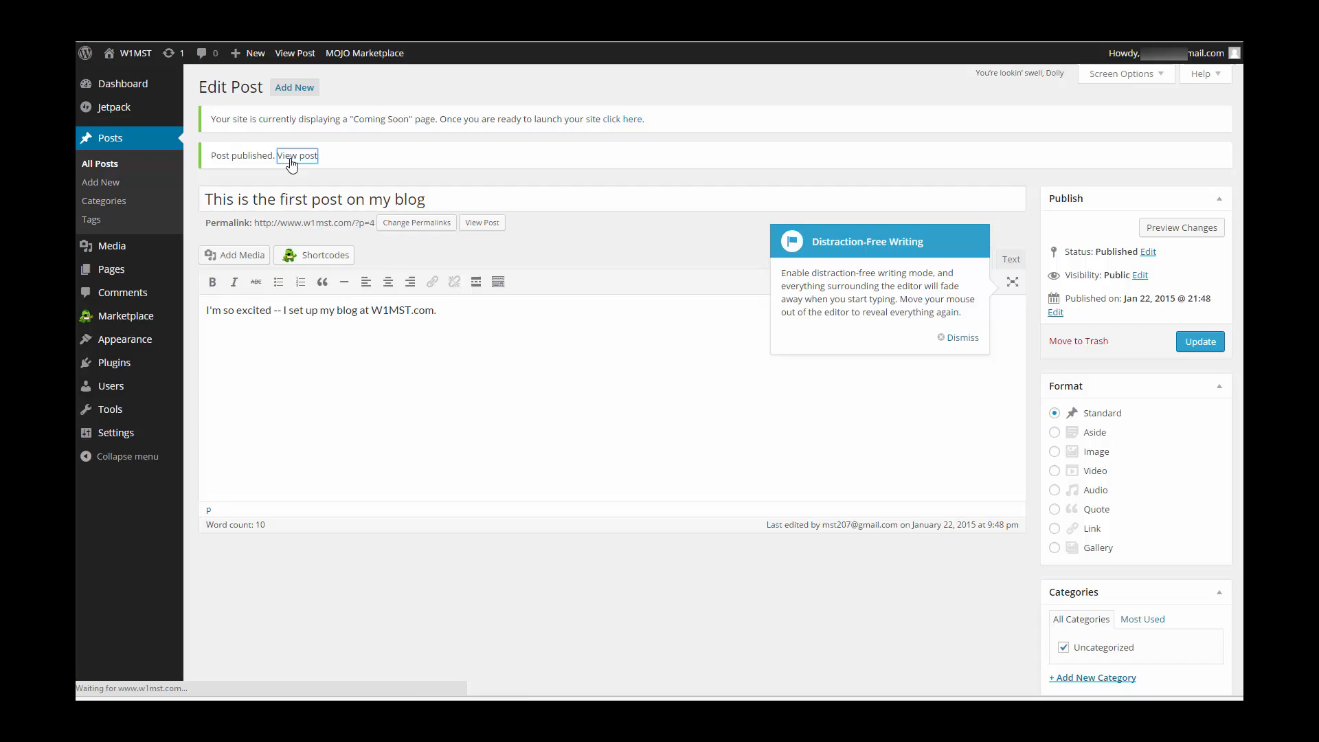
left_click(297, 156)
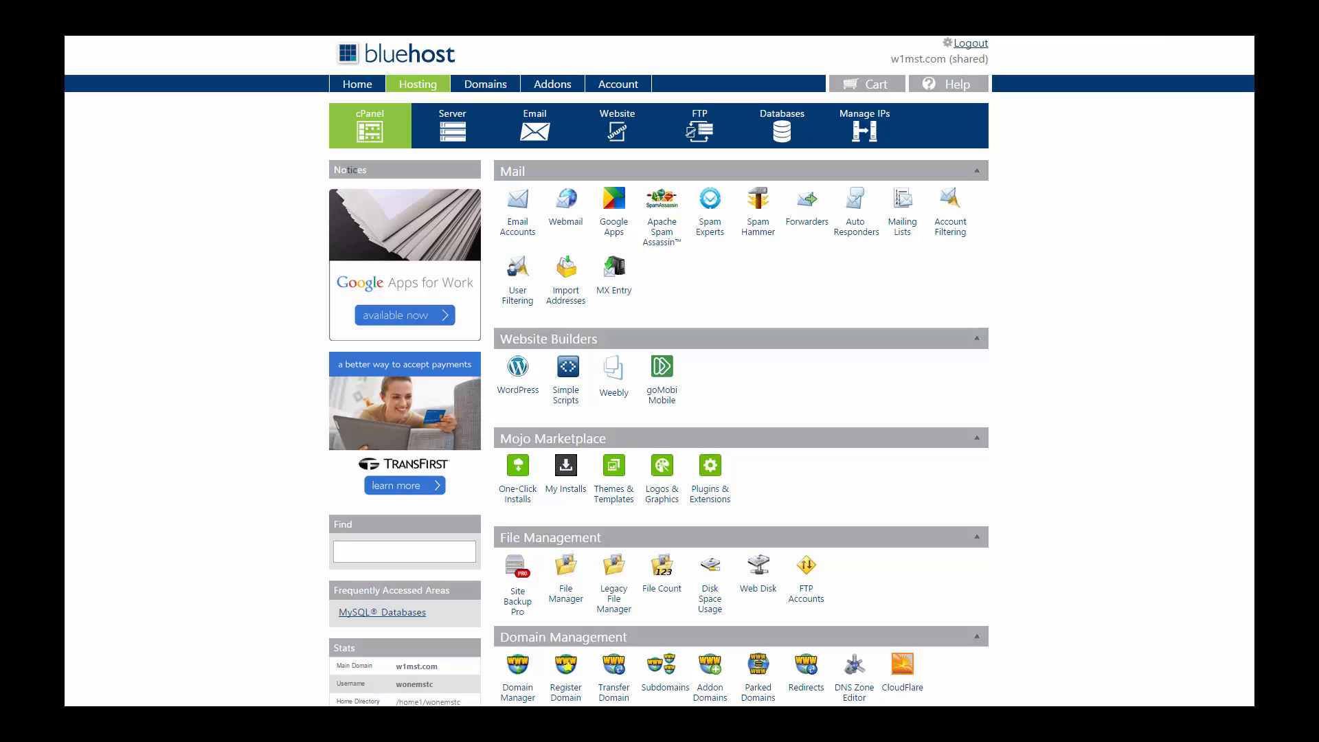
mouse_move(816, 213)
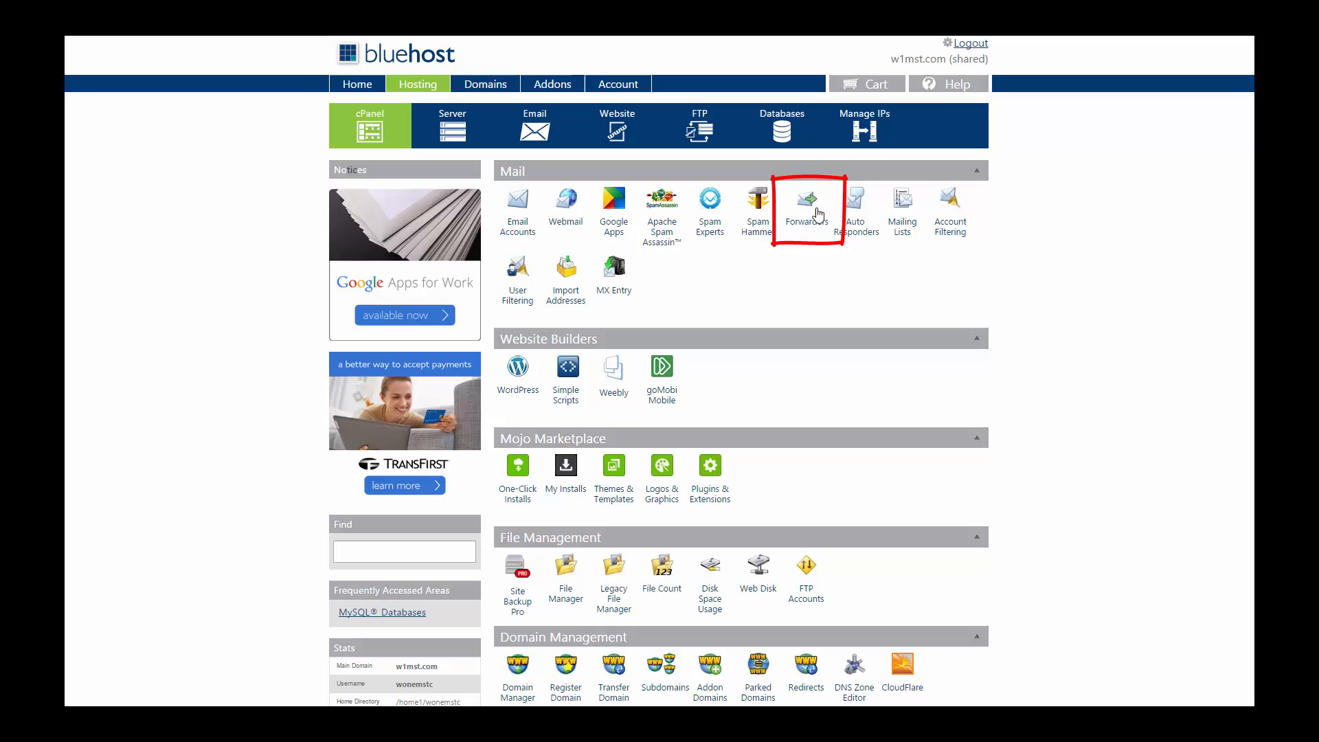
mouse_move(810, 214)
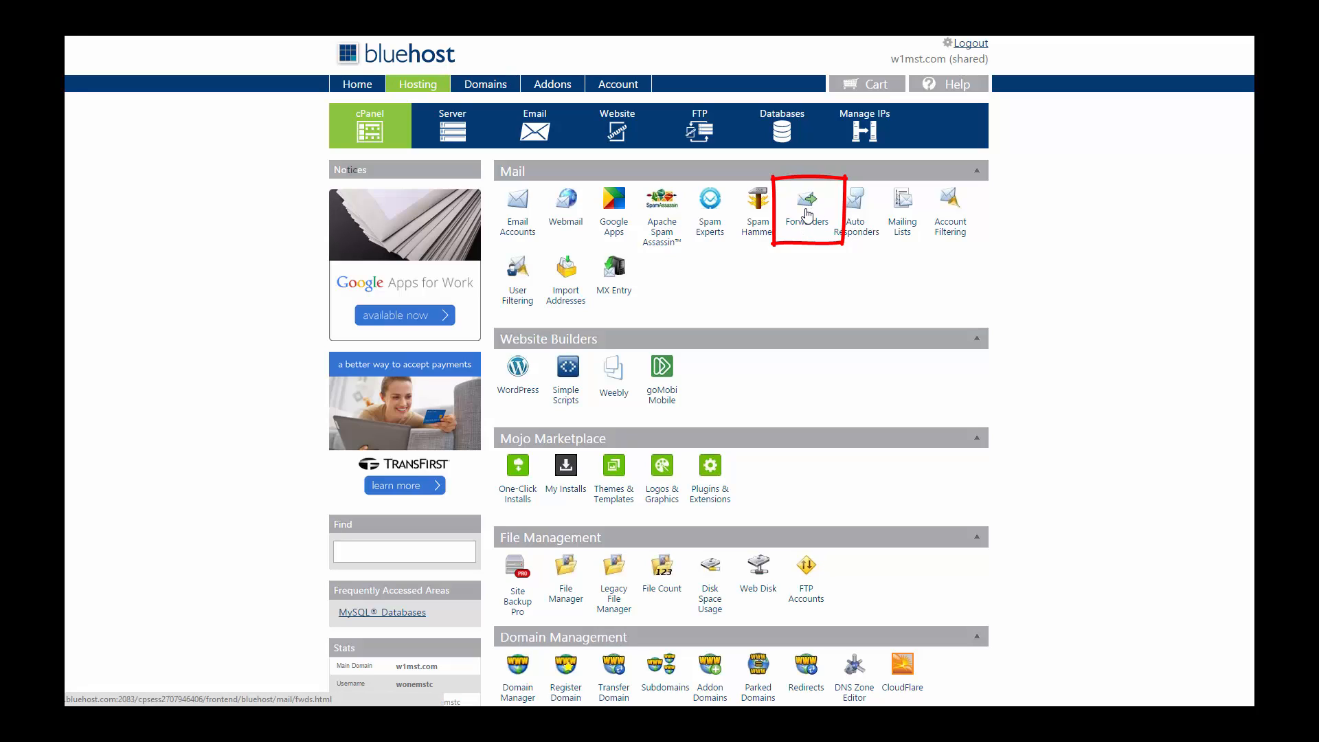
- Open Forwarders from cPanel's Mail section, showing no forwarders yet
left_click(808, 201)
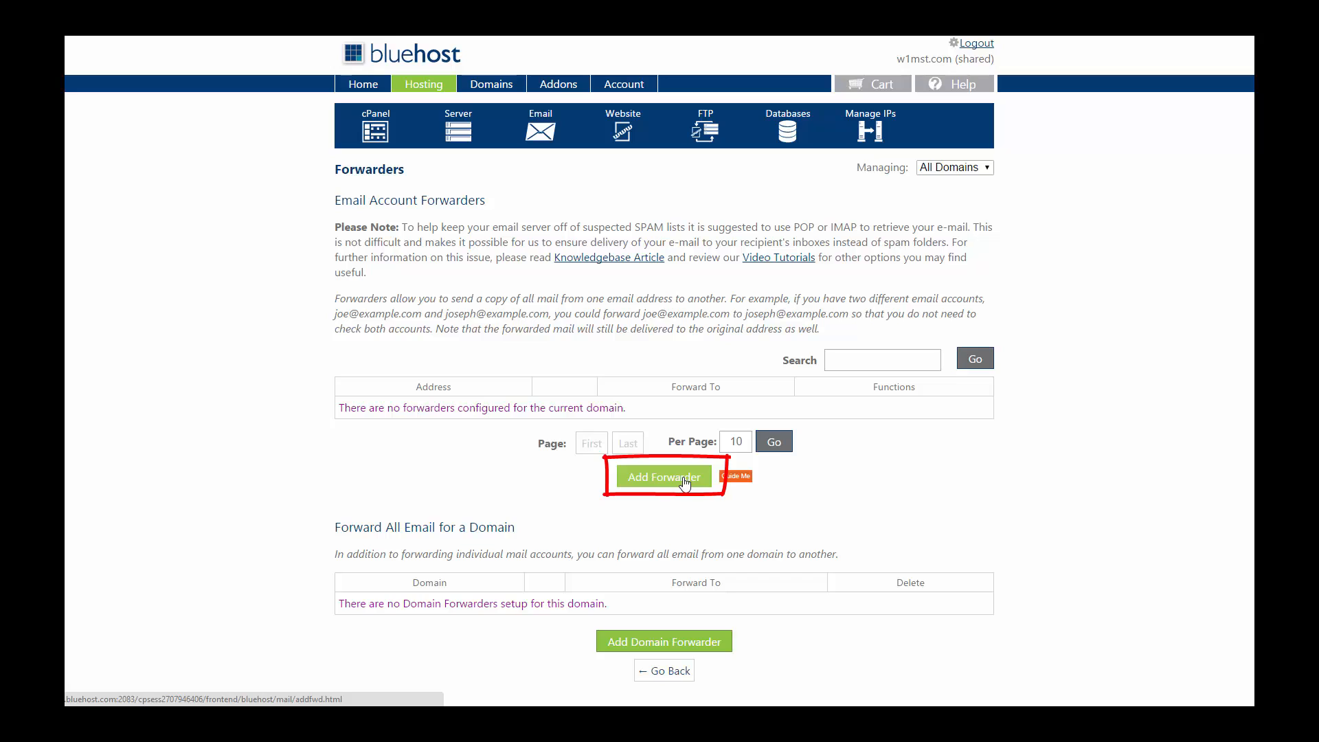
left_click(664, 477)
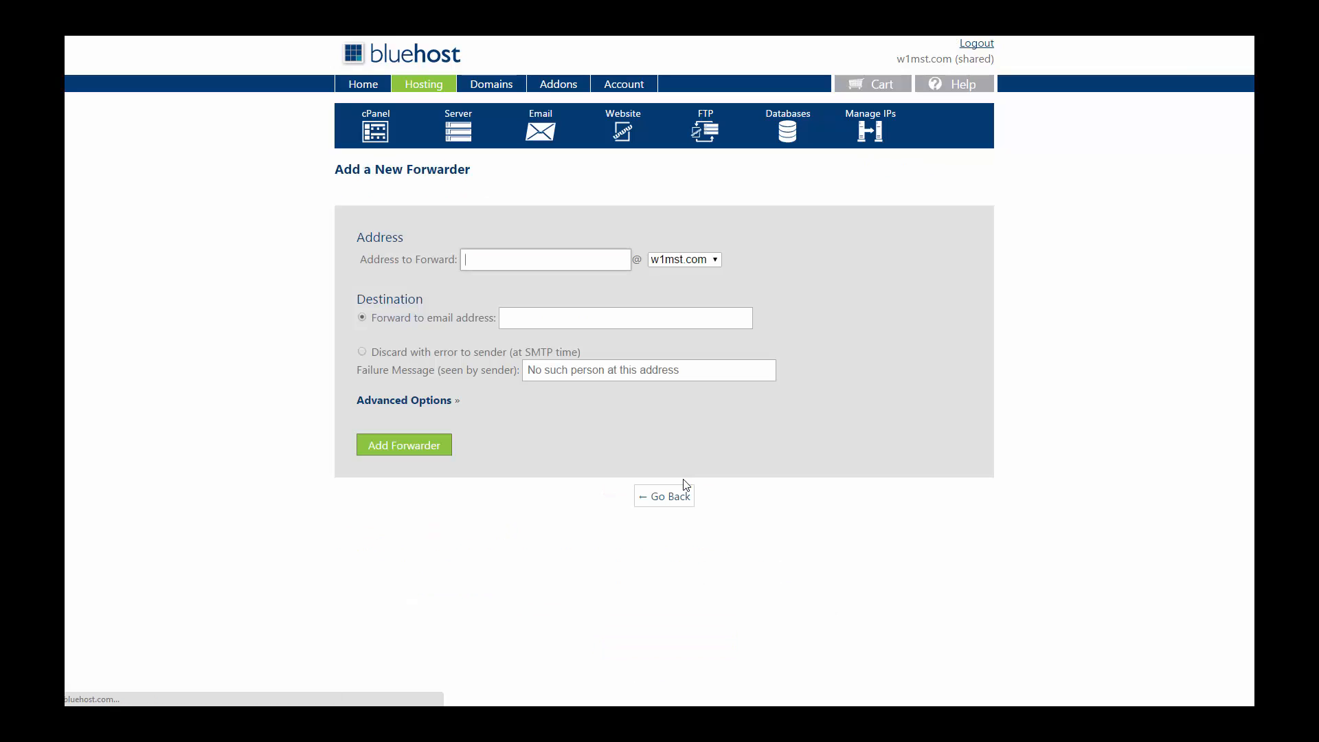
left_click(544, 260)
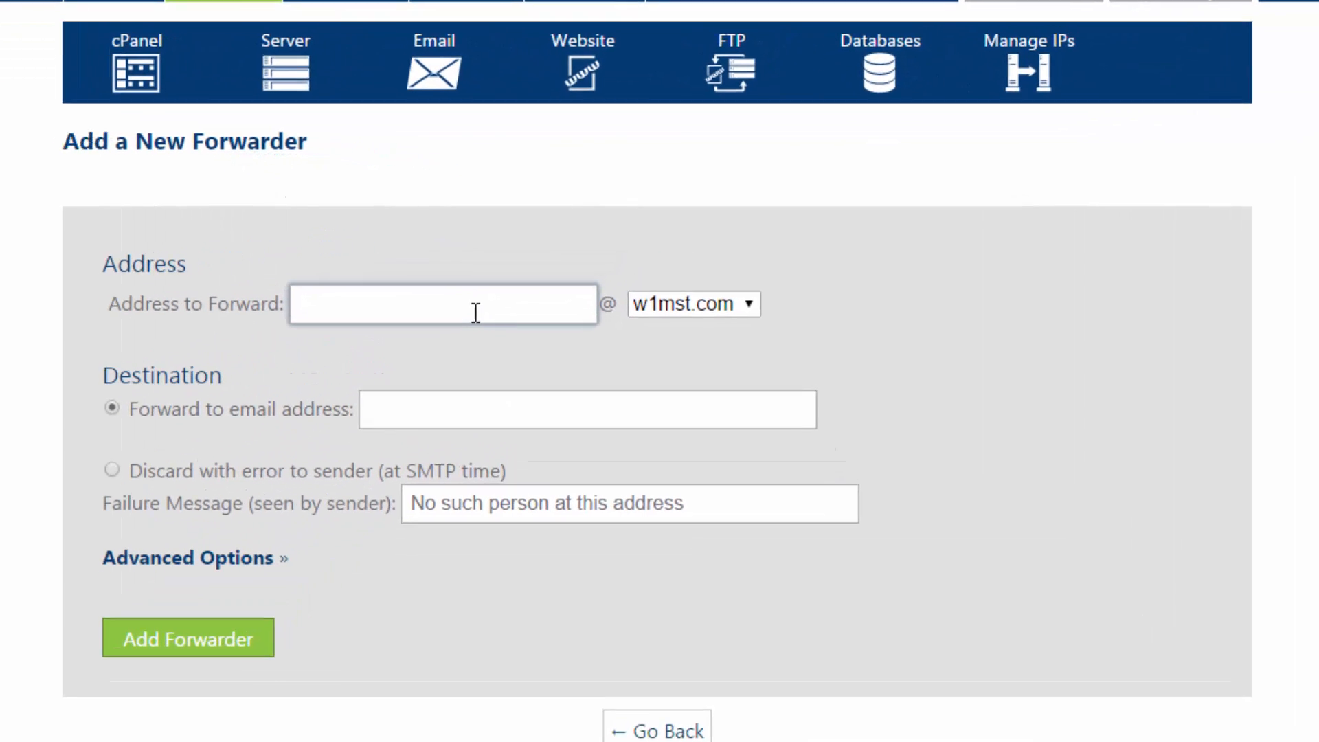
type("matt")
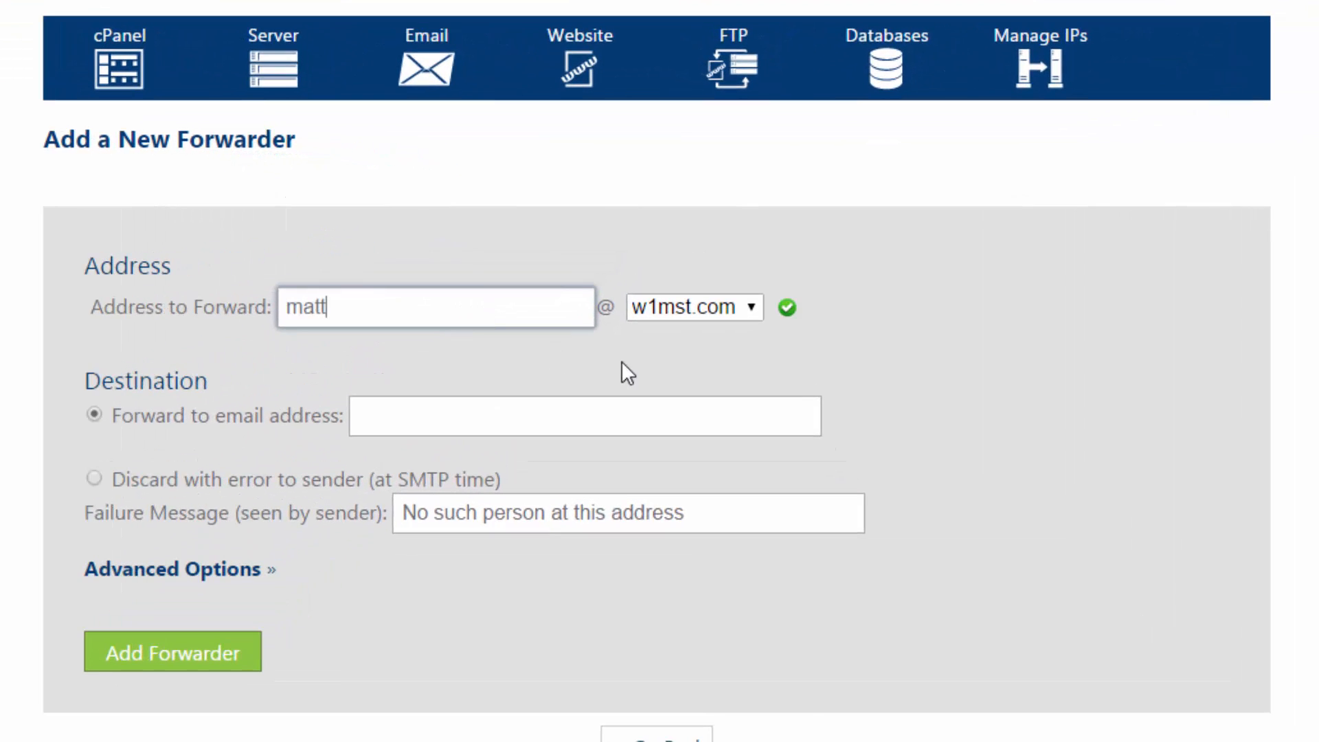
left_click(604, 415)
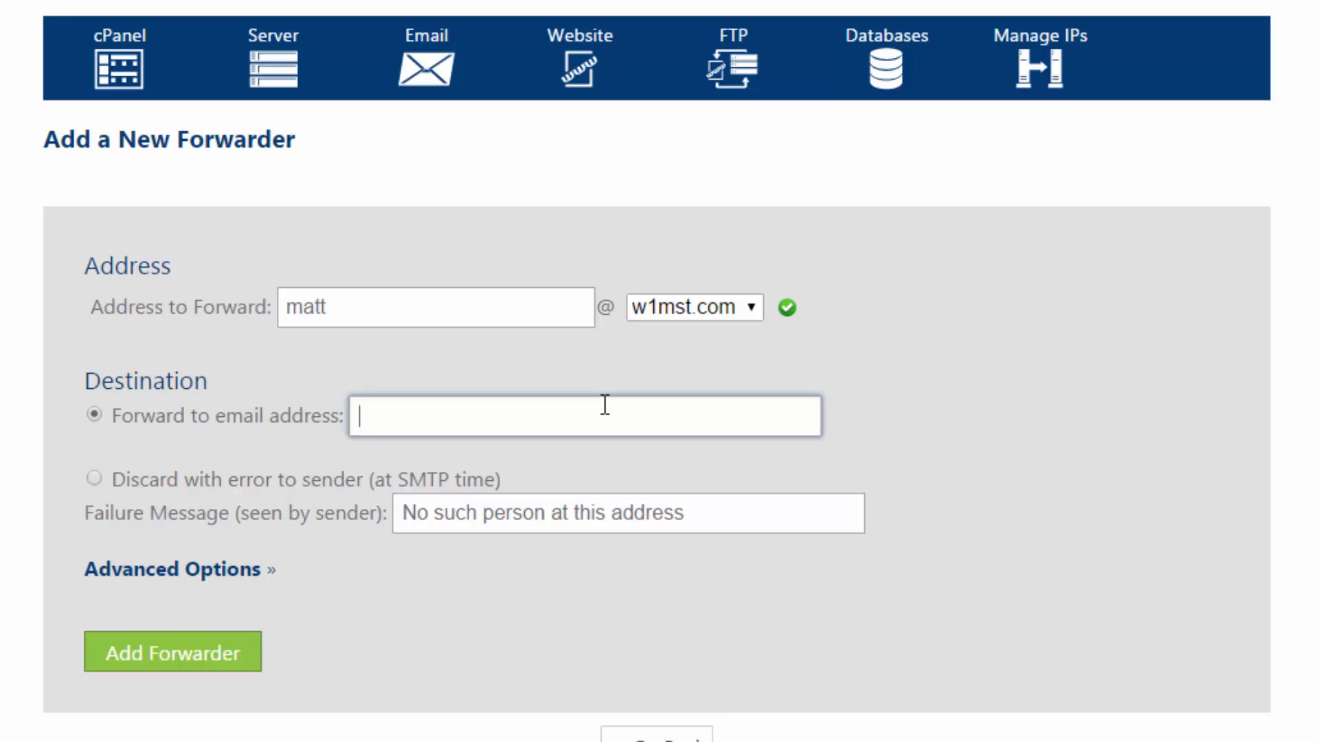
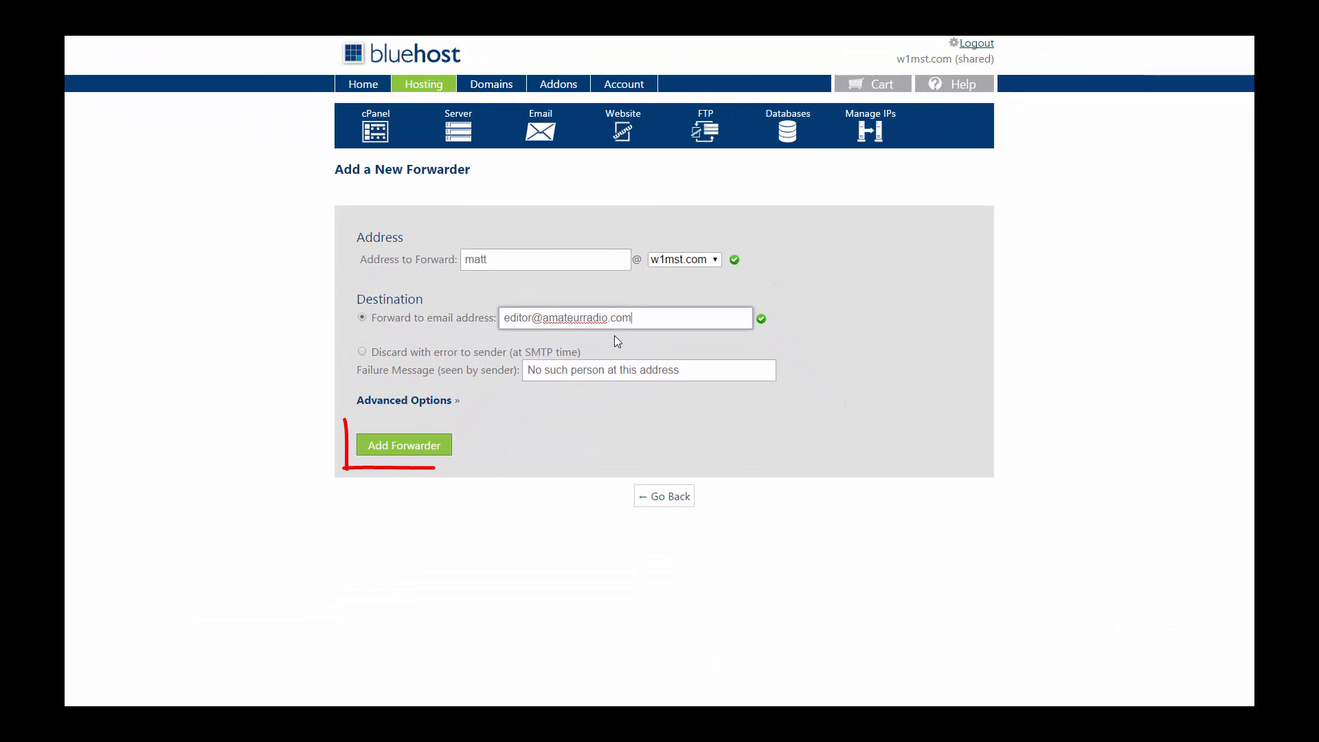
left_click(404, 445)
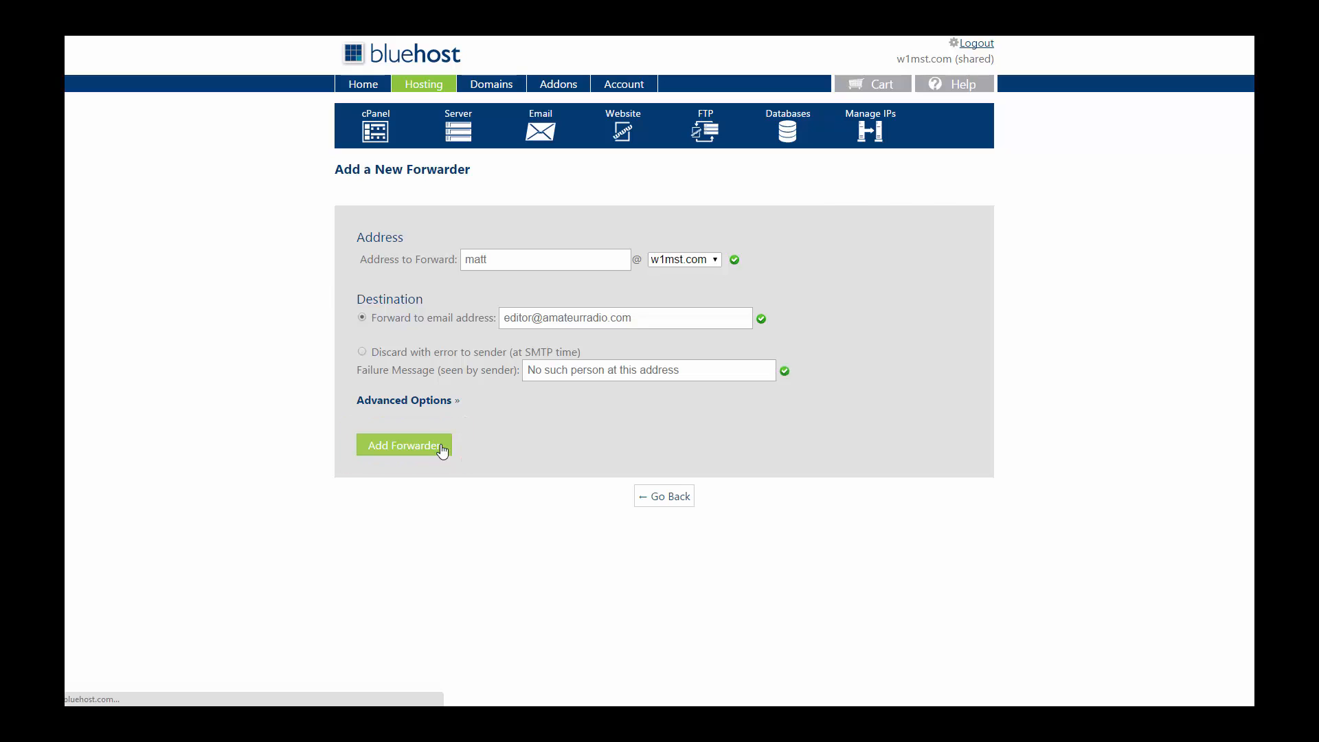
left_click(404, 445)
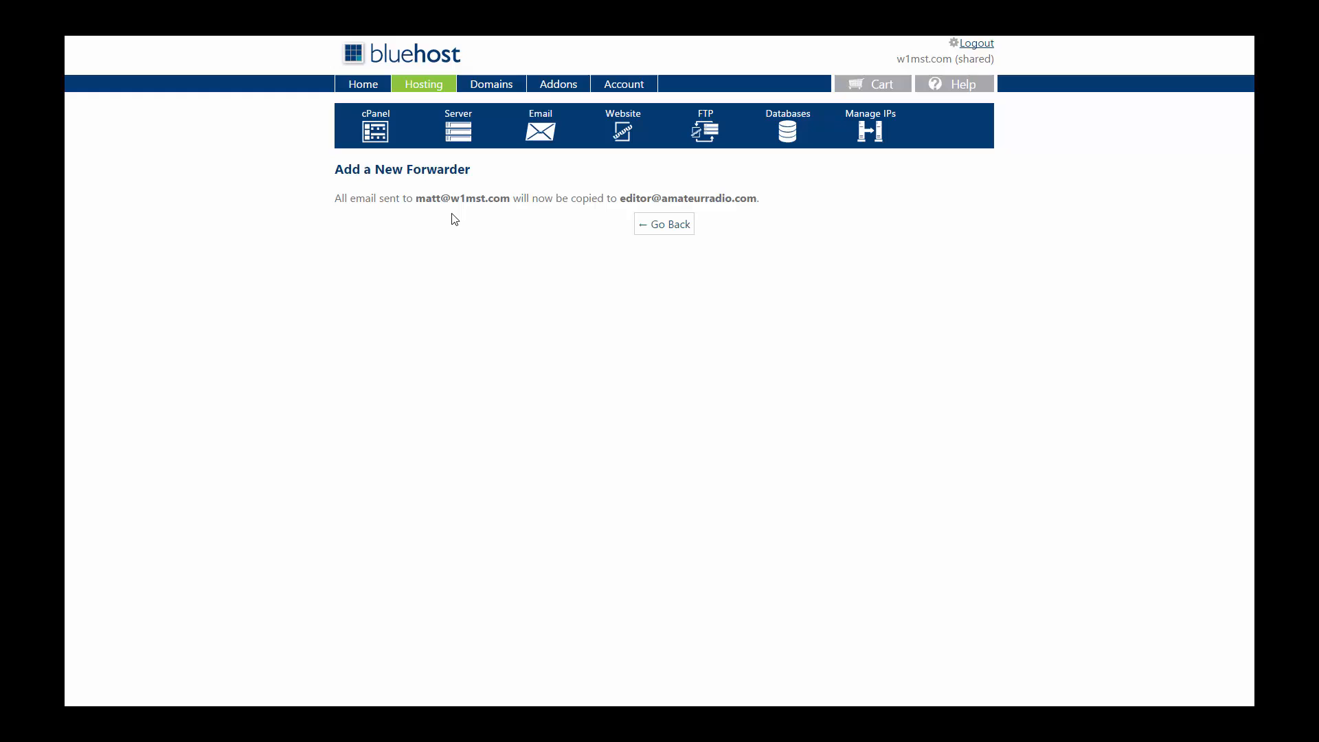
mouse_move(461, 215)
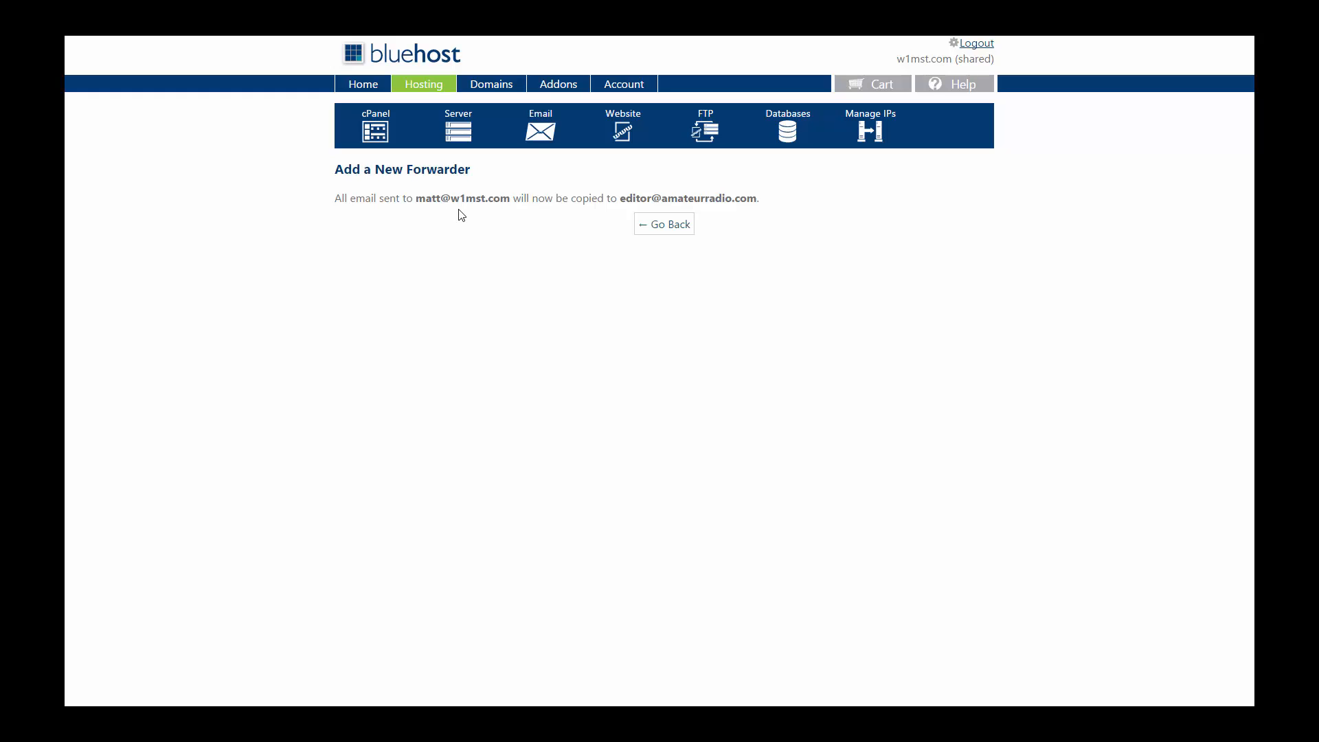
mouse_move(525, 215)
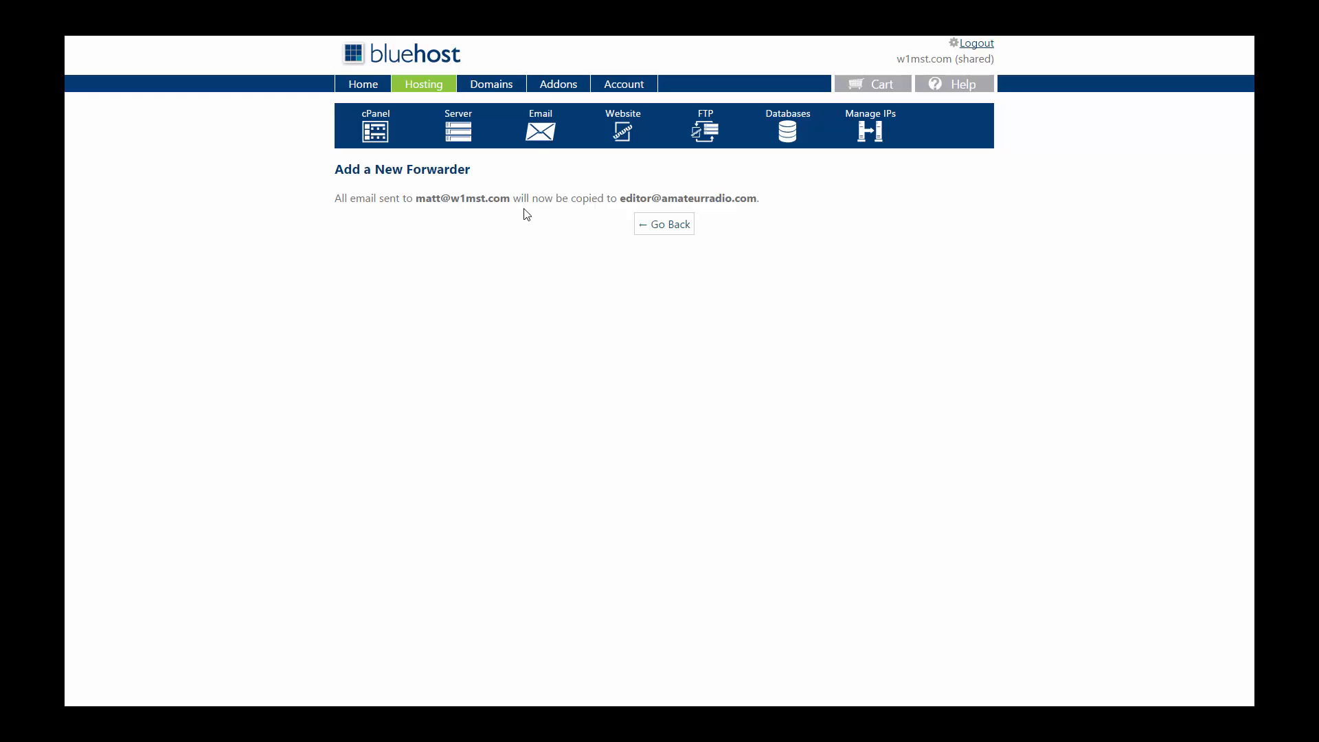
mouse_move(599, 217)
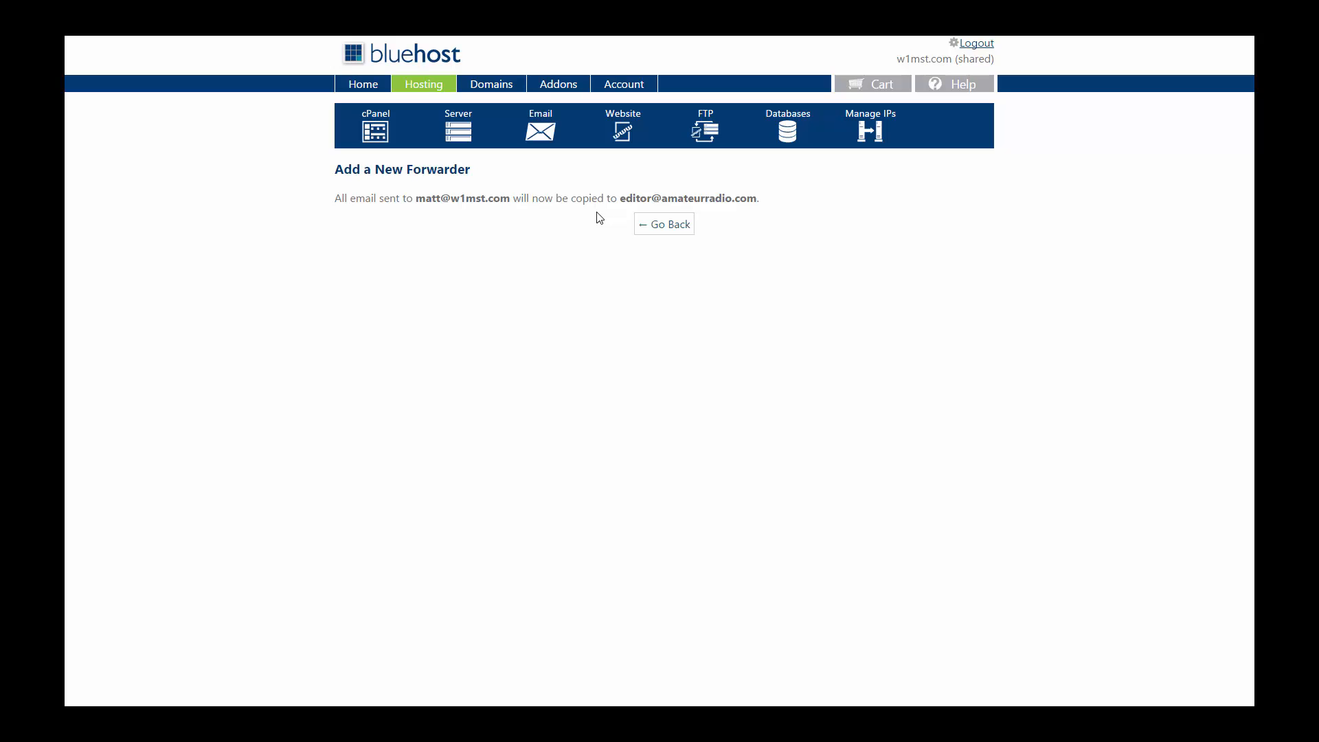
left_click(664, 224)
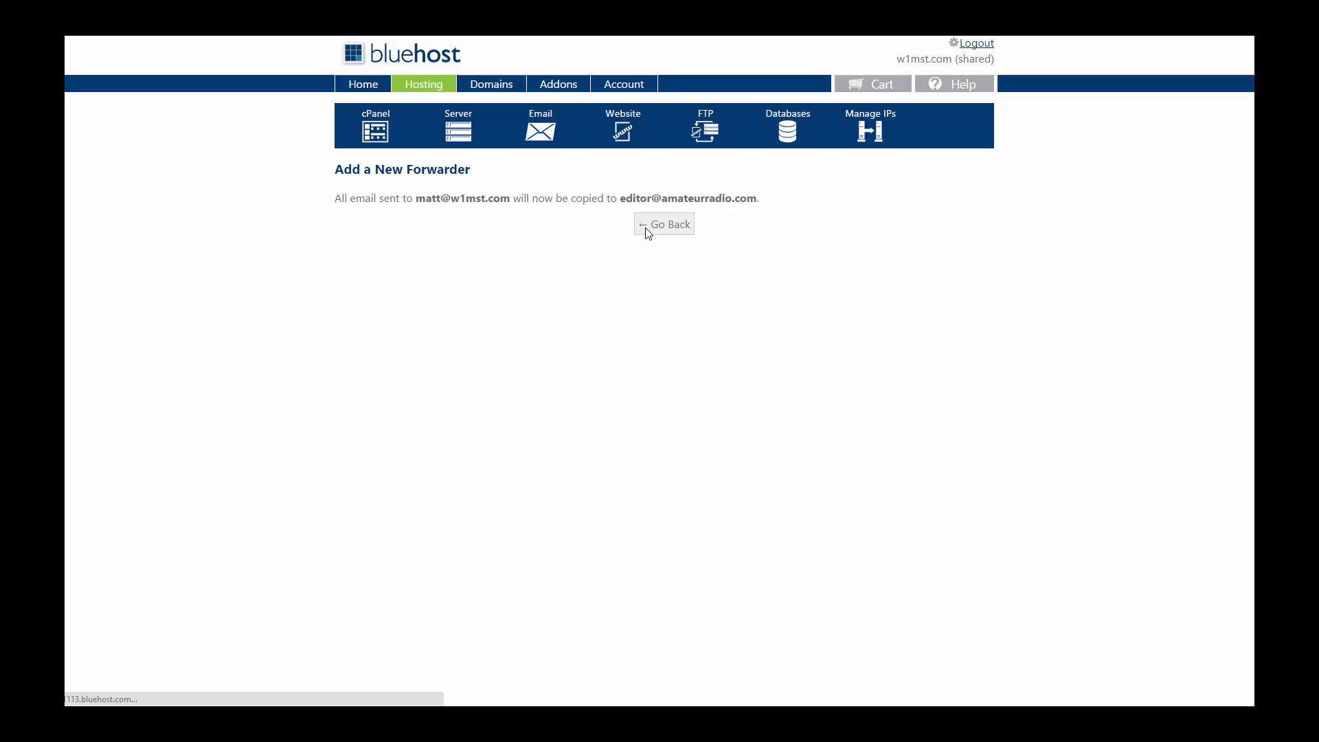
left_click(664, 223)
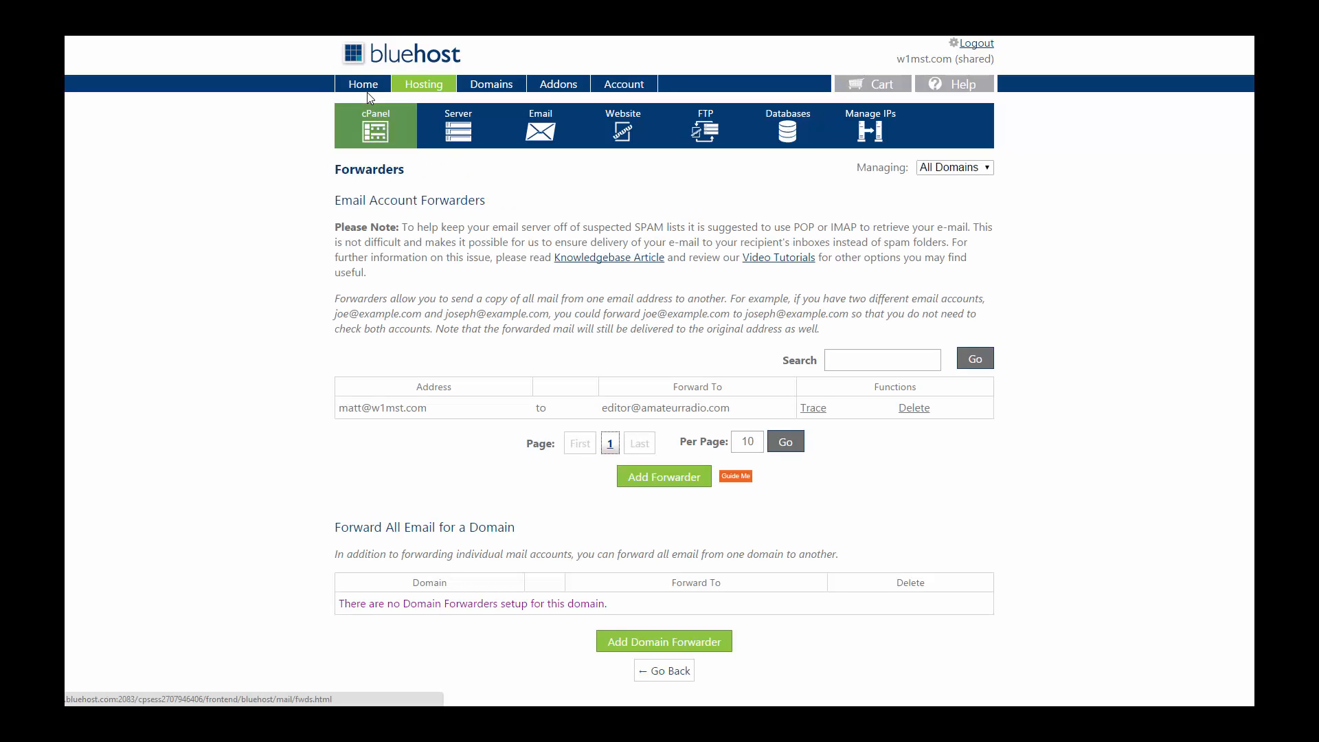
left_click(363, 84)
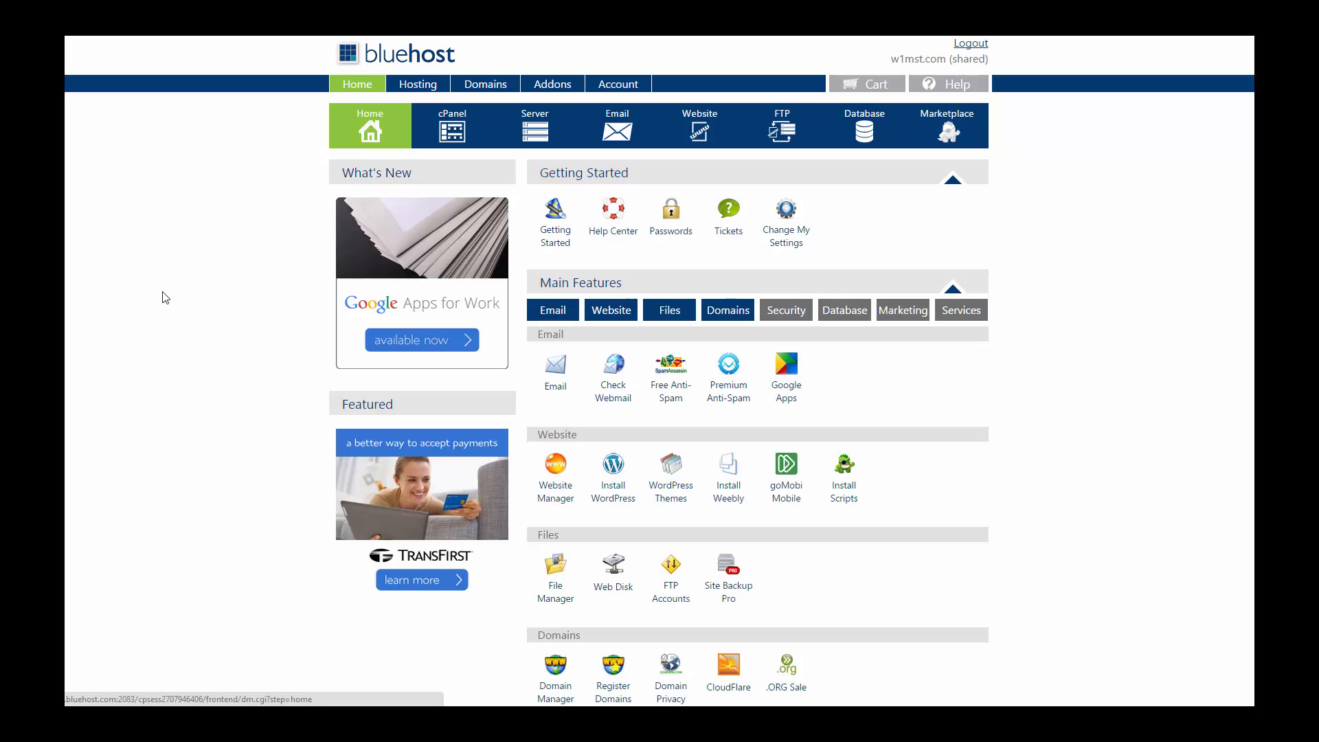